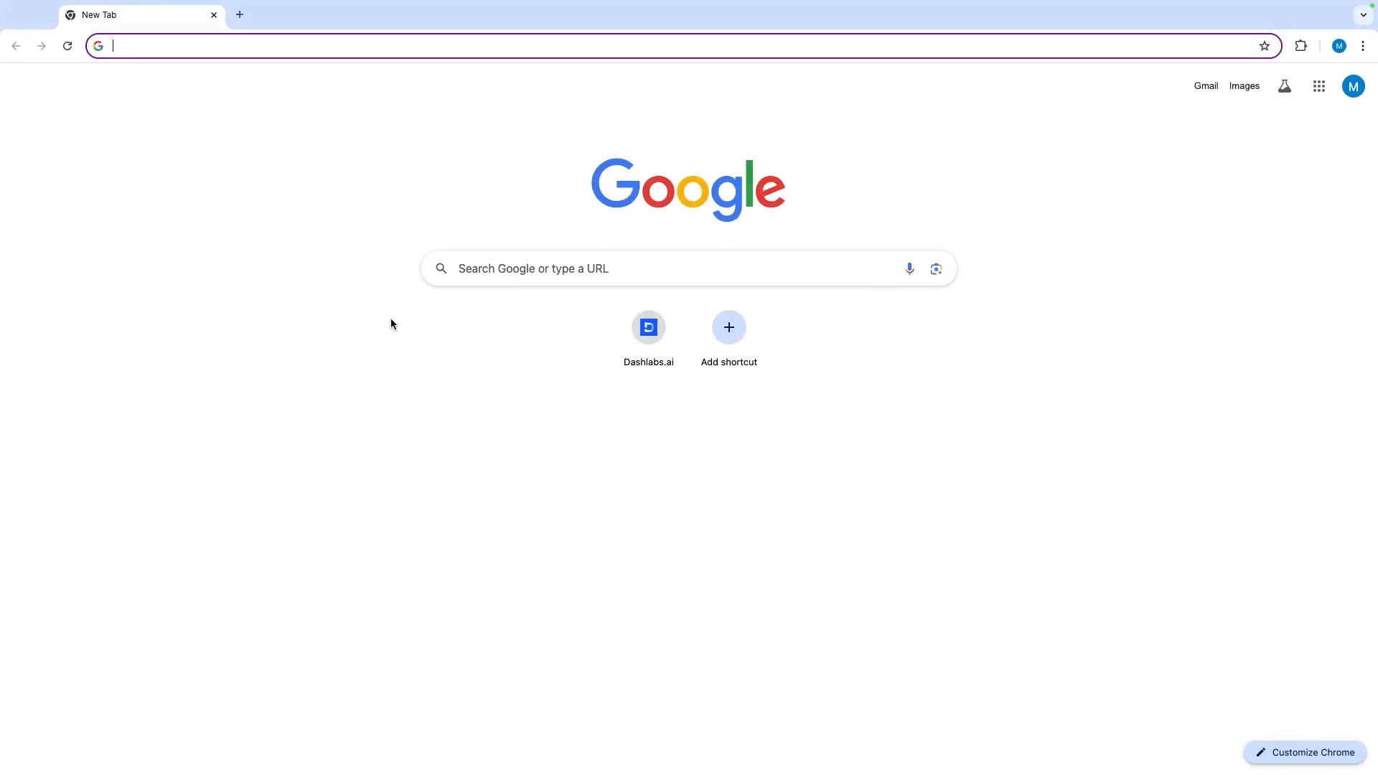
- Open Dashlabs.ai in Chrome and sign in with the Google account
type("dashlabs.a")
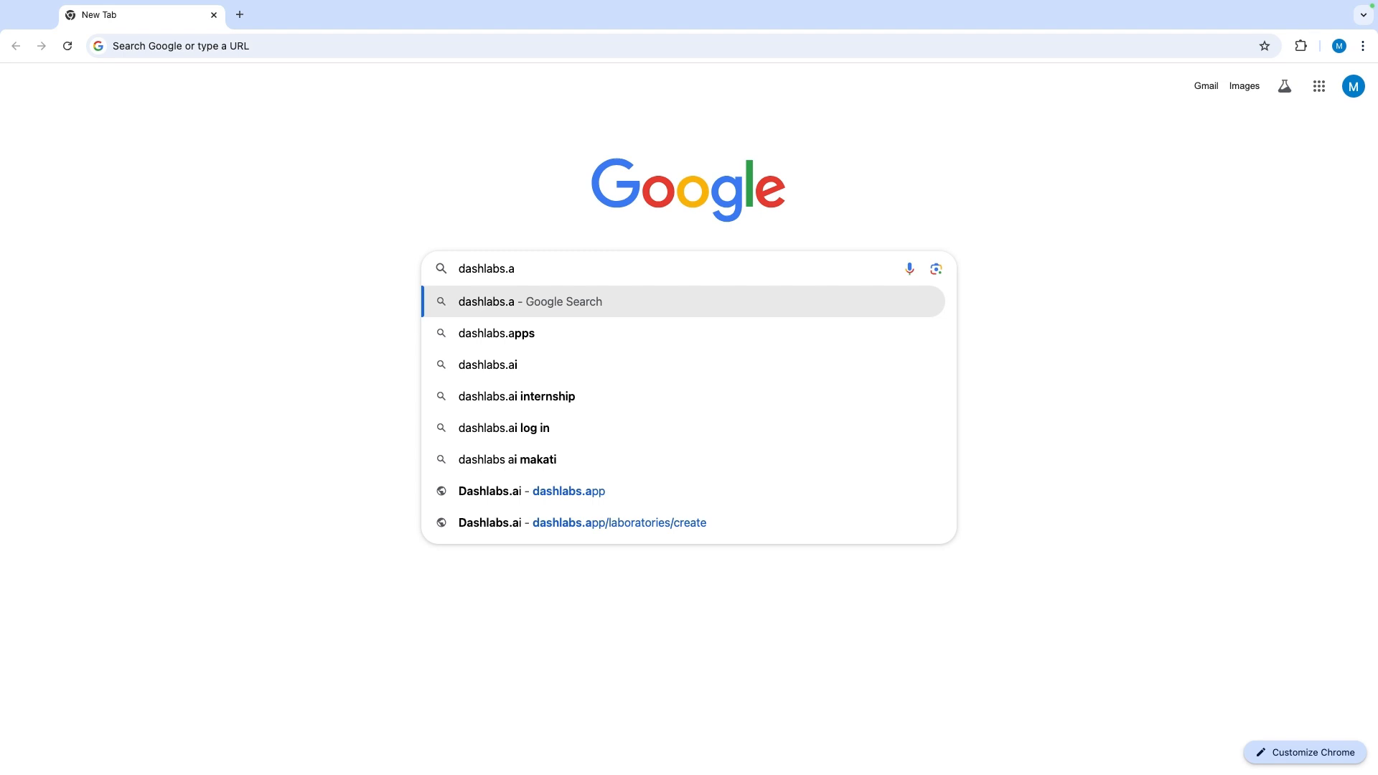
left_click(532, 490)
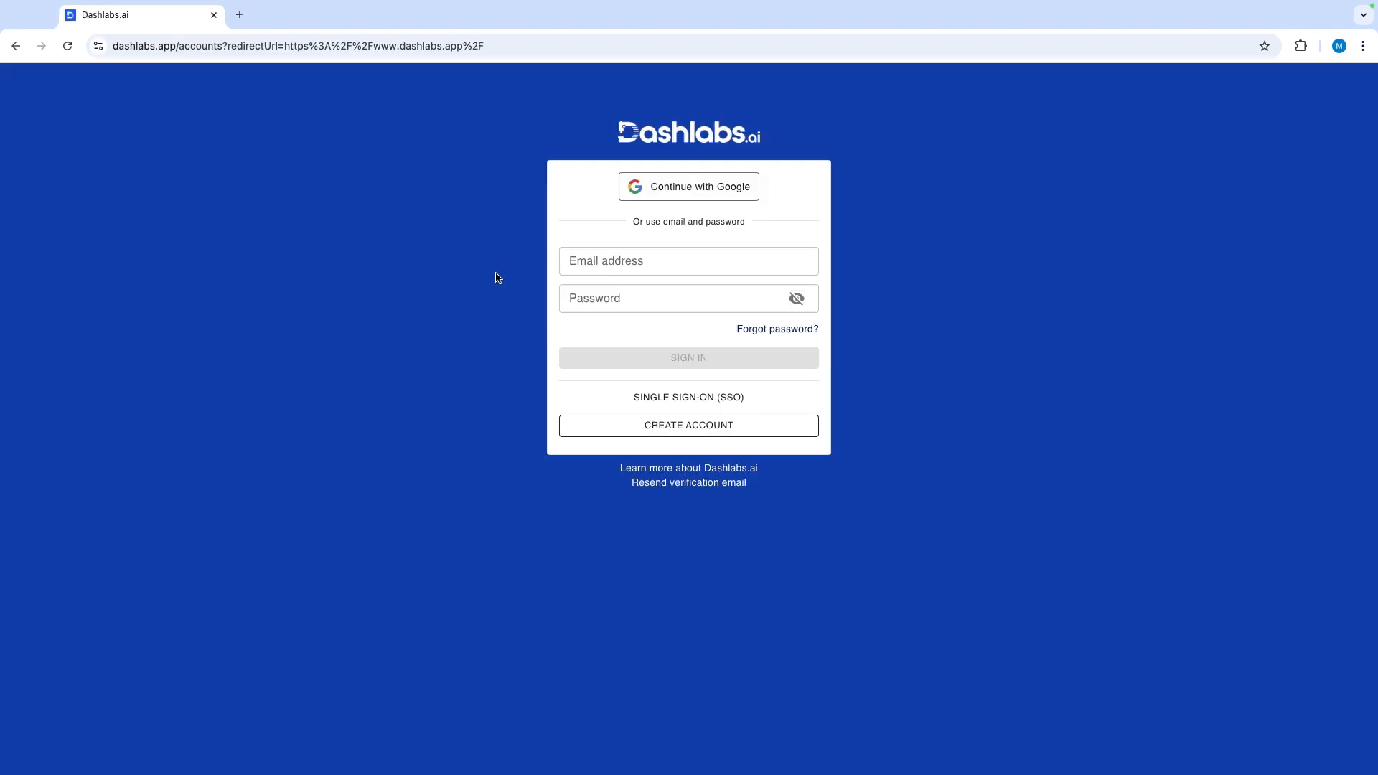
left_click(688, 187)
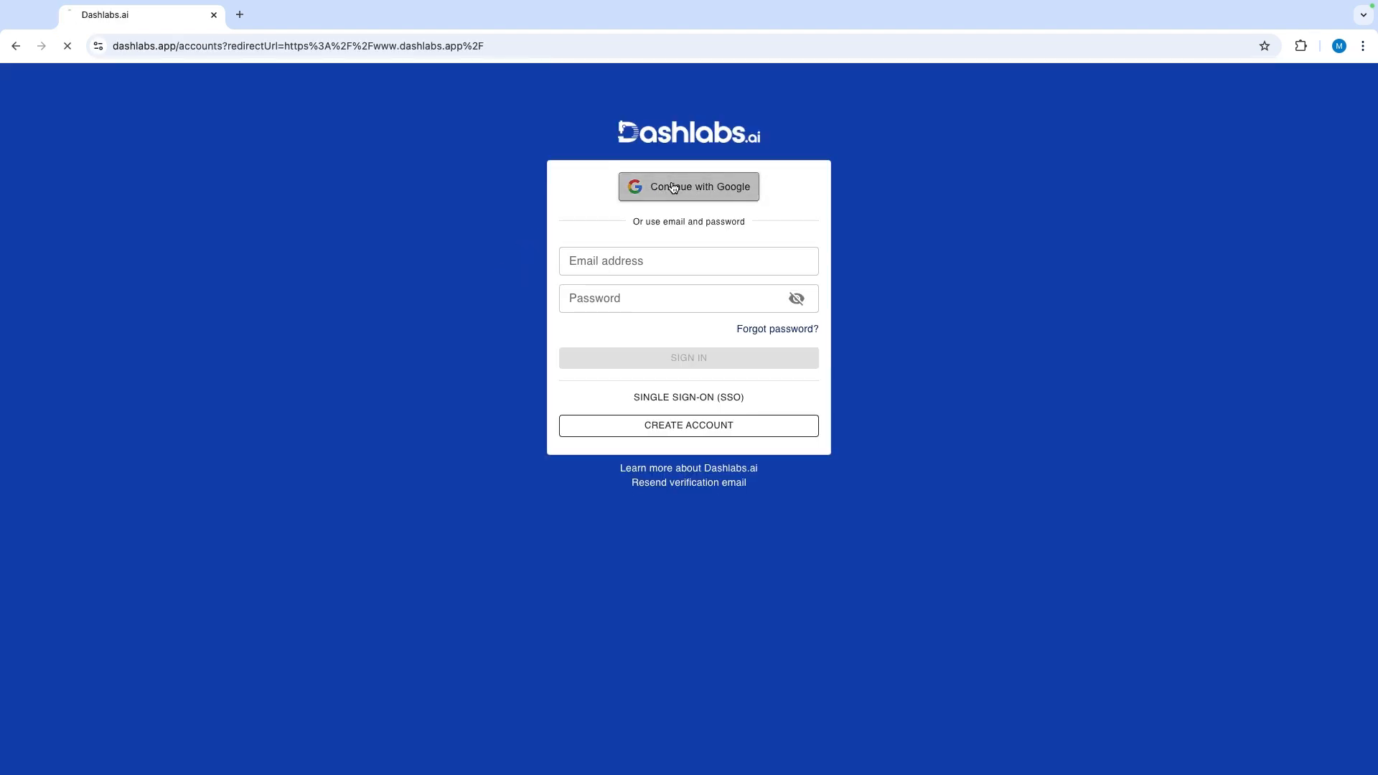
left_click(688, 187)
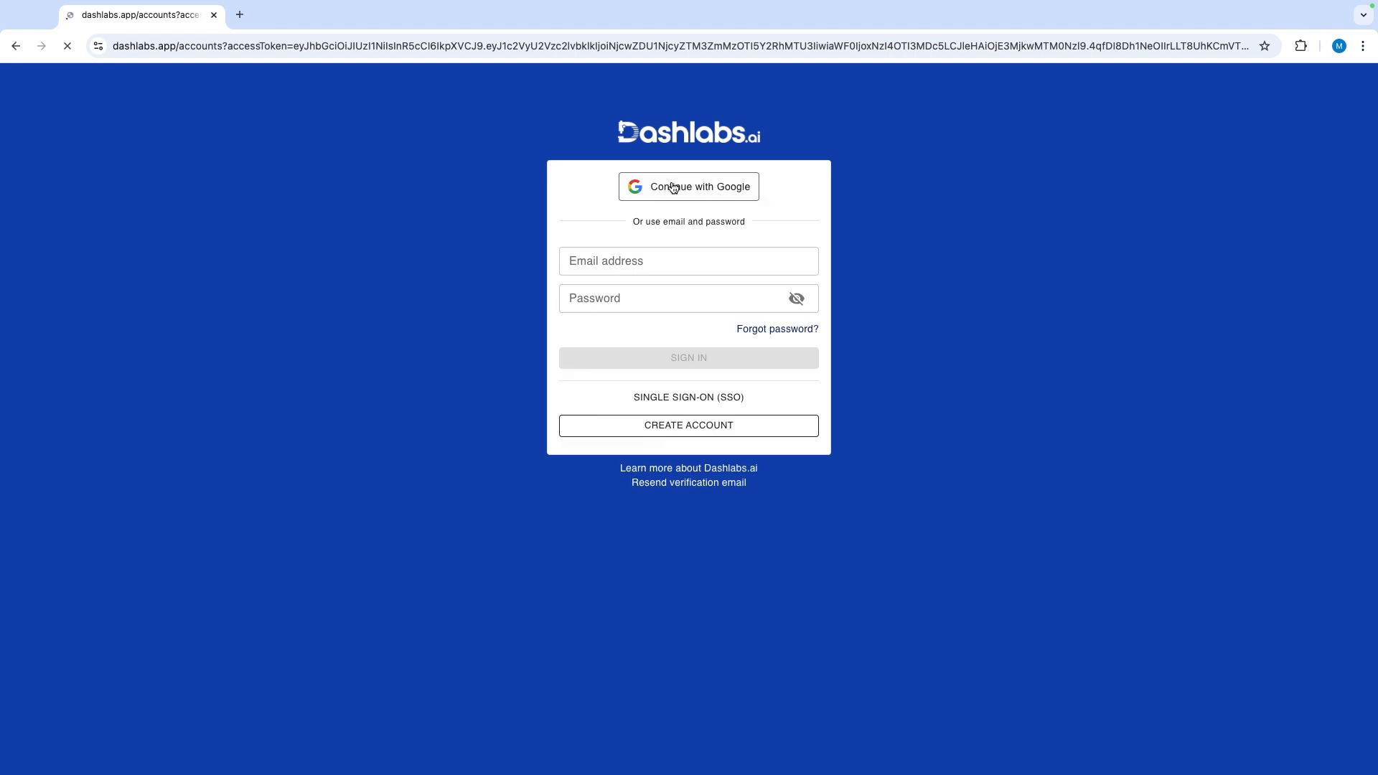
left_click(688, 186)
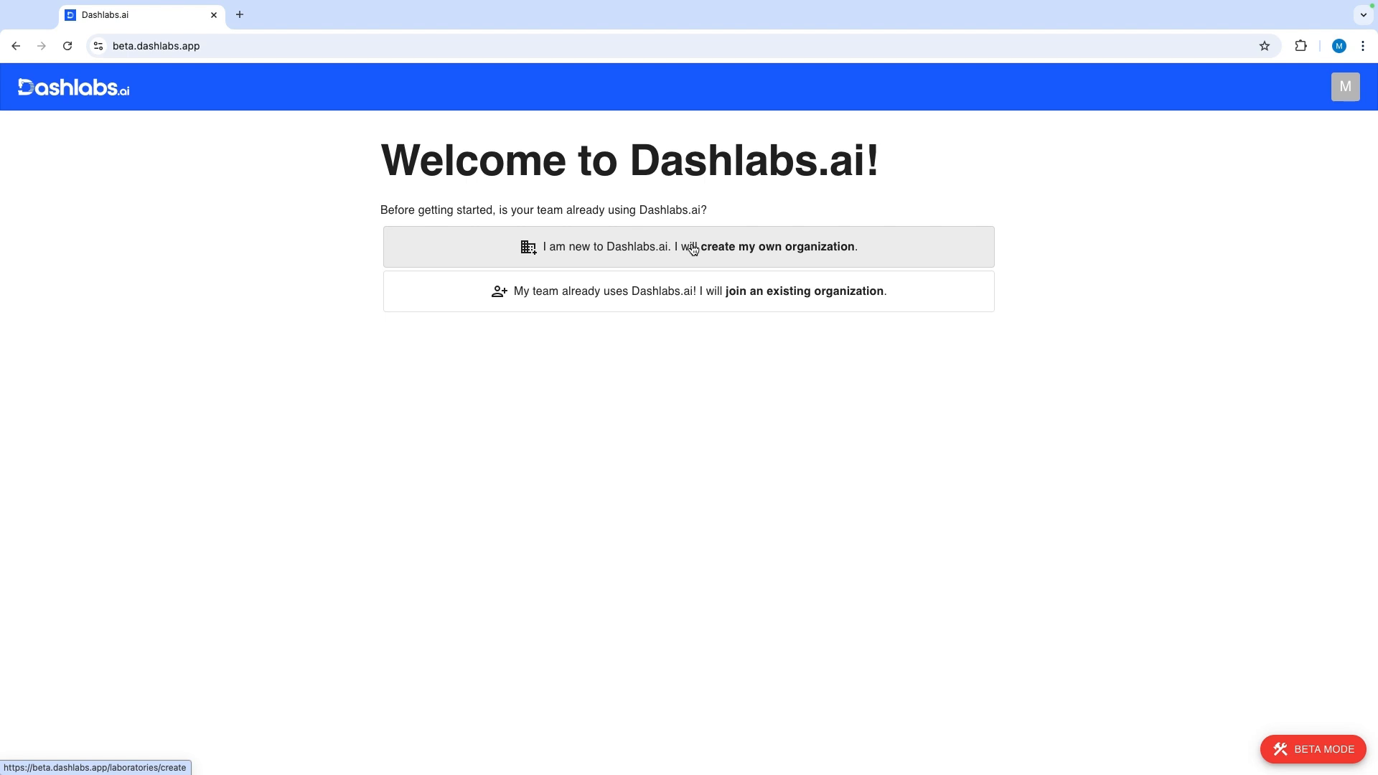
- Create a new organization named 'Dash Clinic and Diagnostic'
left_click(689, 246)
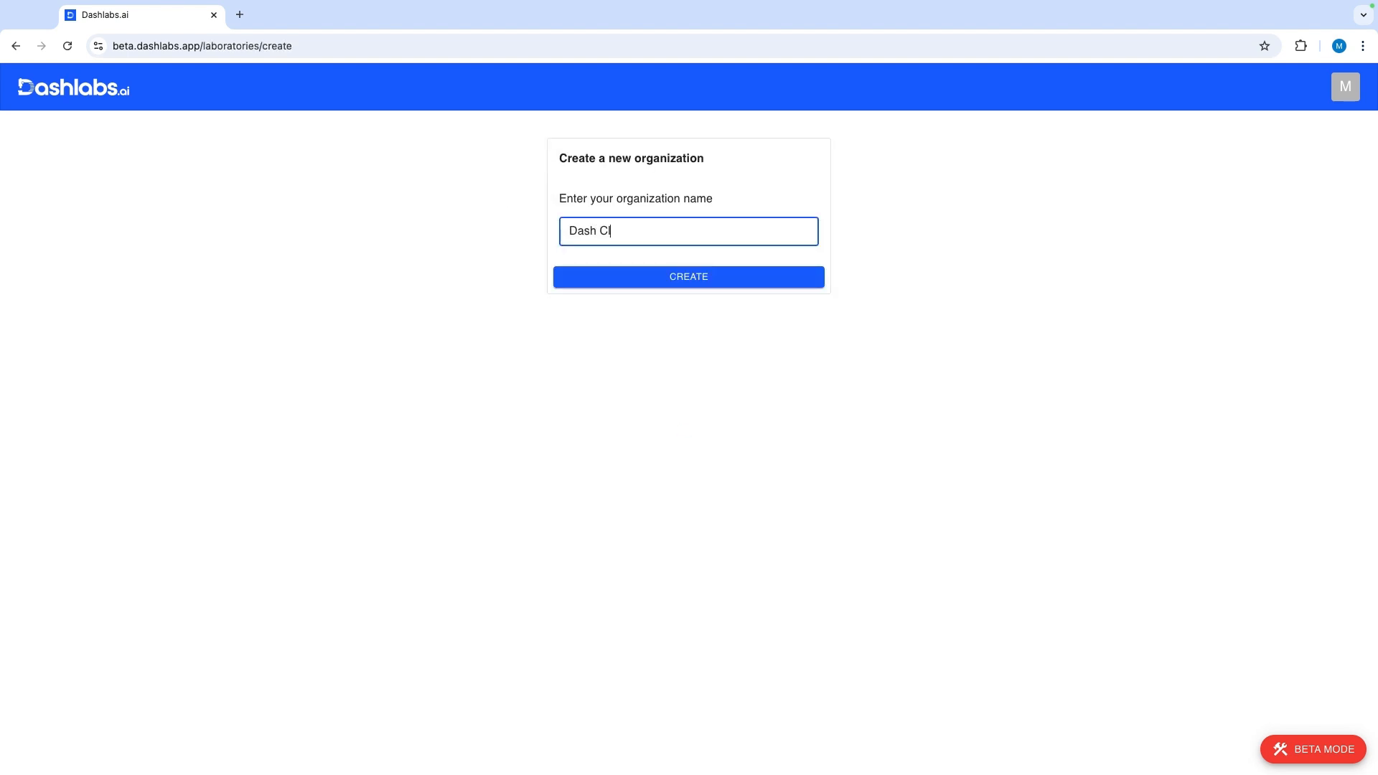
type("inic and Diag")
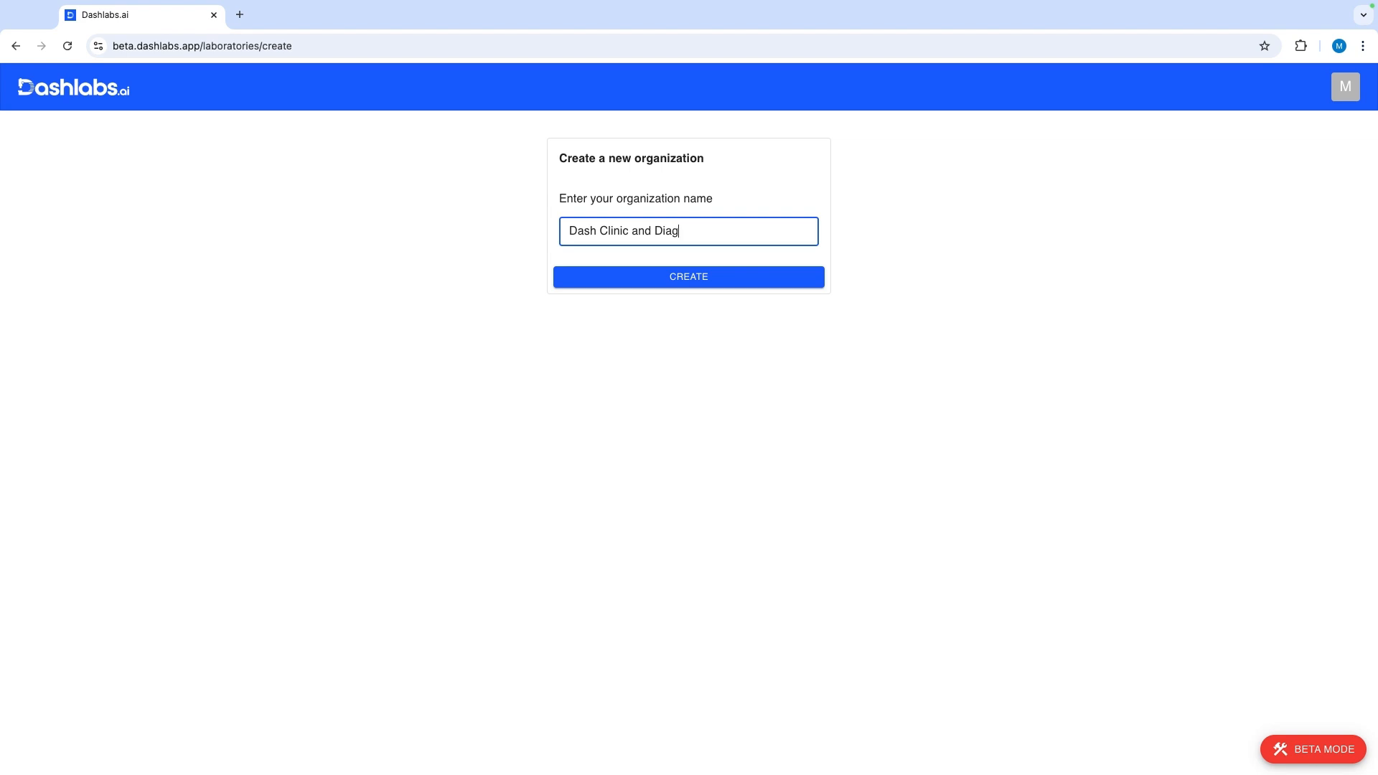
left_click(689, 275)
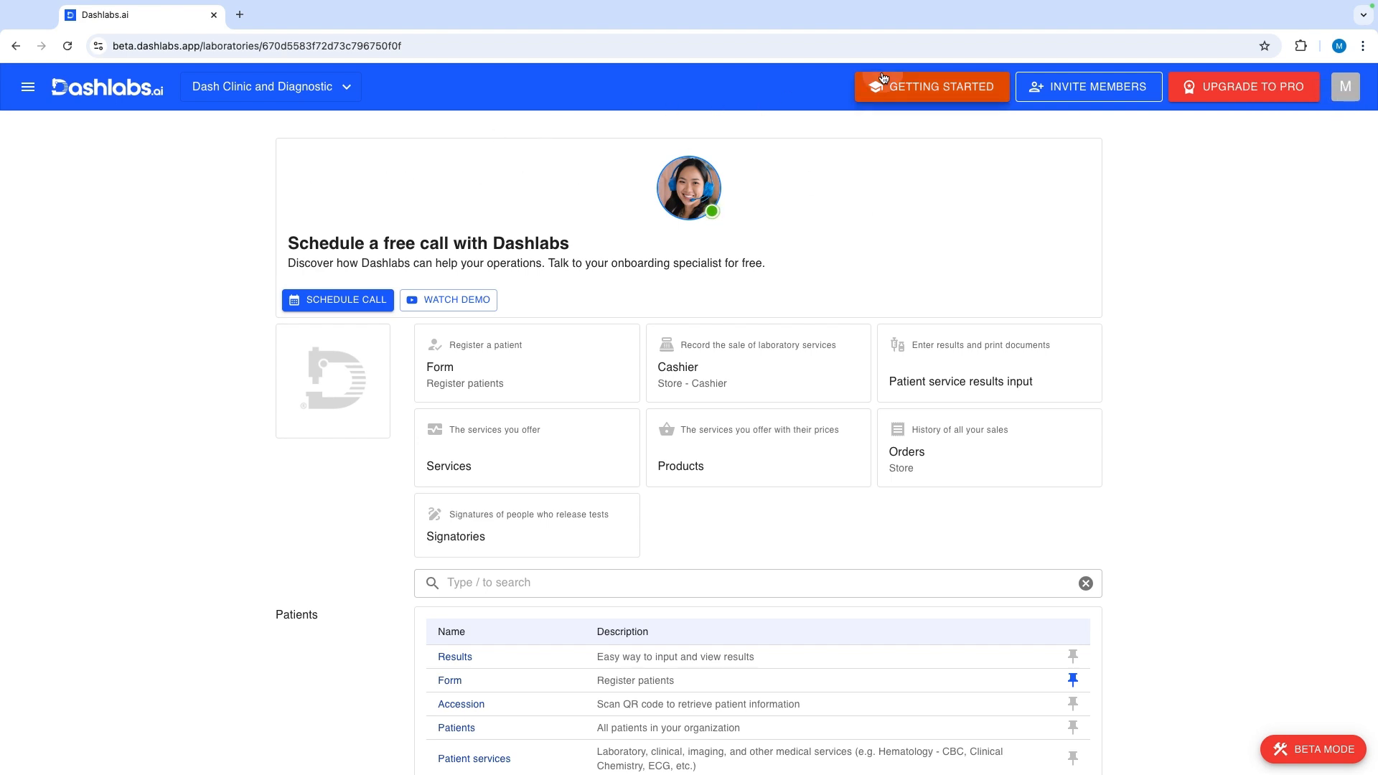
- Open the Getting Started guide
left_click(931, 86)
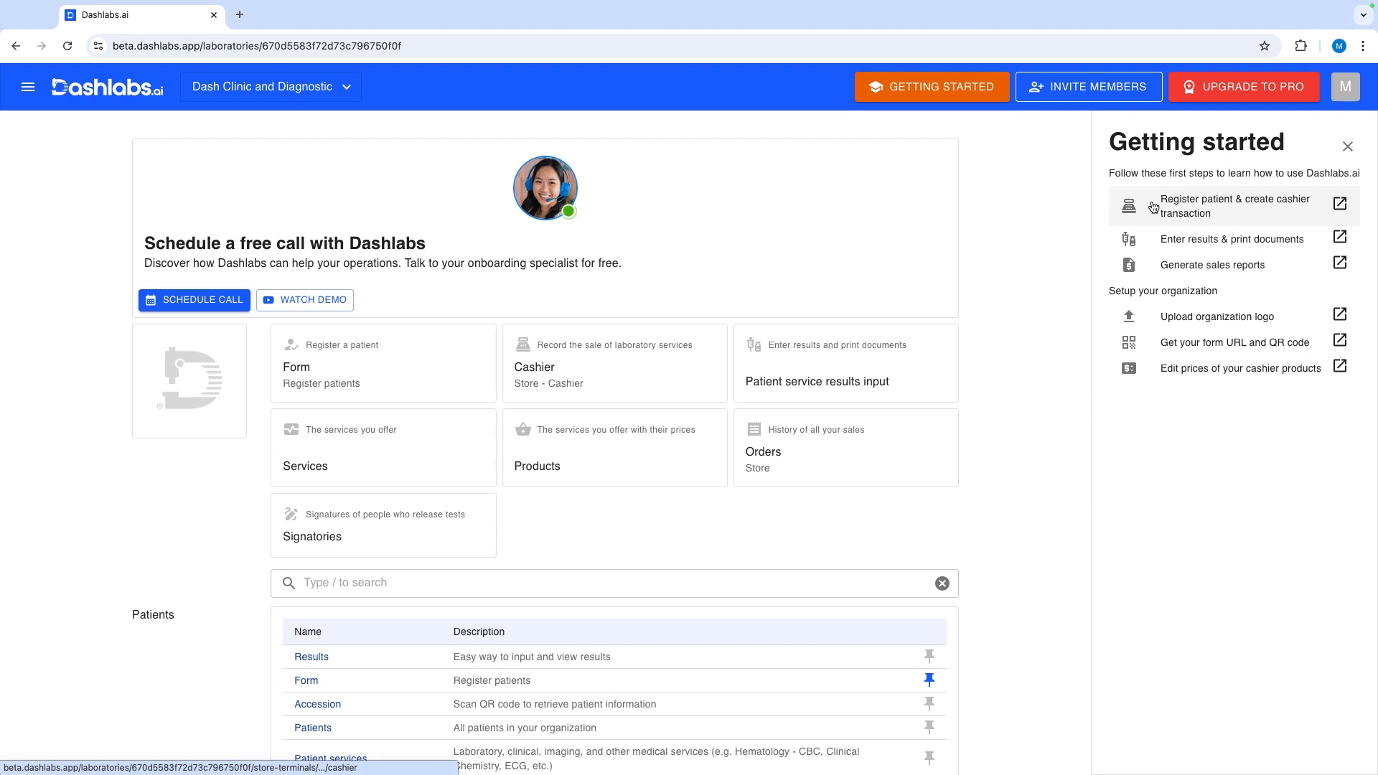
mouse_move(1169, 205)
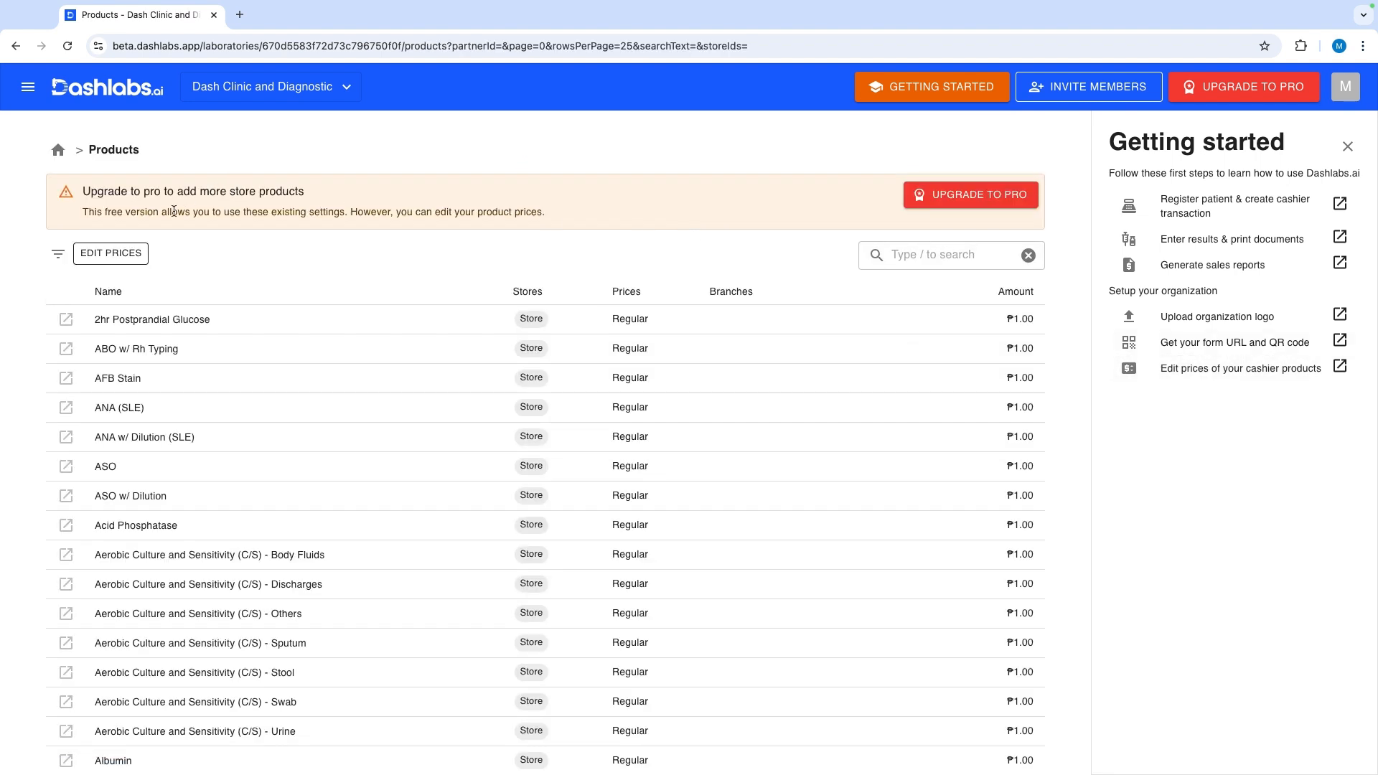
- Make product prices editable and set Basic 5 to 650
left_click(110, 253)
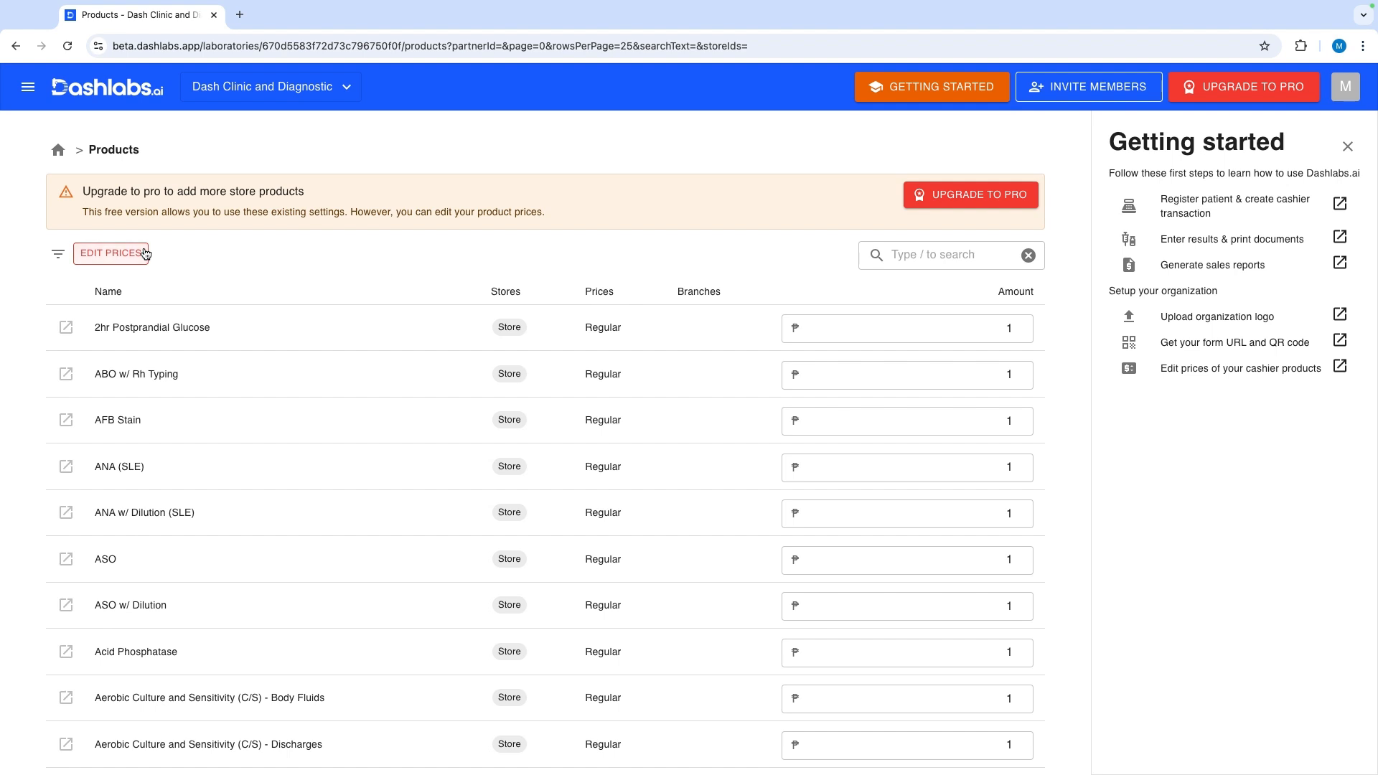
left_click(951, 255)
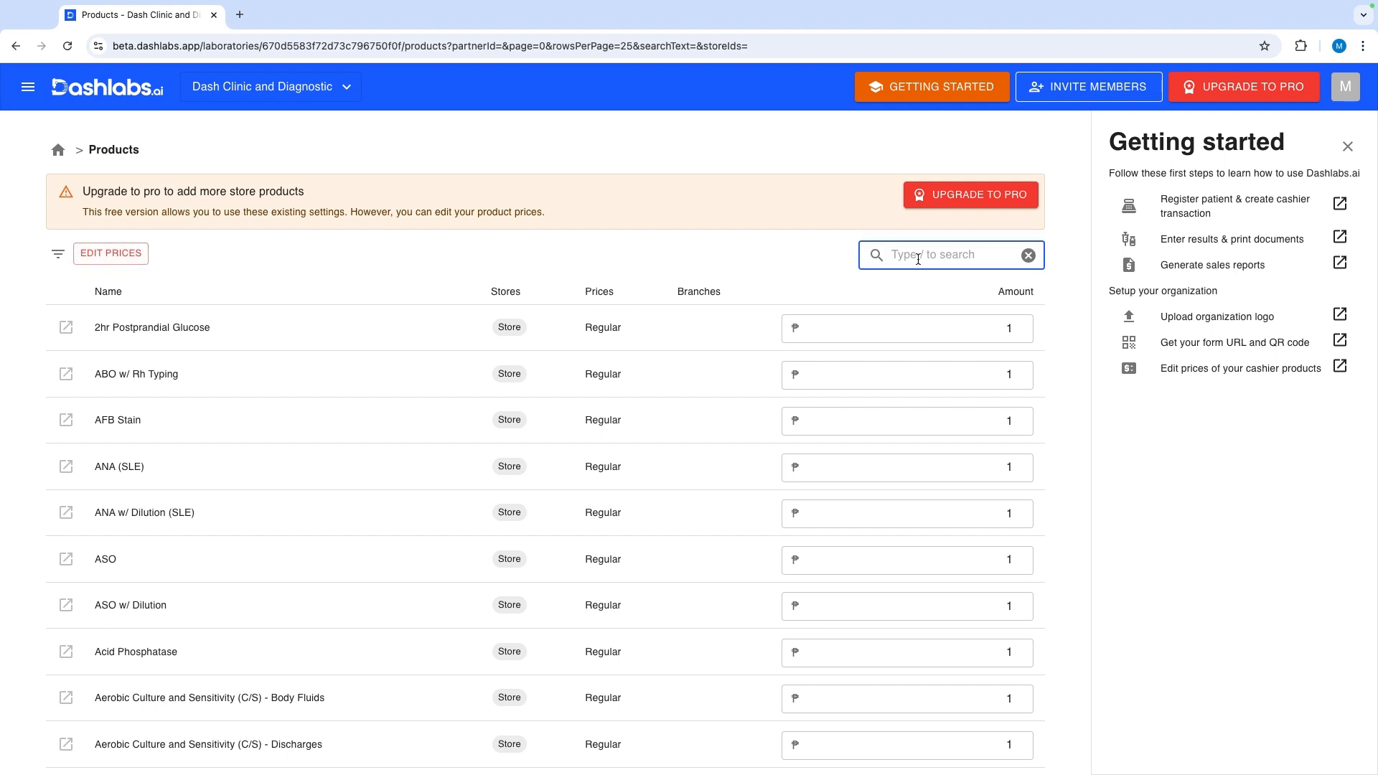
type("basic")
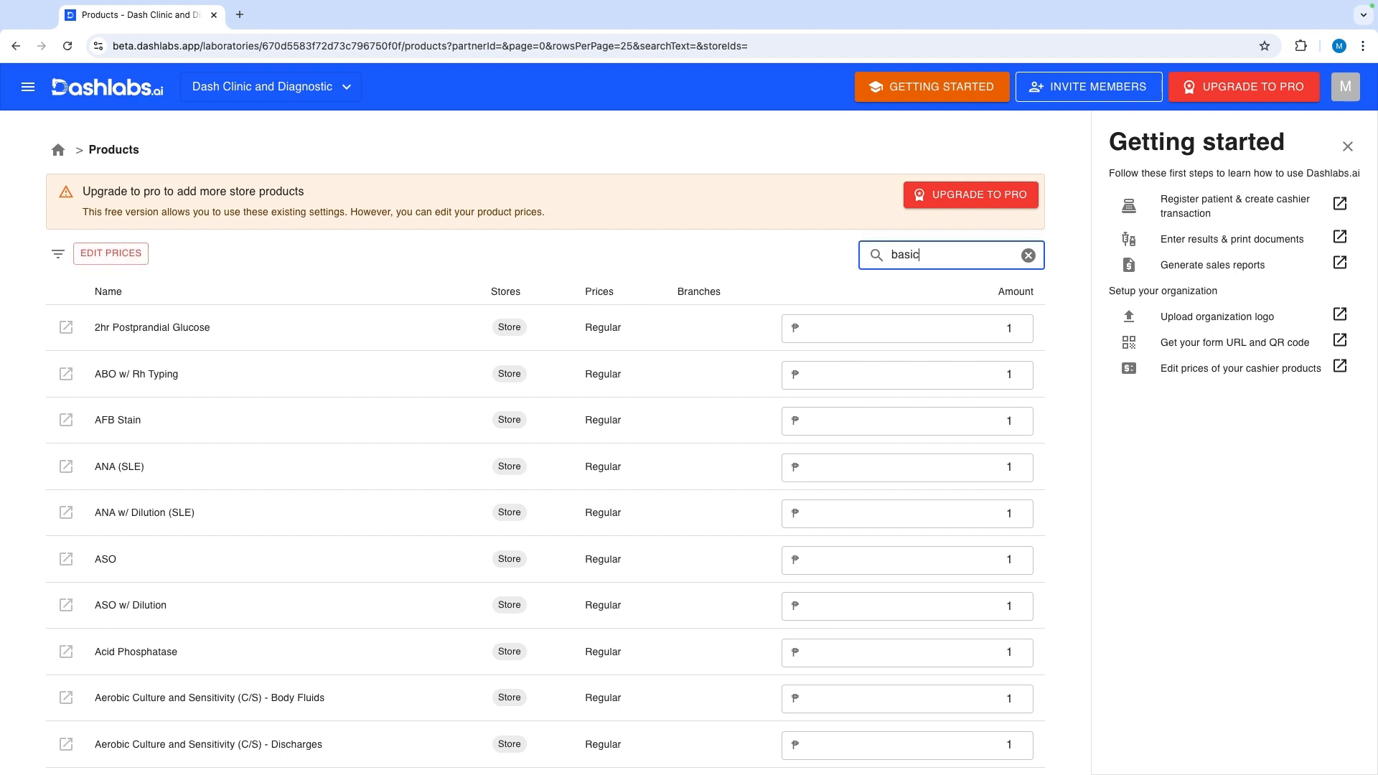
type("5")
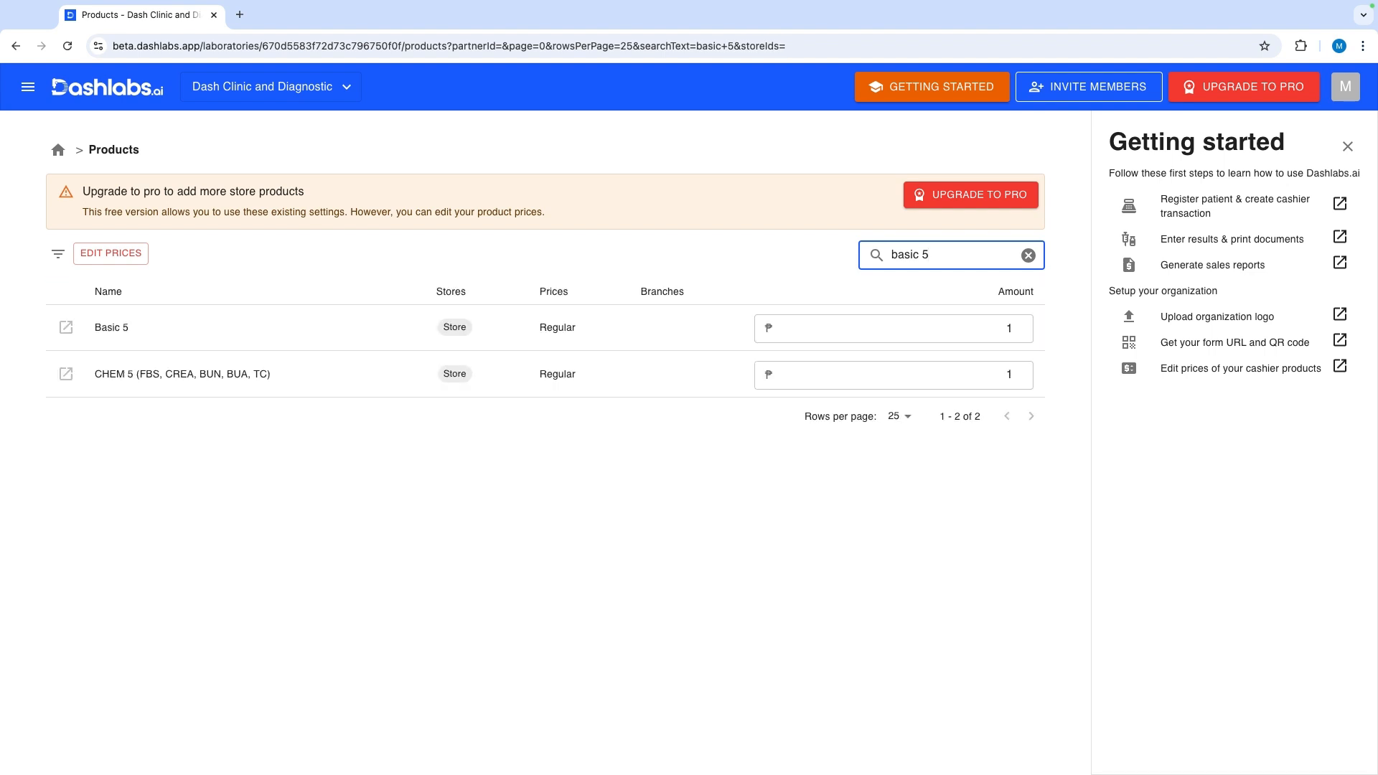
left_click(892, 328)
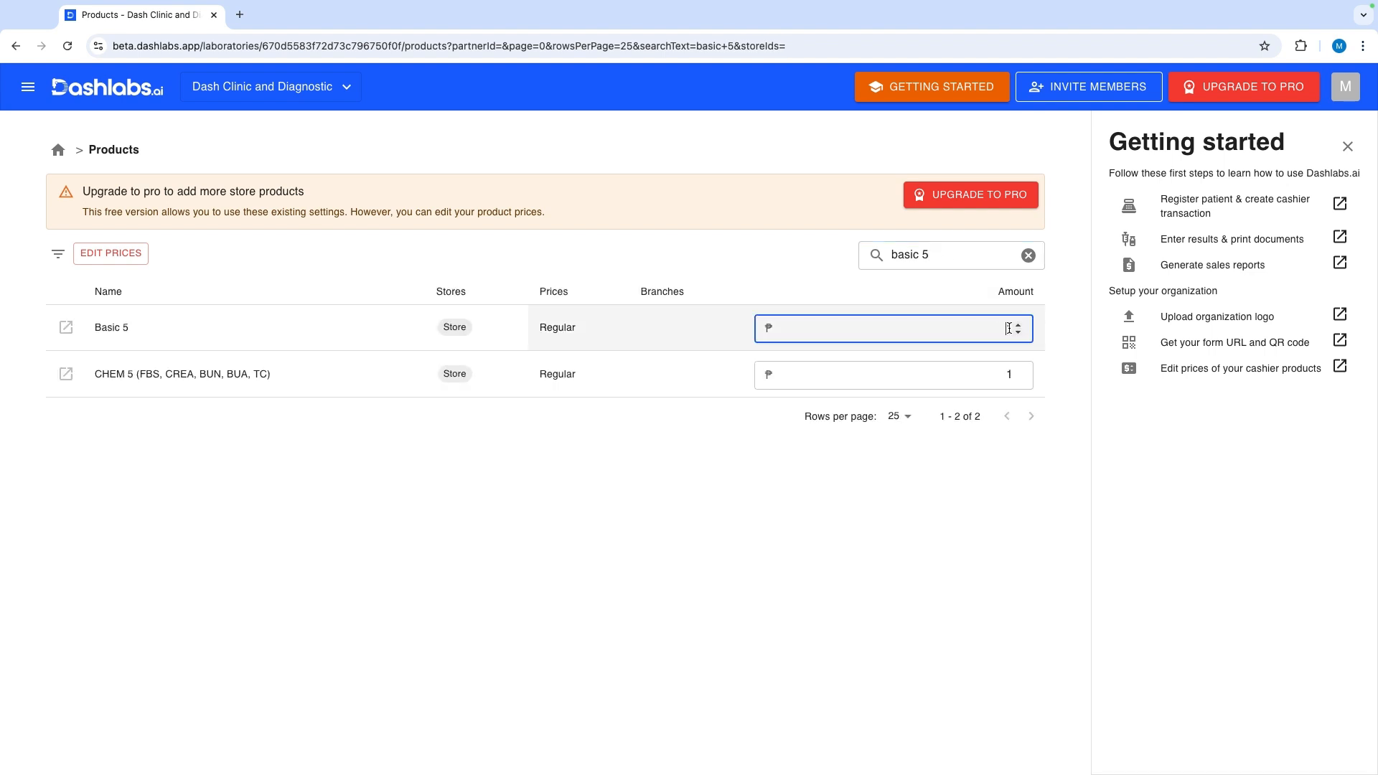
type("650")
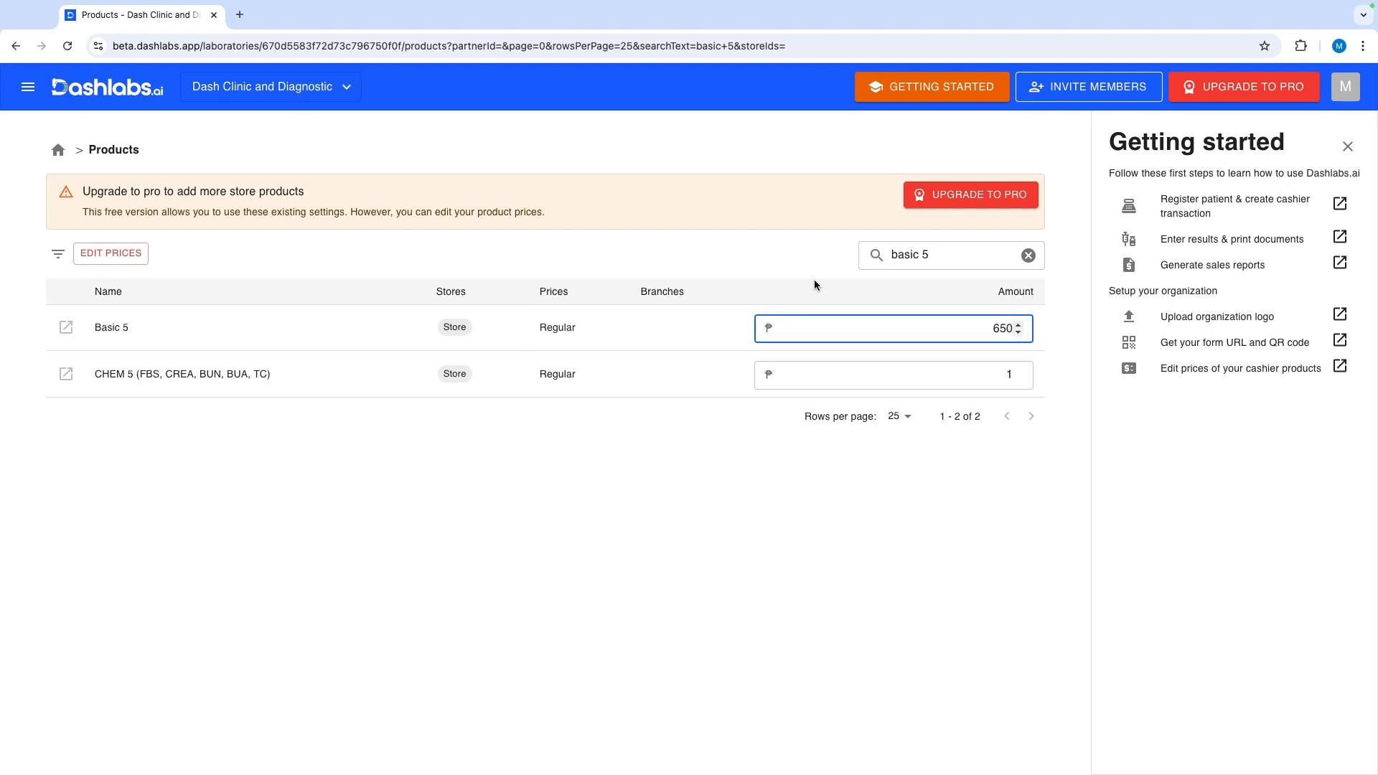
- Look up CBC, set SOAP Consultation to 500, and open the store cashier
type("CB")
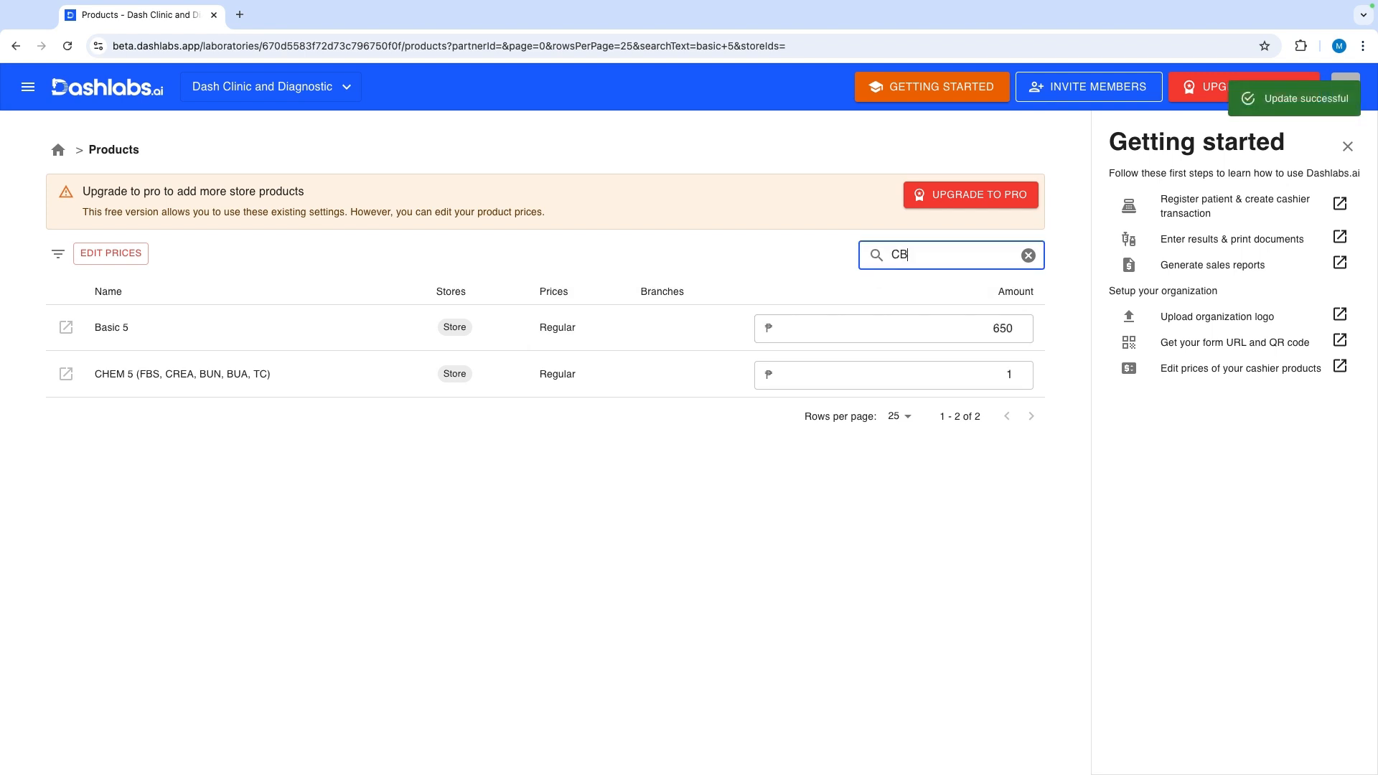
type("C")
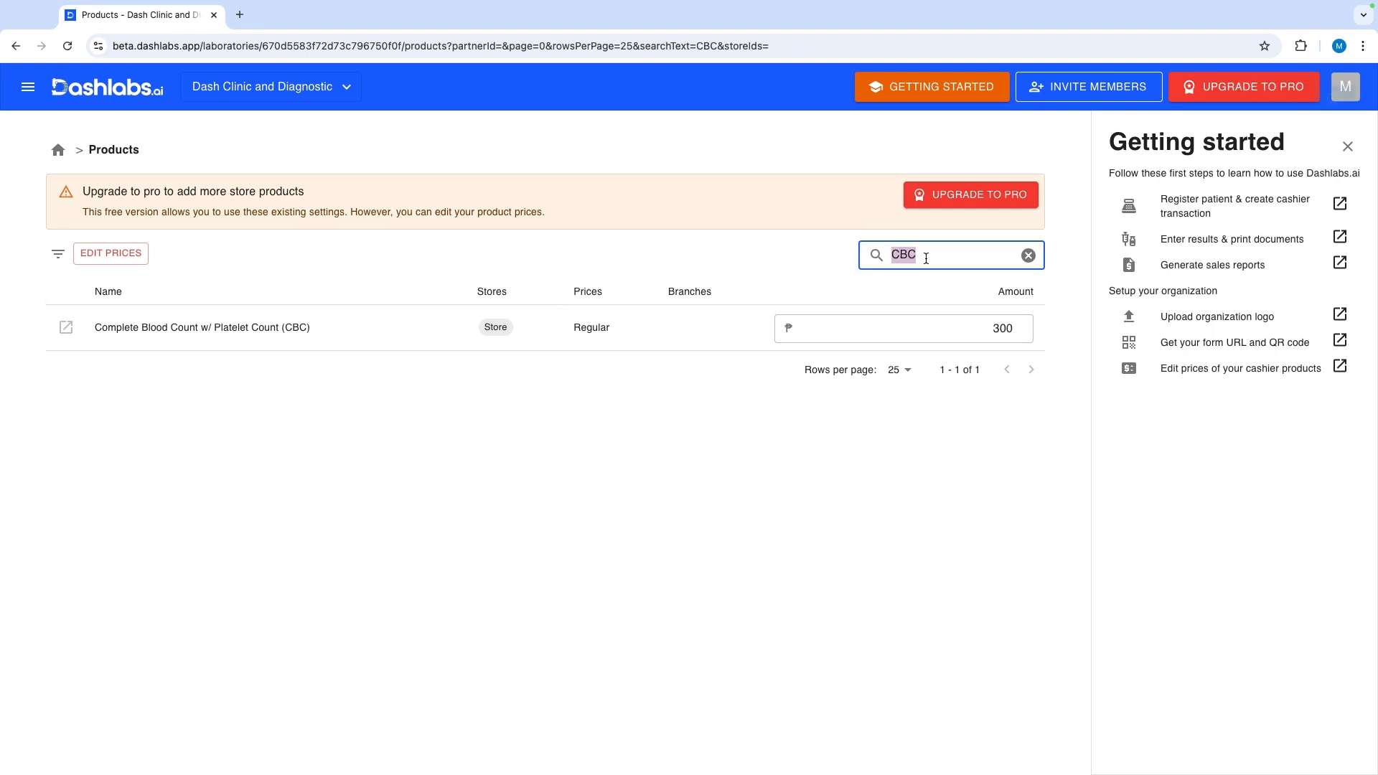
type("soap")
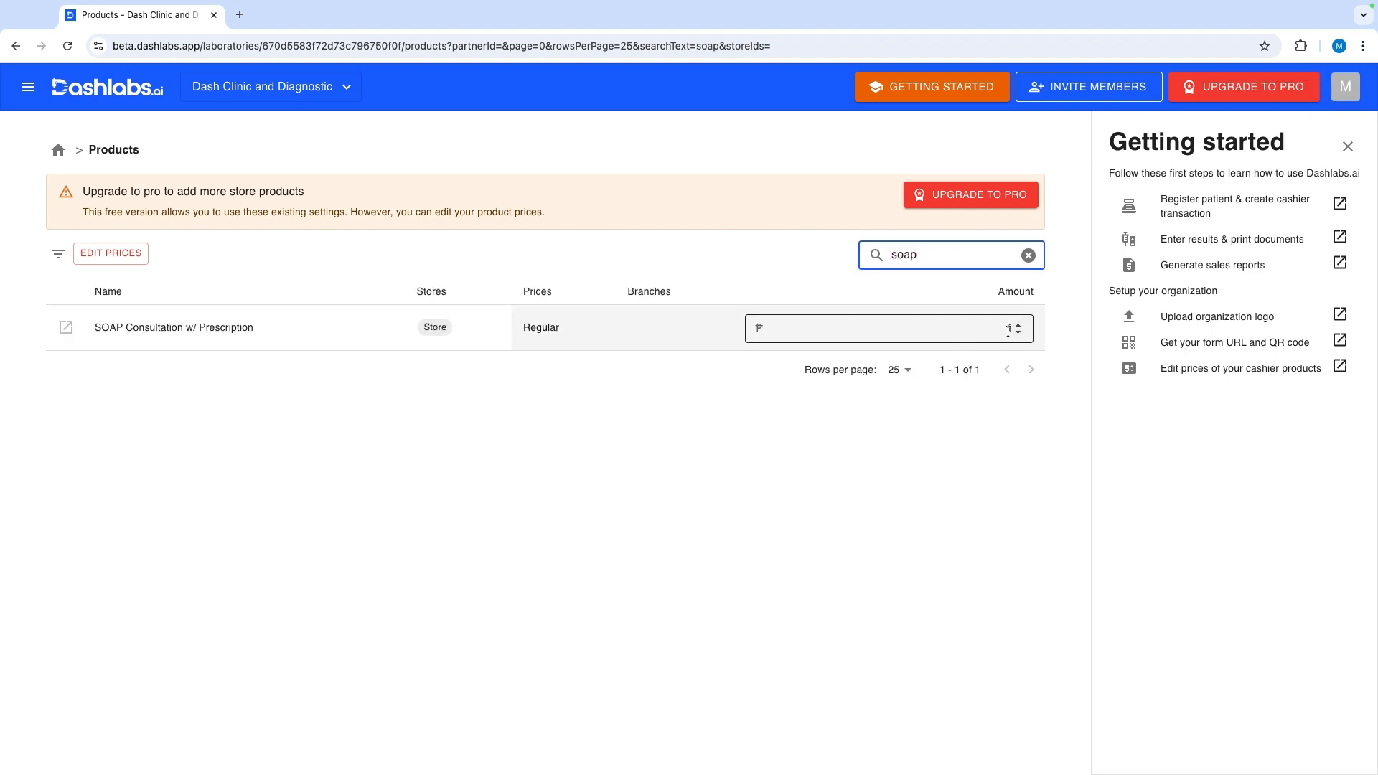
left_click(887, 328)
type("500")
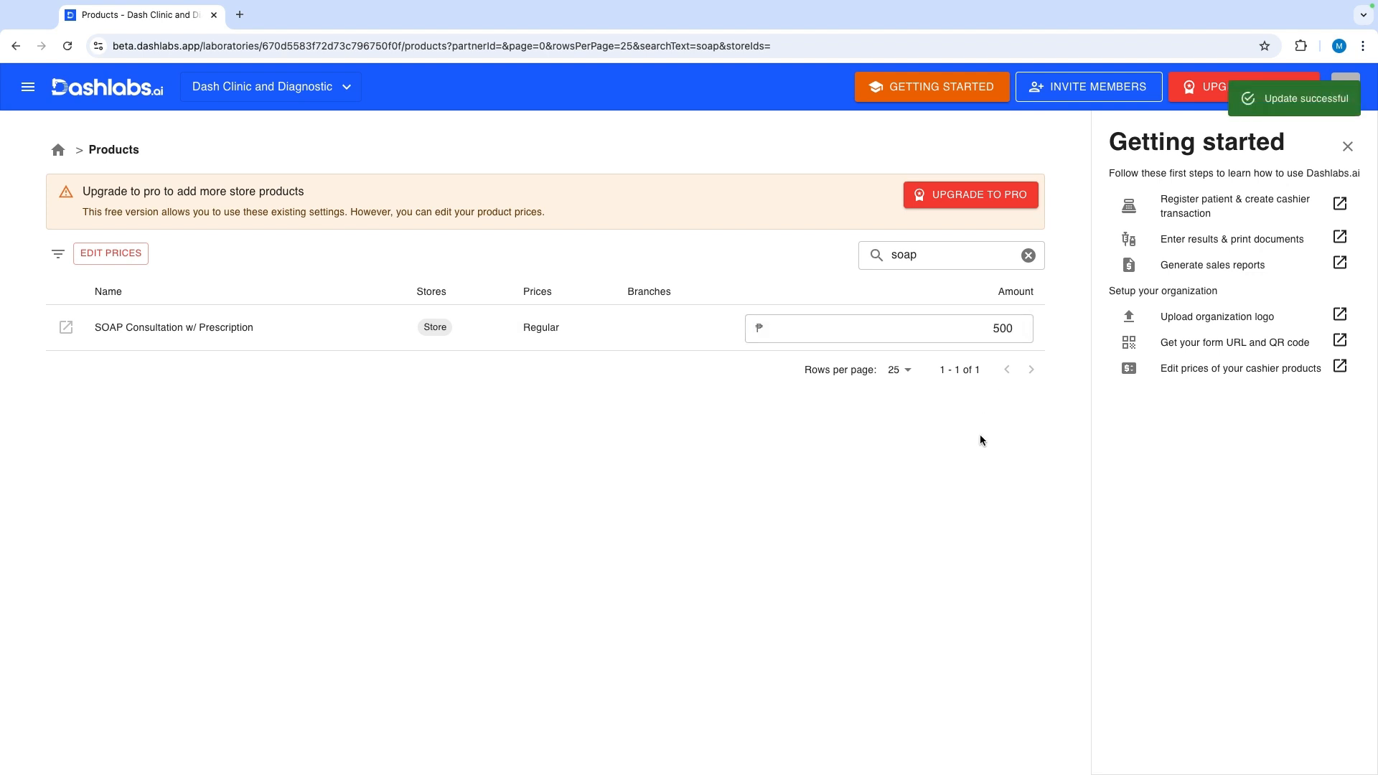
left_click(1027, 255)
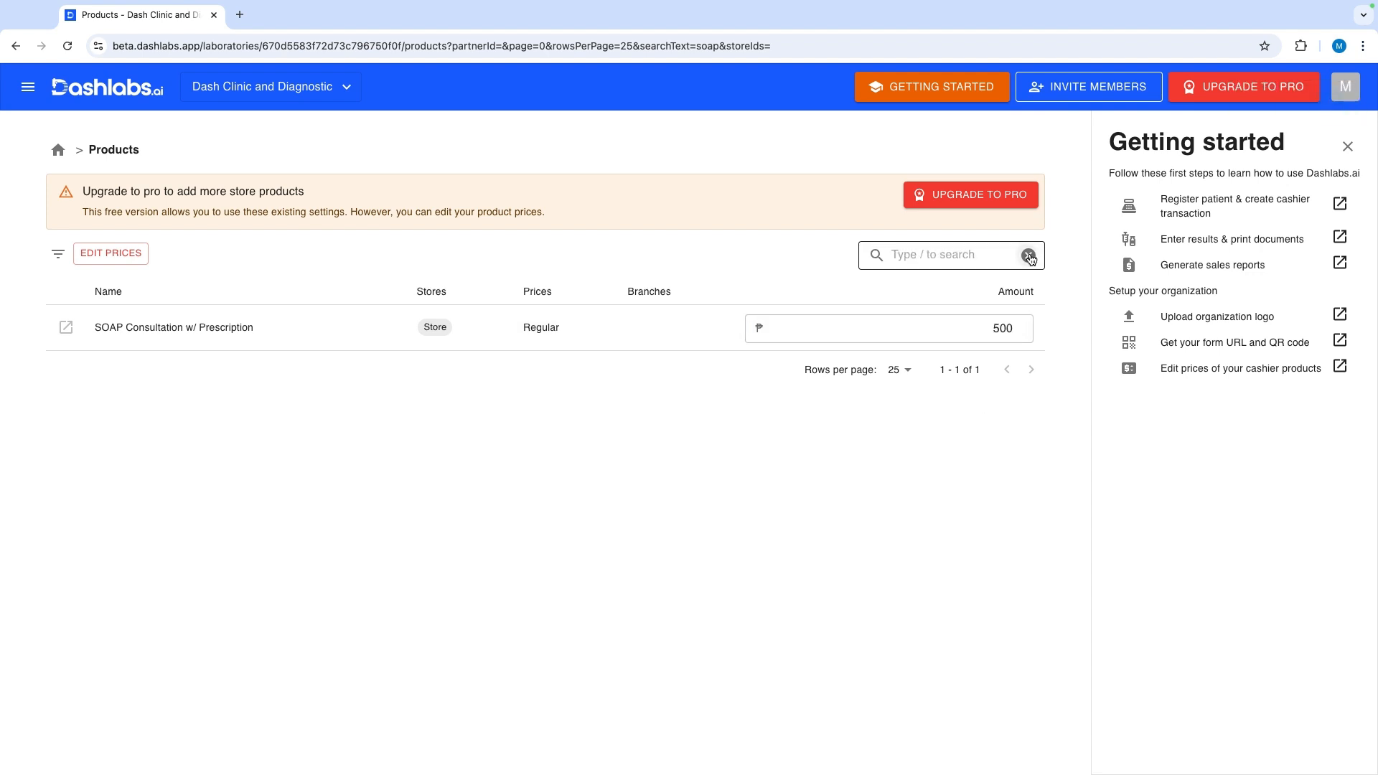
left_click(1028, 255)
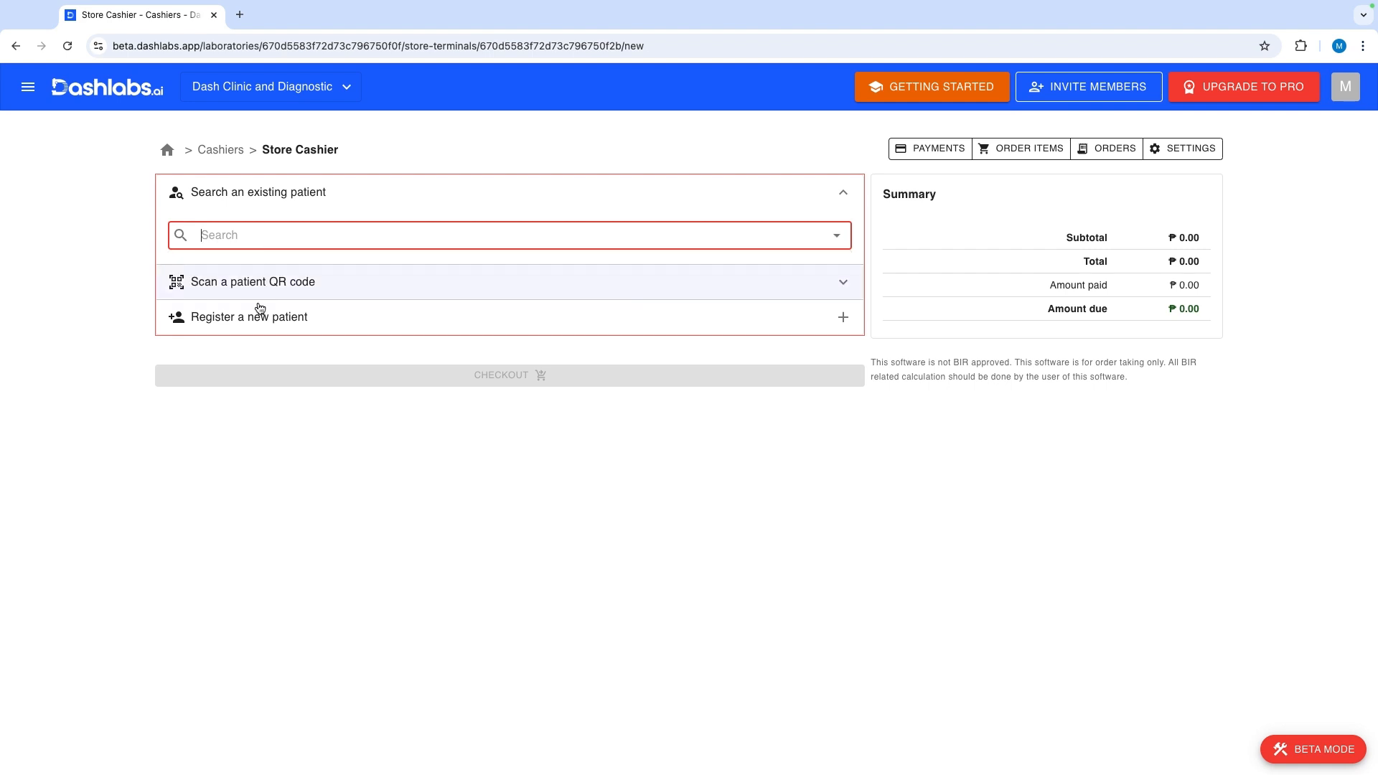
- Select the demo patient and add CBC and SOAP Consultation to the order
left_click(249, 317)
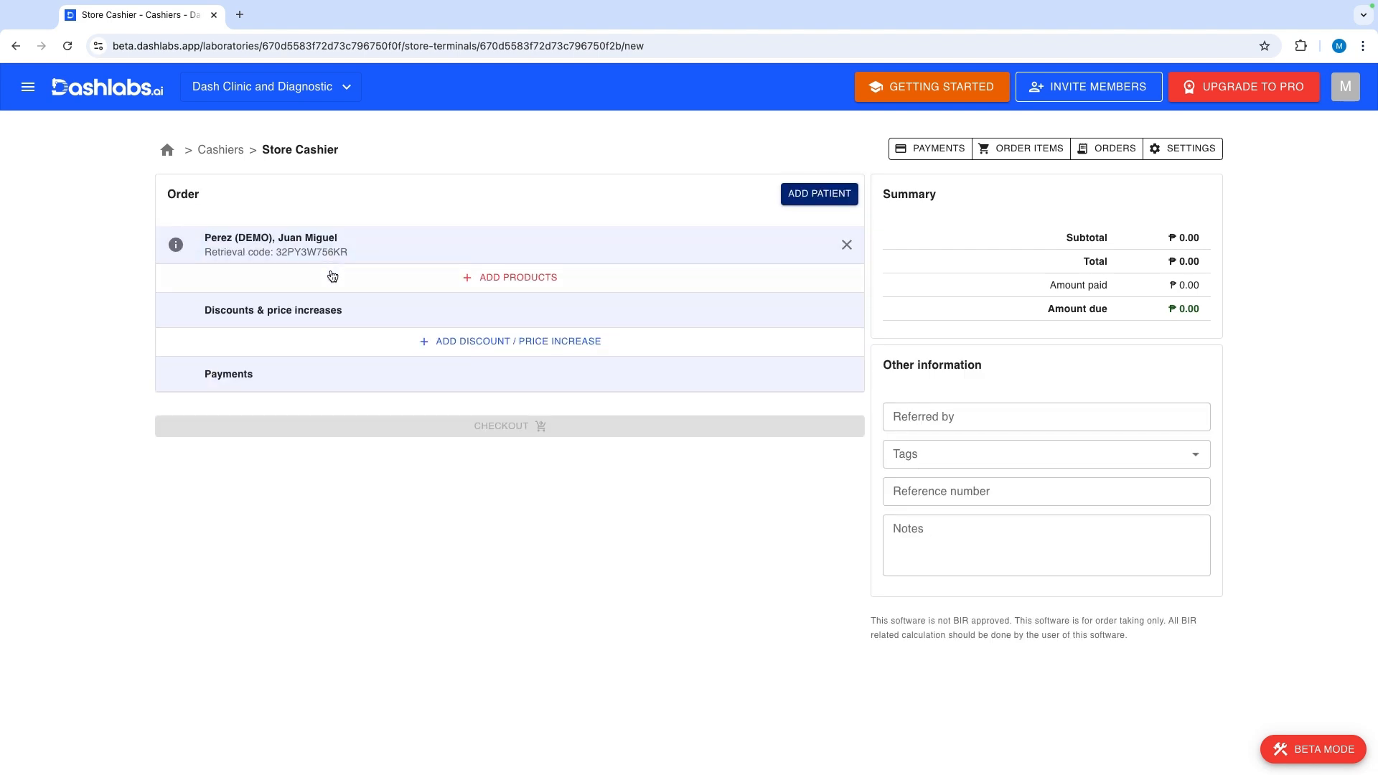
left_click(509, 277)
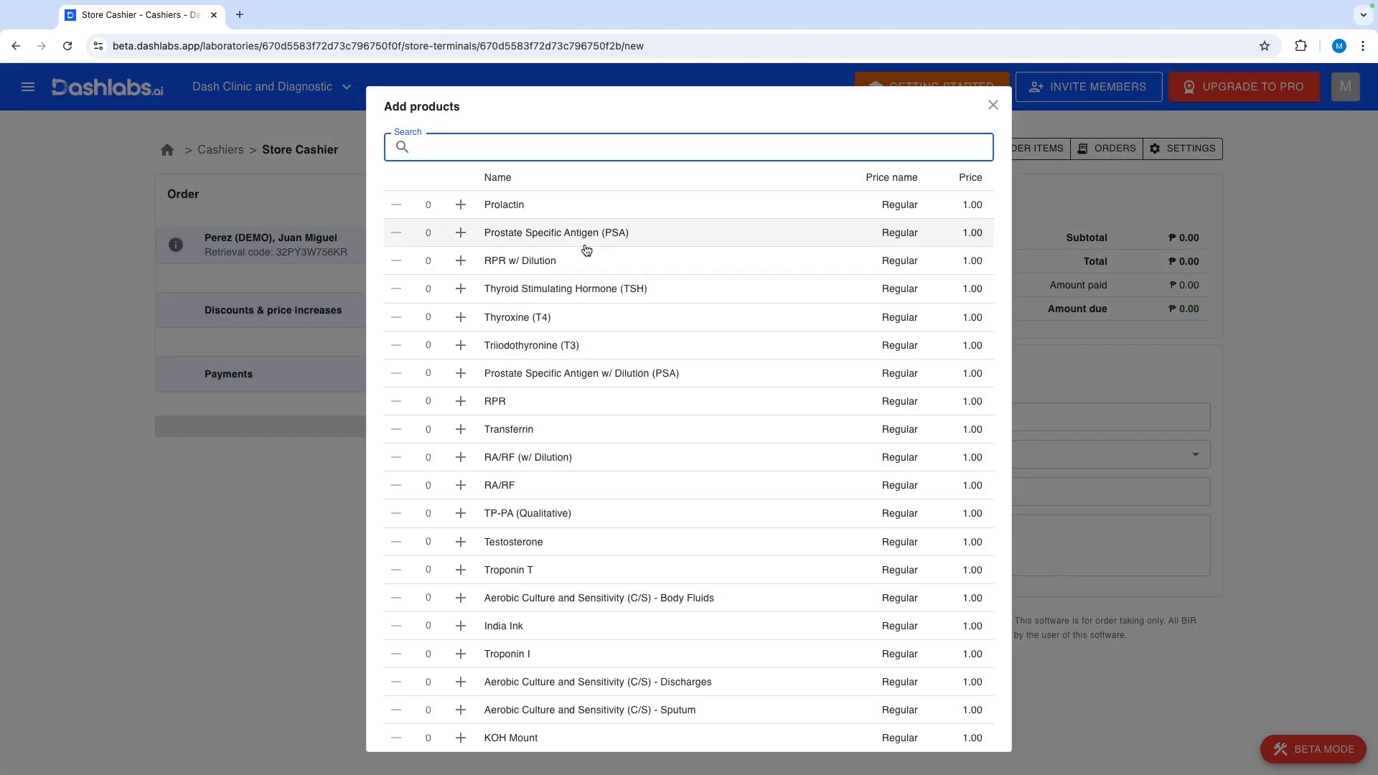
type("cbc")
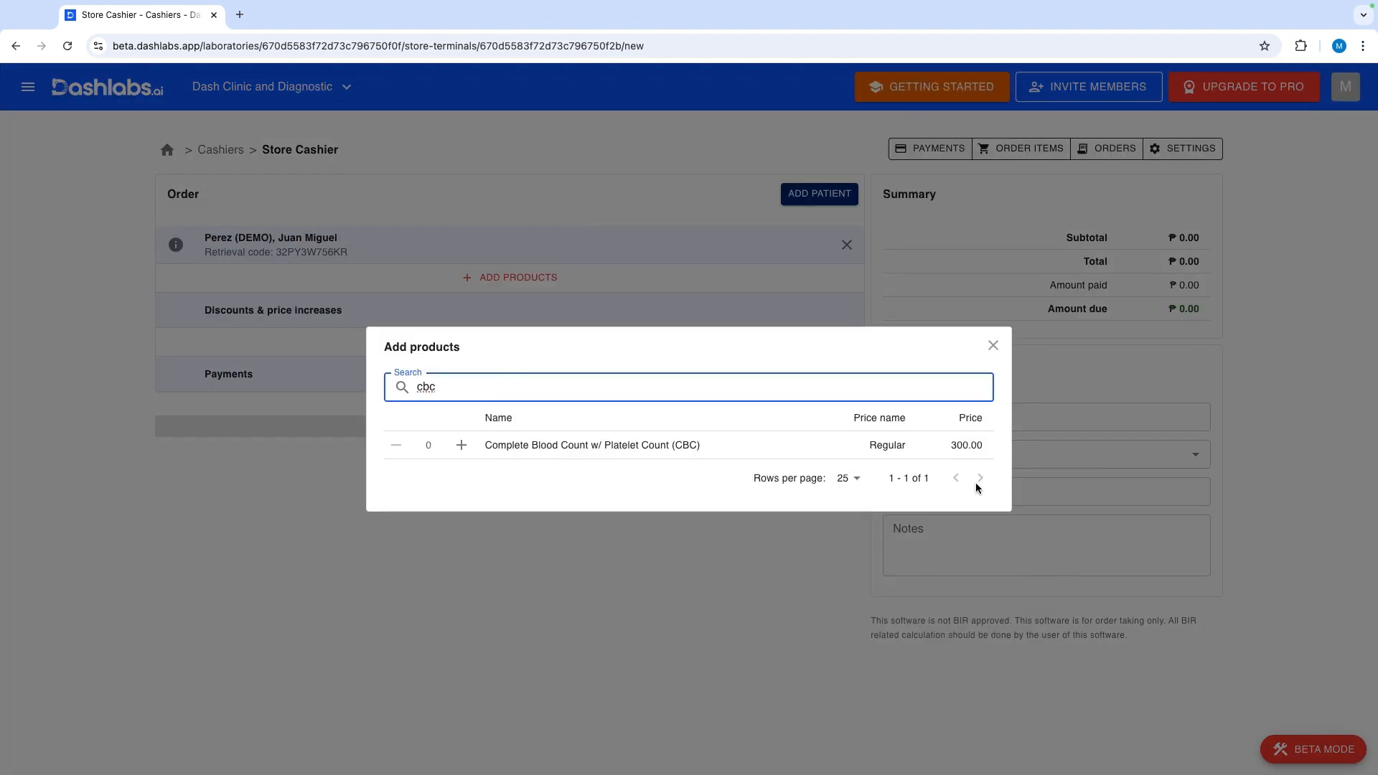
left_click(461, 445)
type("soap")
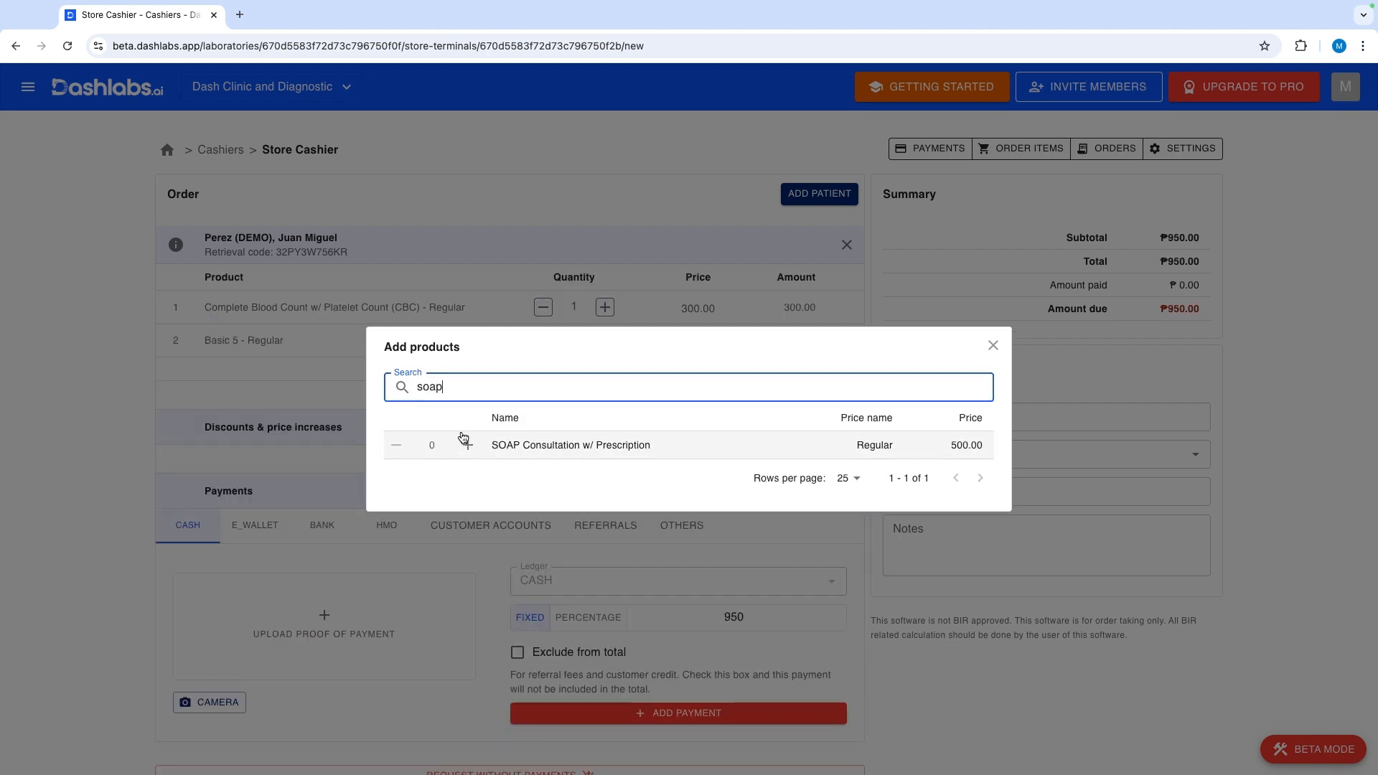
left_click(466, 445)
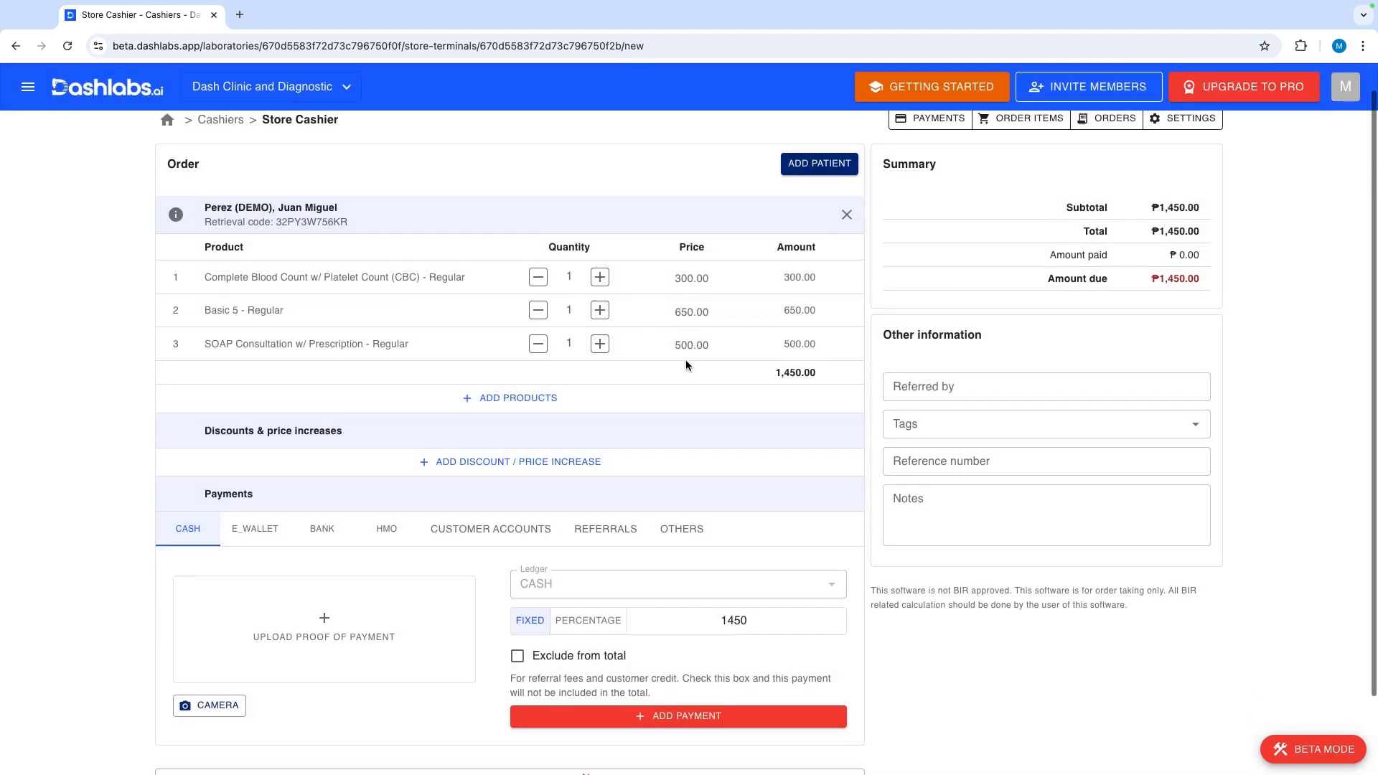
- Apply the SENIOR/PWD discount, leaving ₱1,160.00 due
left_click(509, 462)
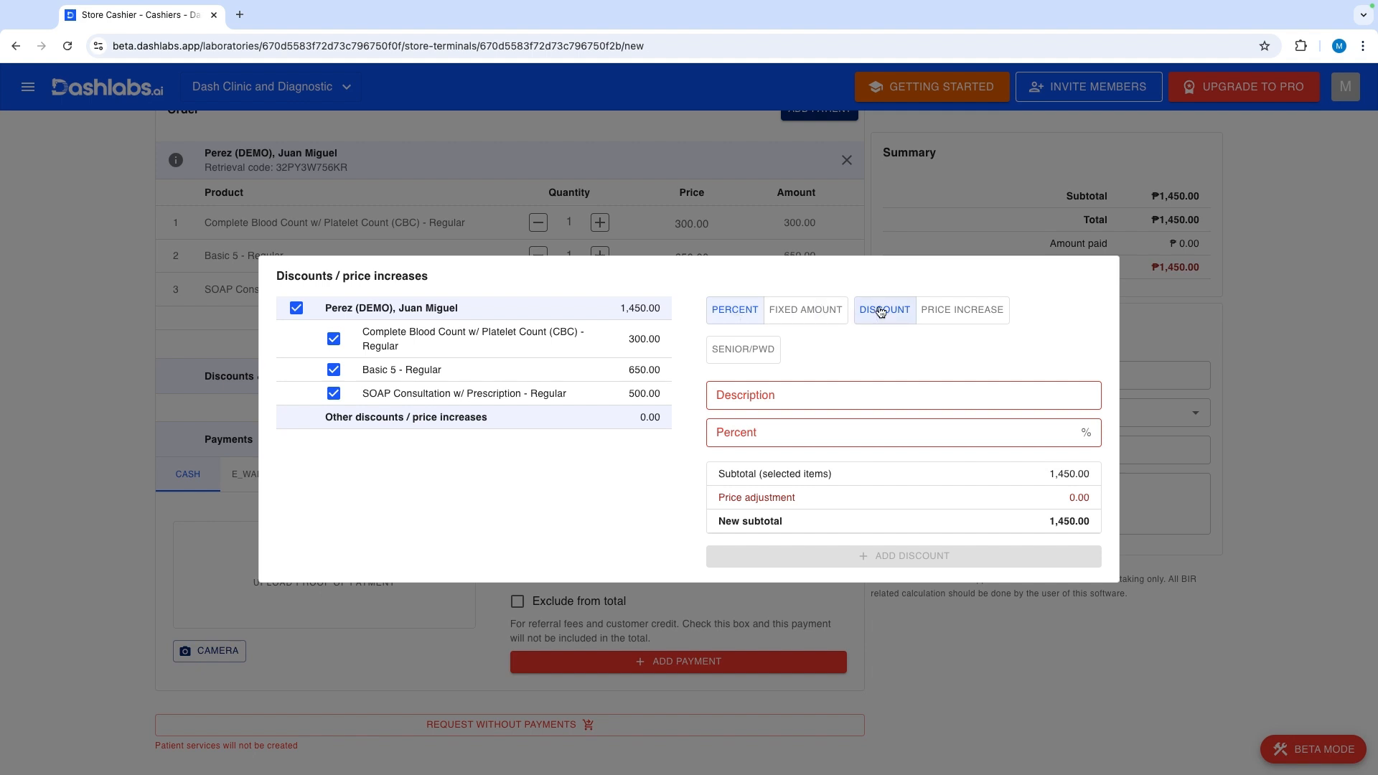
left_click(902, 555)
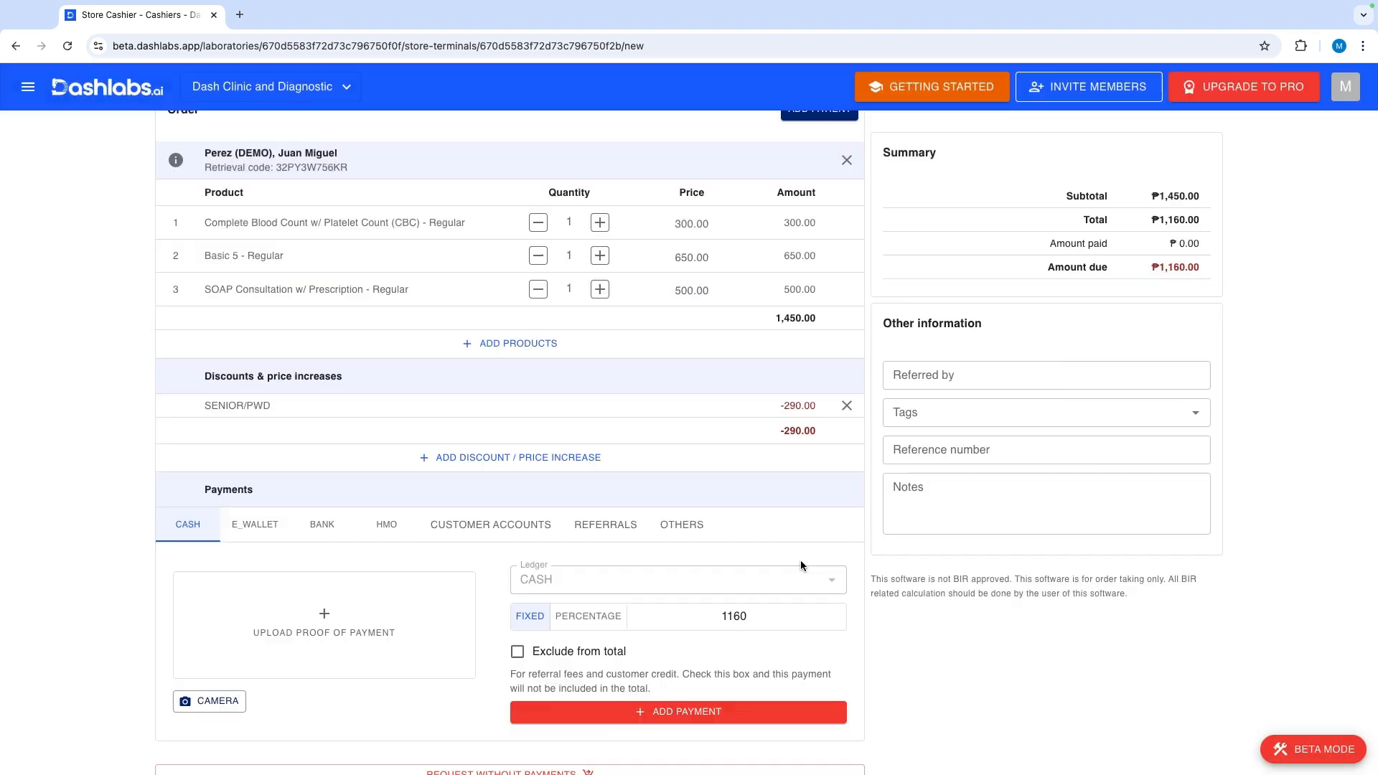
scroll("down", 3)
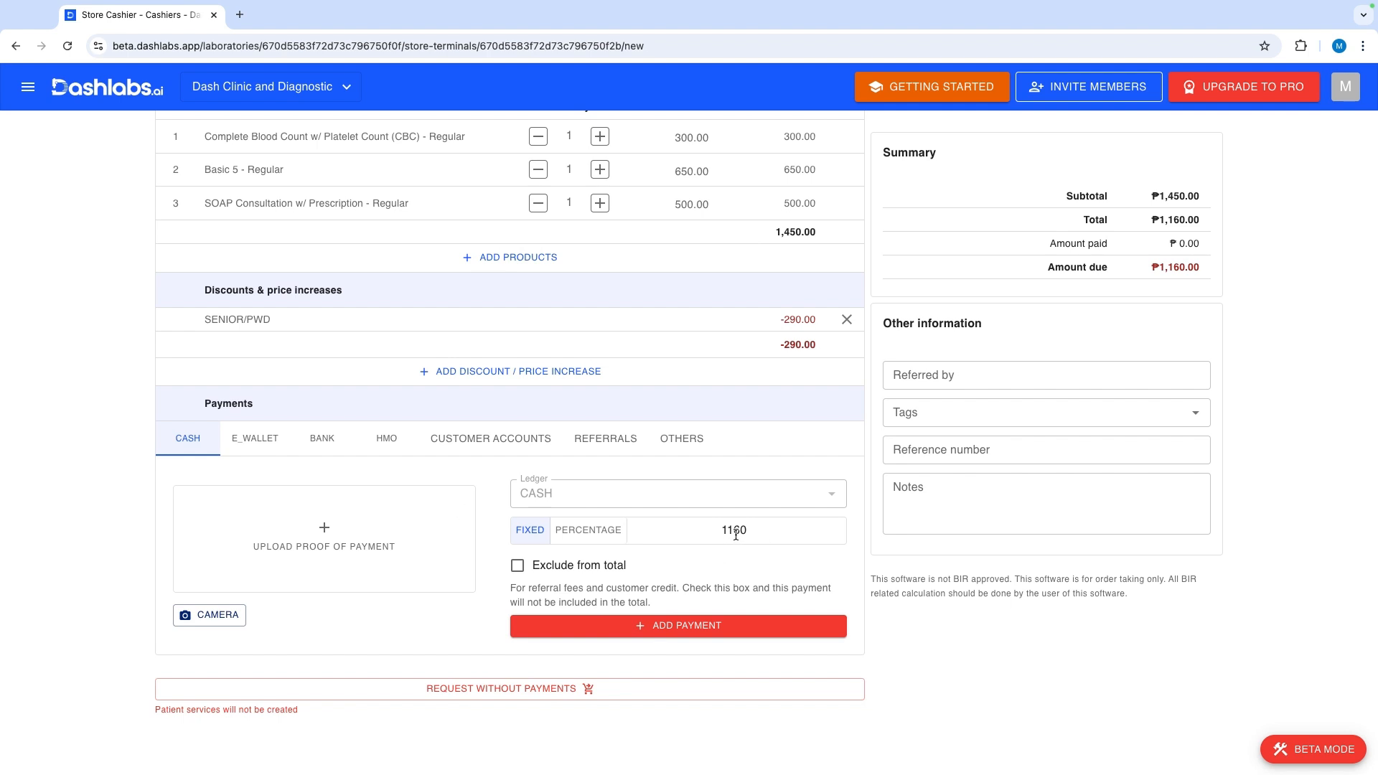
- Record a ₱500 cash payment on the order
type("50")
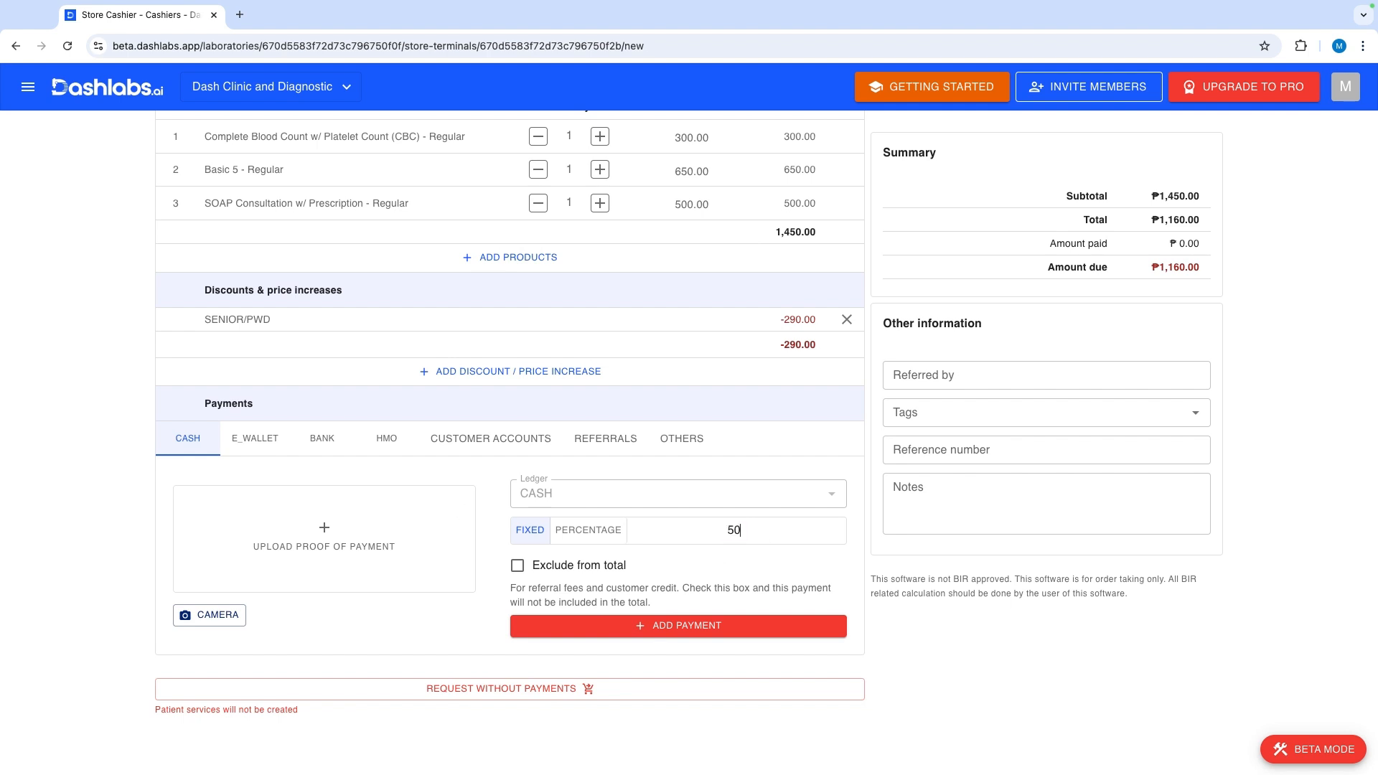
left_click(677, 625)
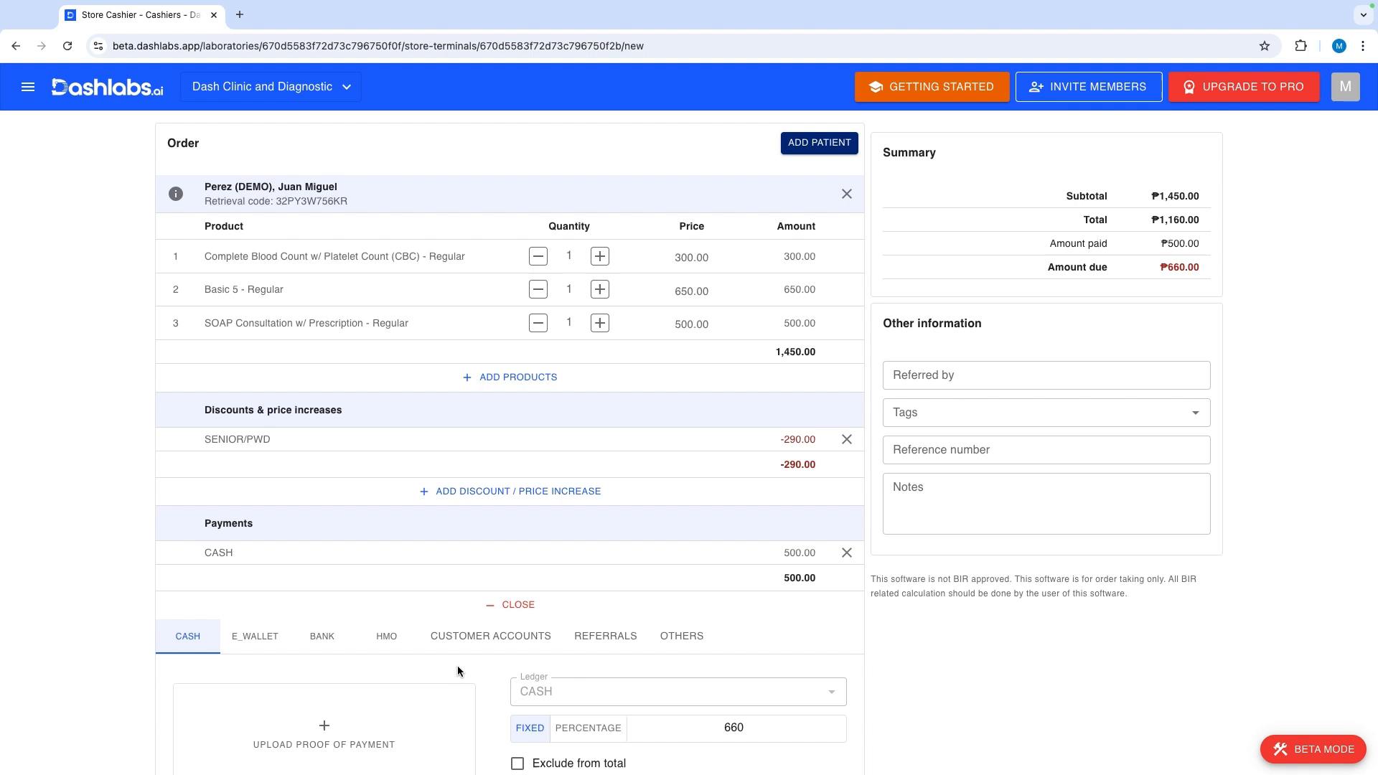
scroll("down", 3)
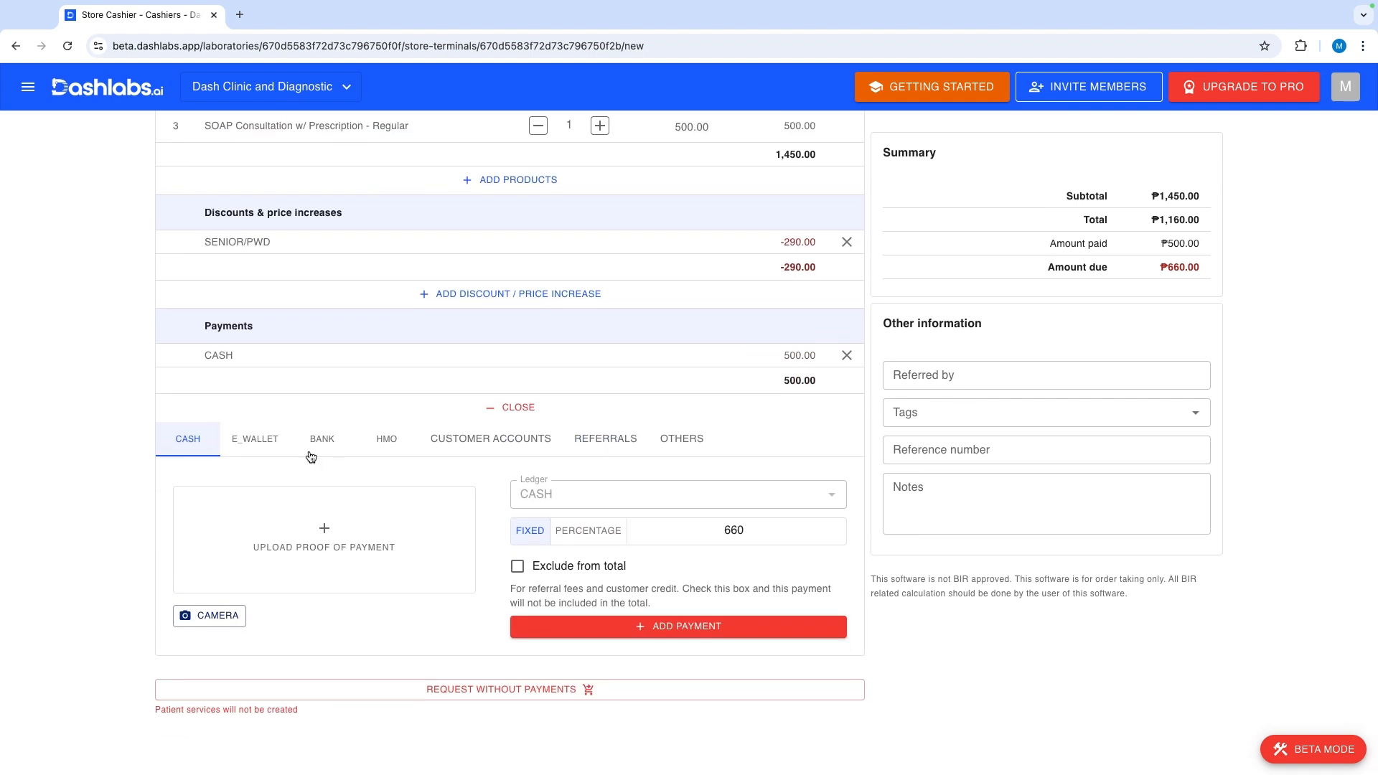
- Add a ₱660 e-wallet payment, then open the referrer and tags fields
left_click(254, 439)
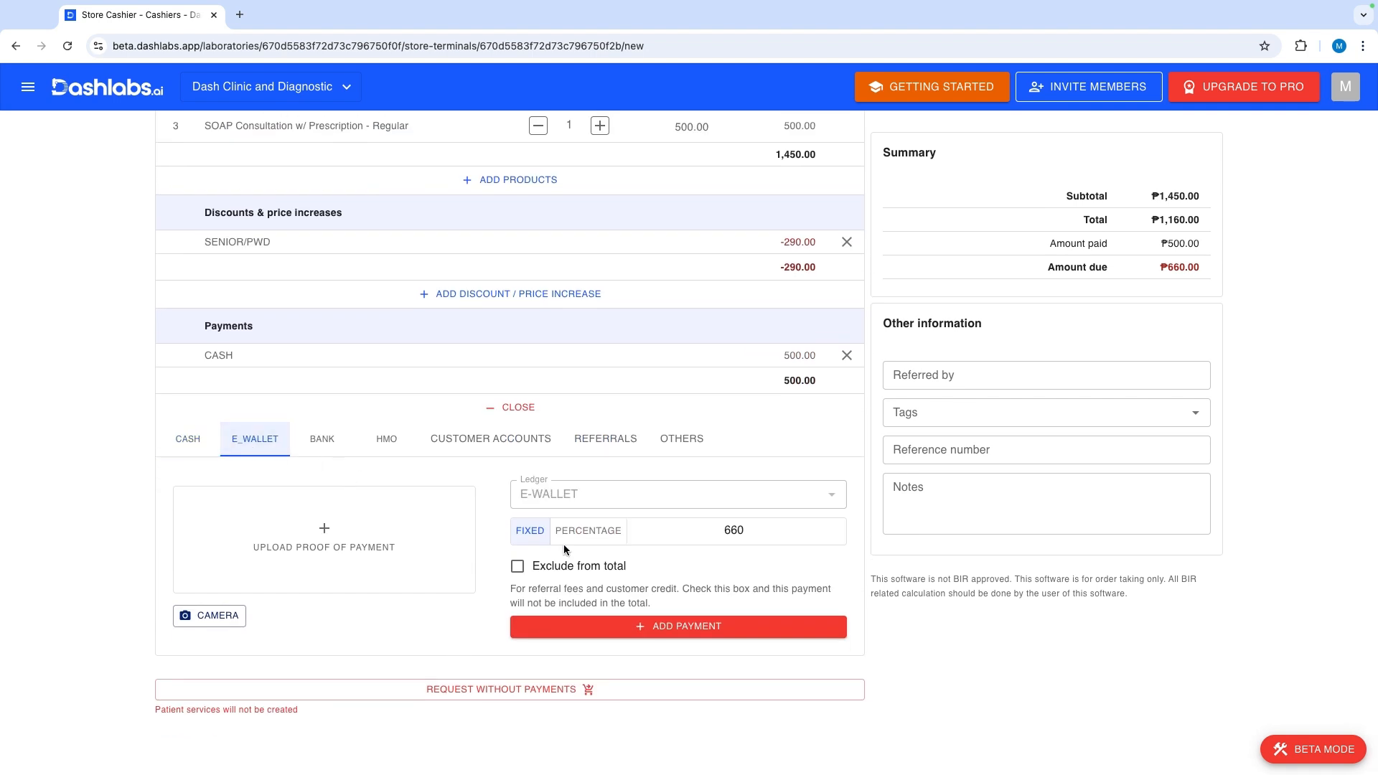
triple_click(732, 529)
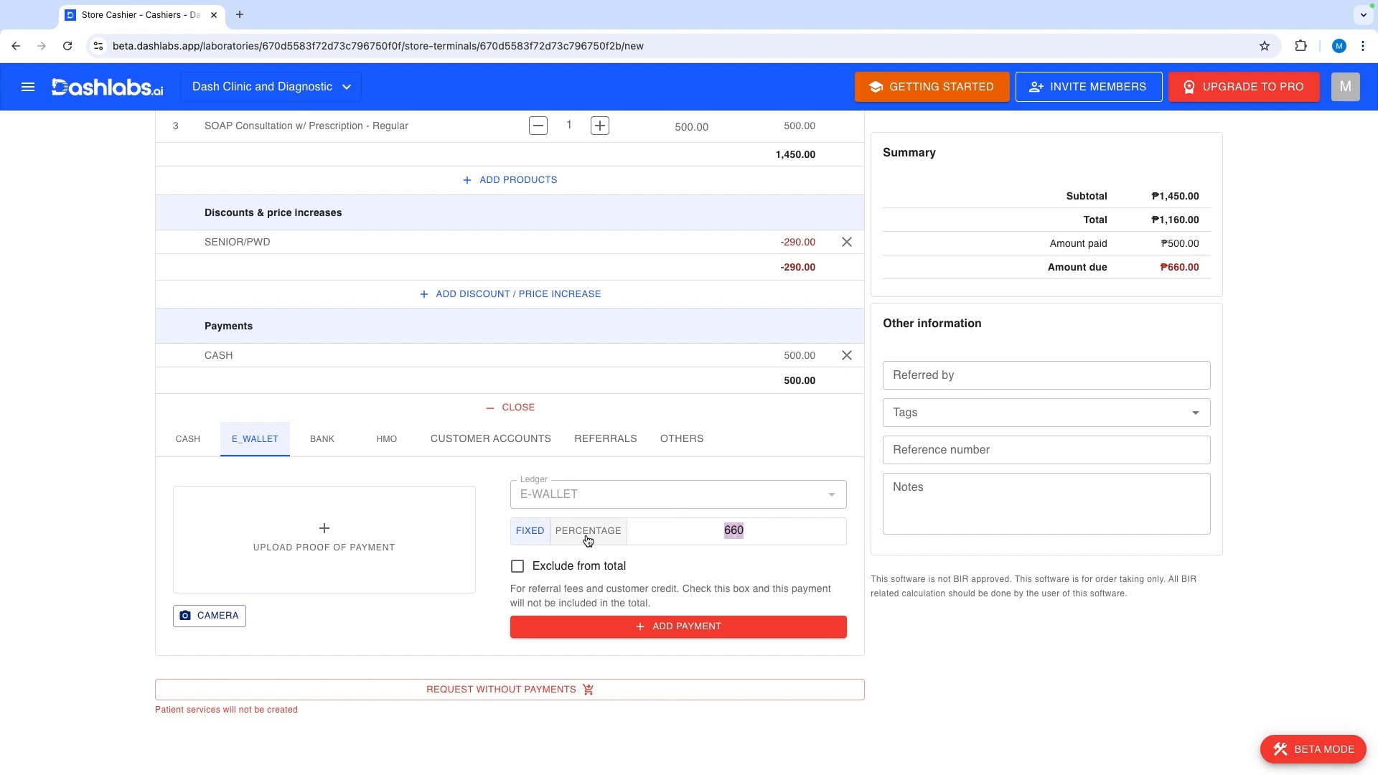
left_click(677, 626)
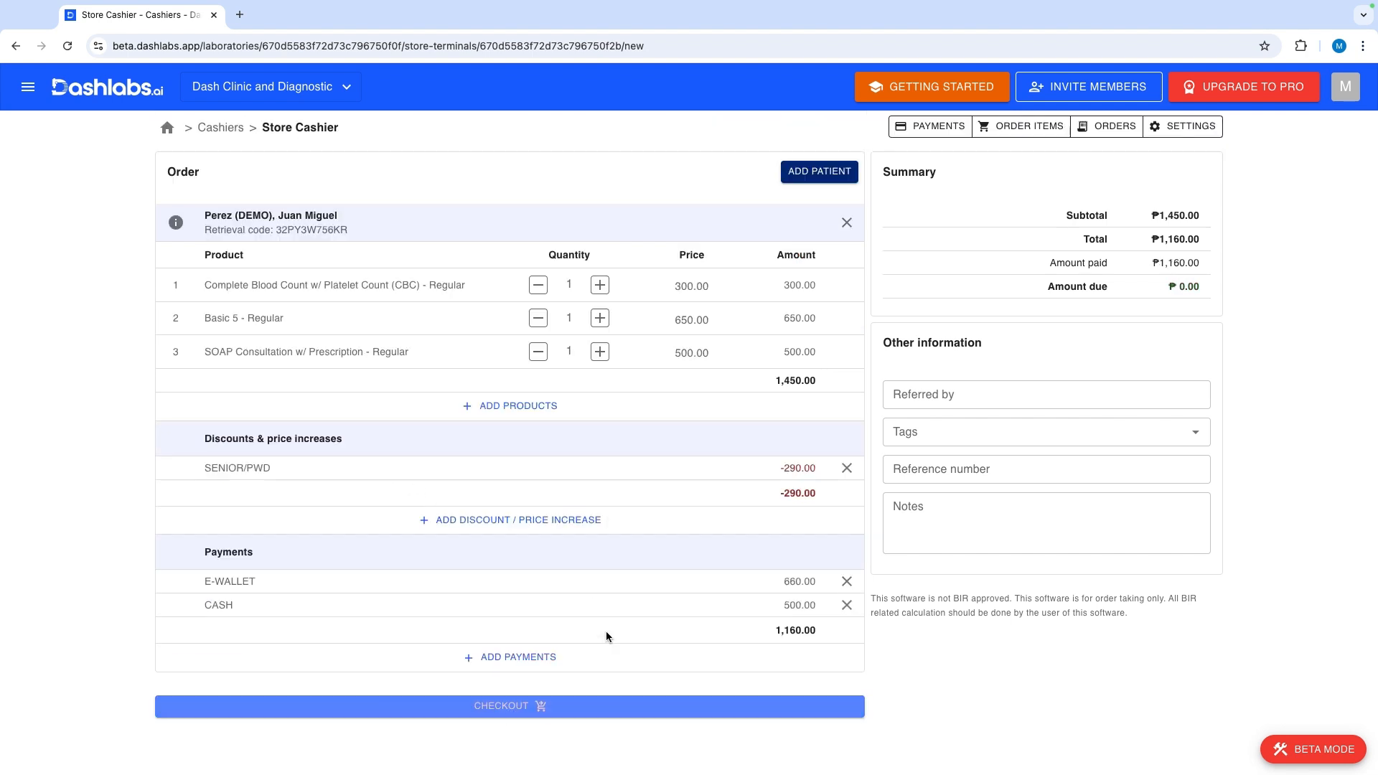
left_click(1045, 394)
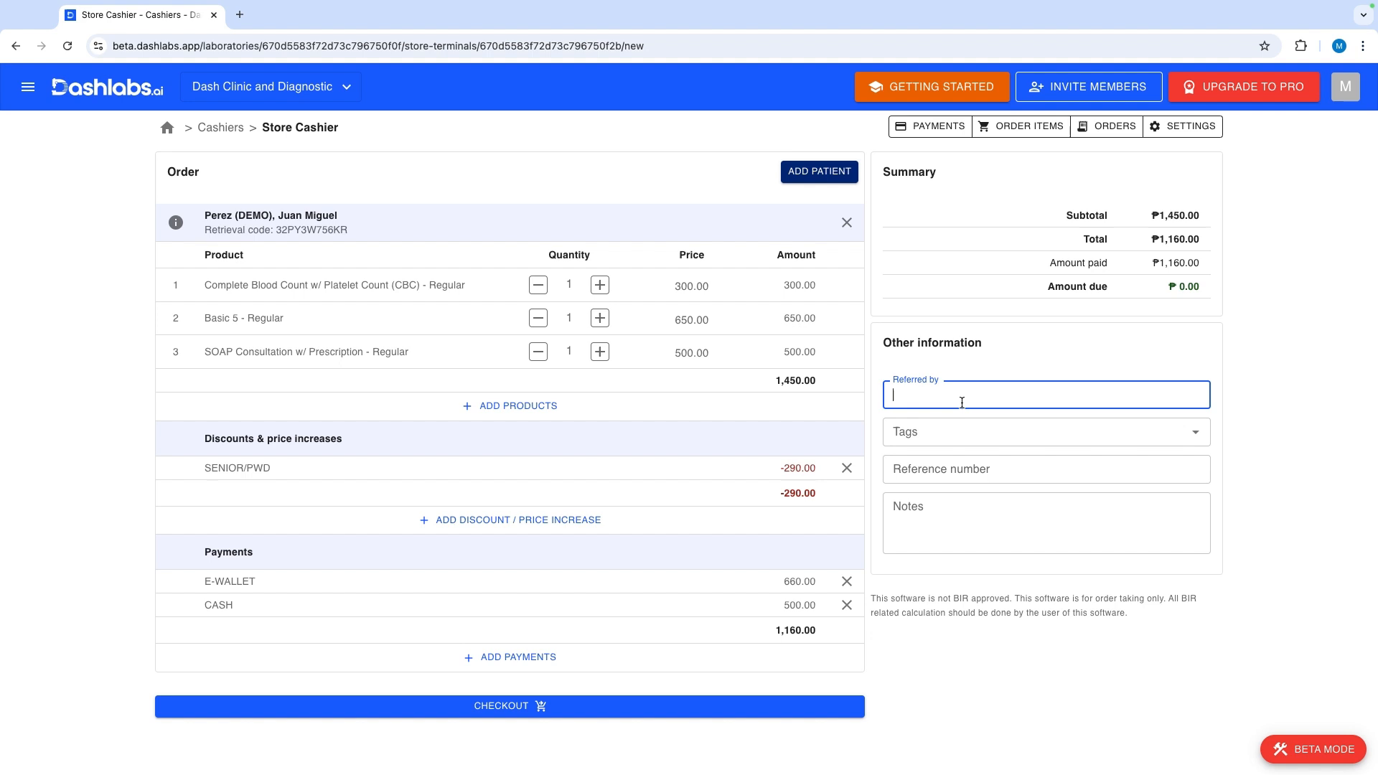
left_click(1045, 545)
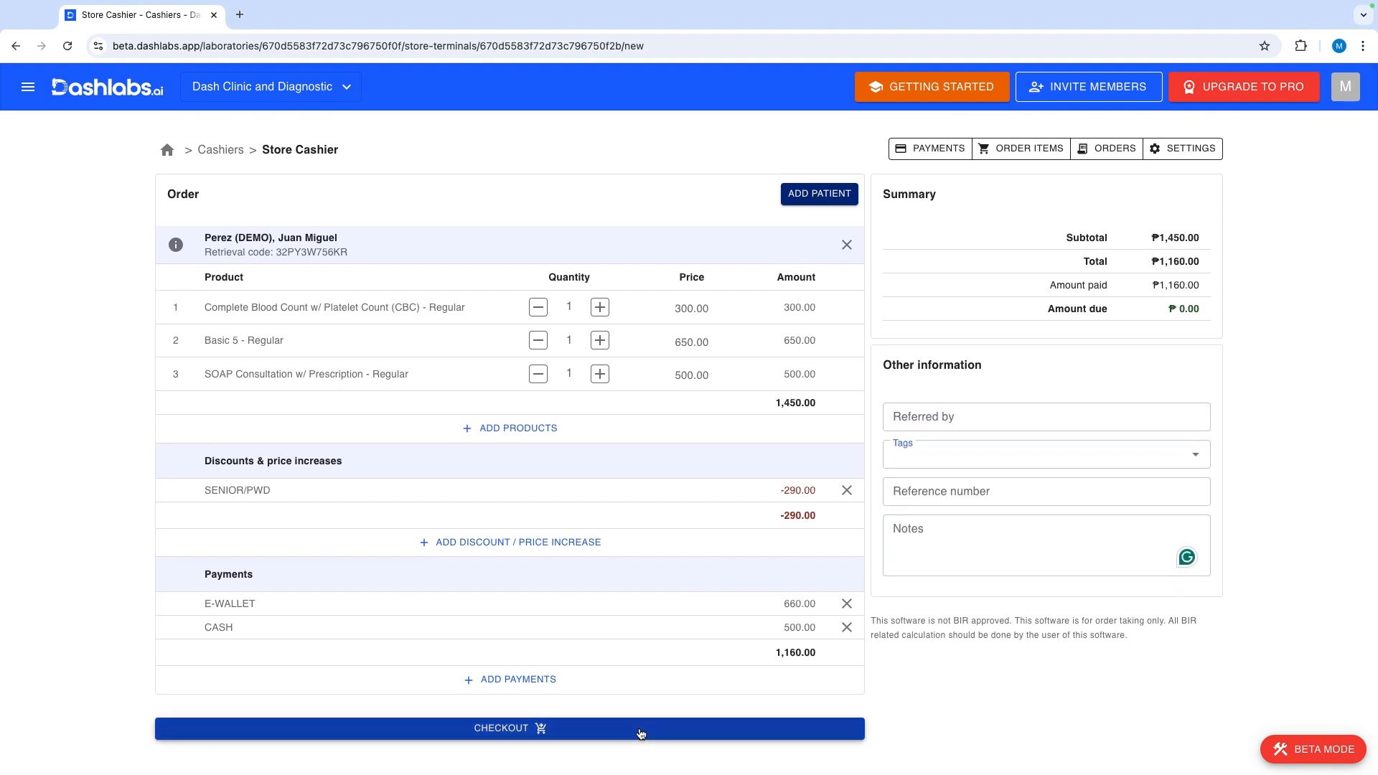
- Check out the order, preview and close its receipt, and review the completed order
left_click(509, 728)
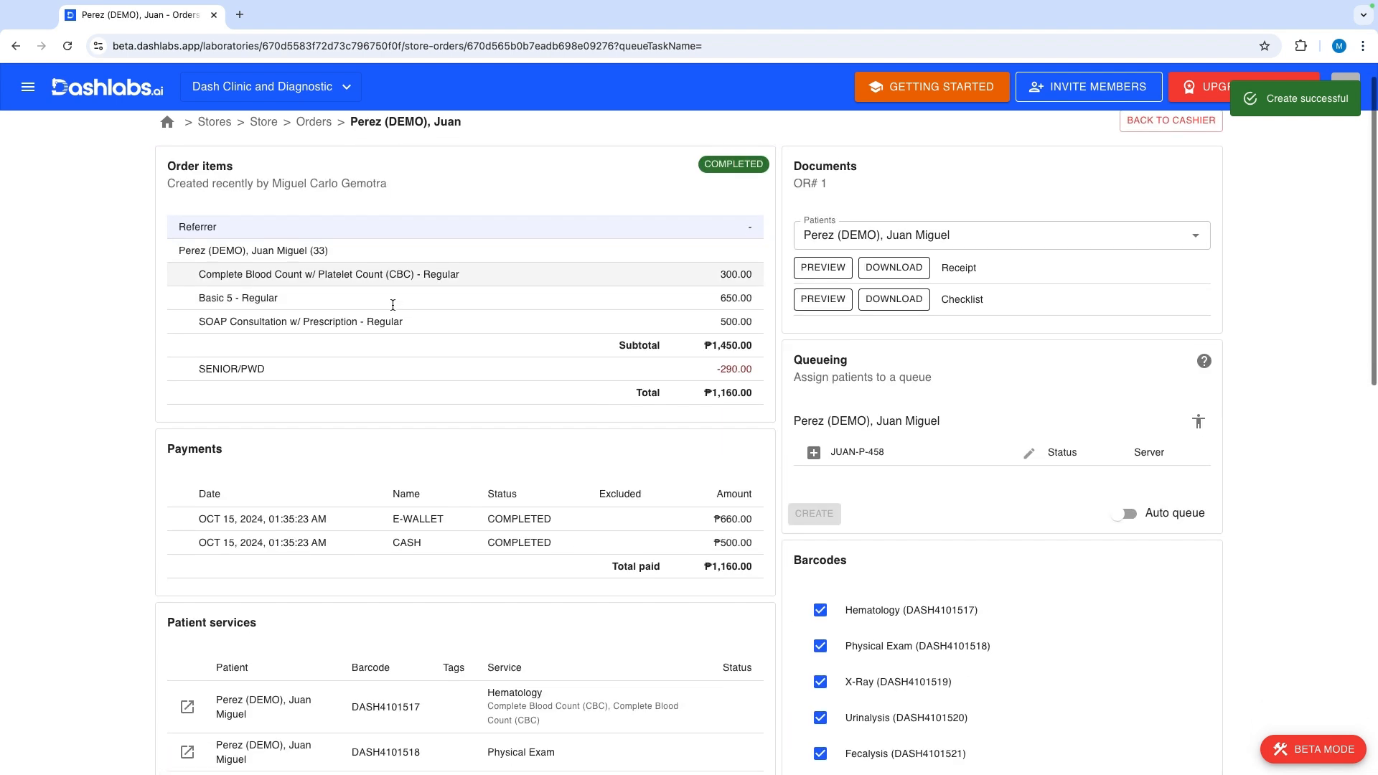
left_click(822, 267)
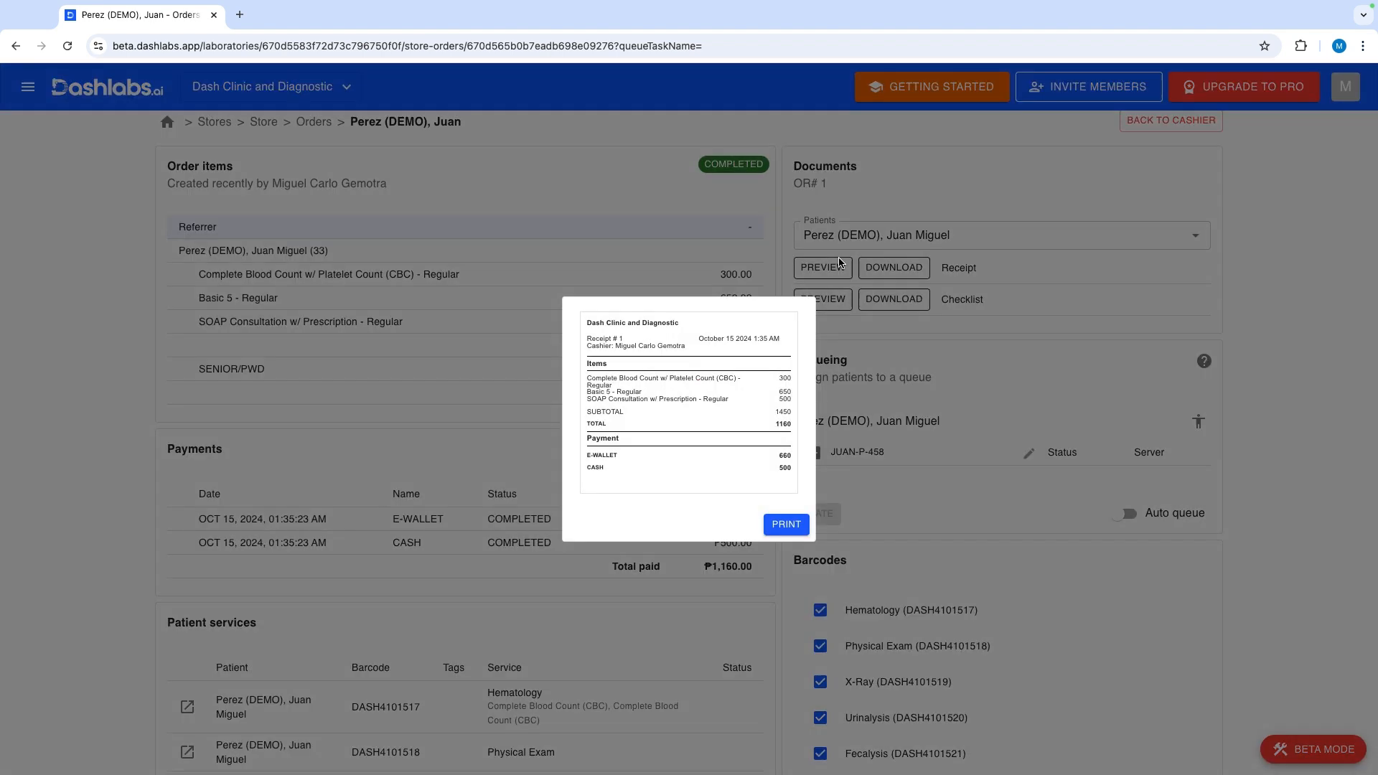
left_click(822, 299)
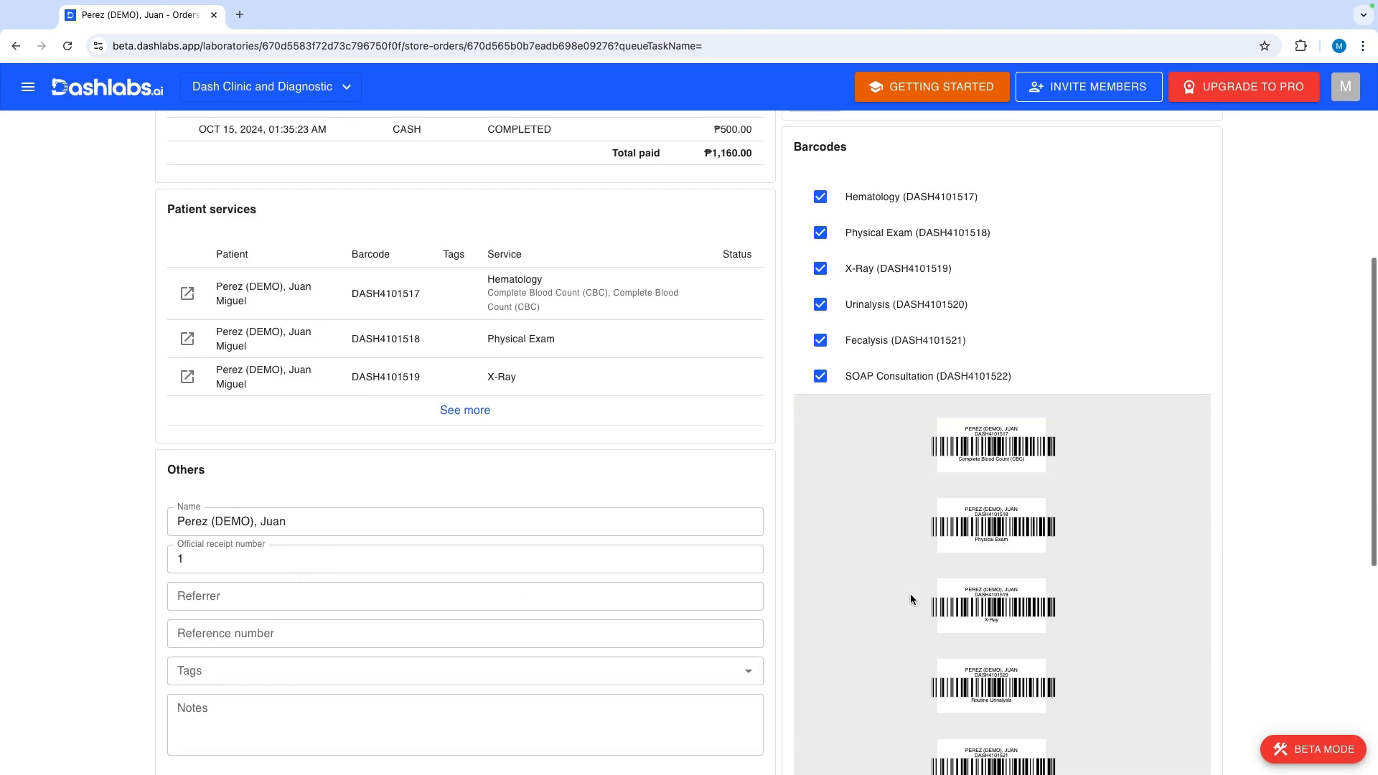
scroll("up", 3)
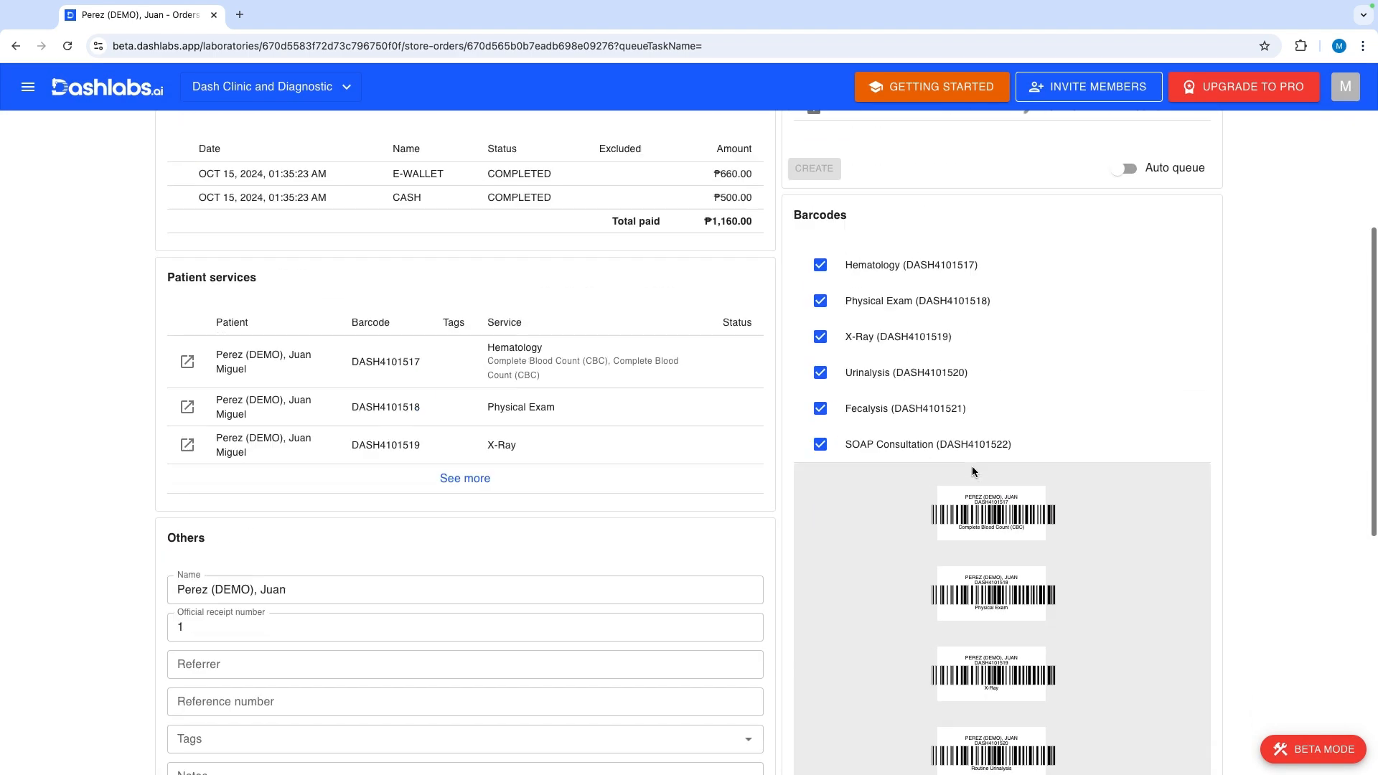
scroll("up", 3)
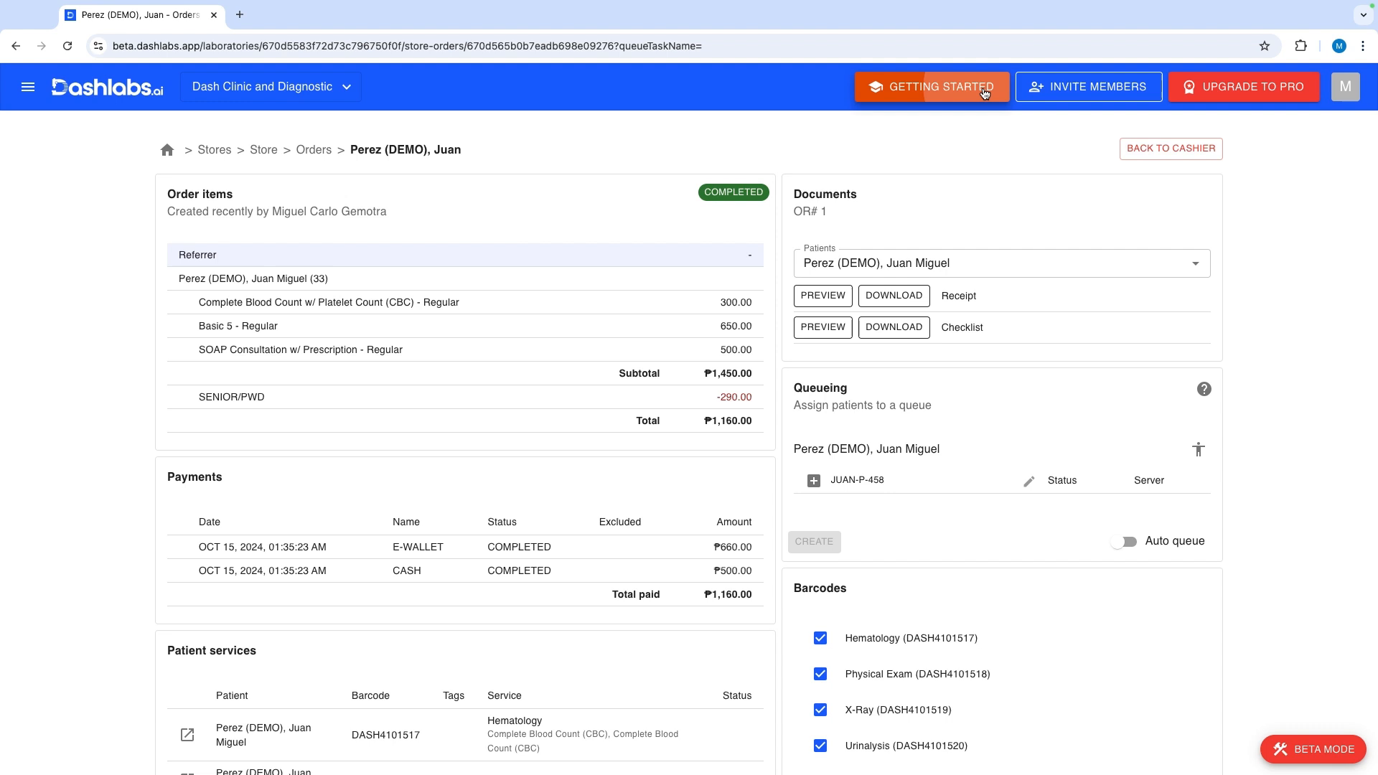
- Close Getting Started, search patient results for Perez, and open their CBC service
left_click(930, 86)
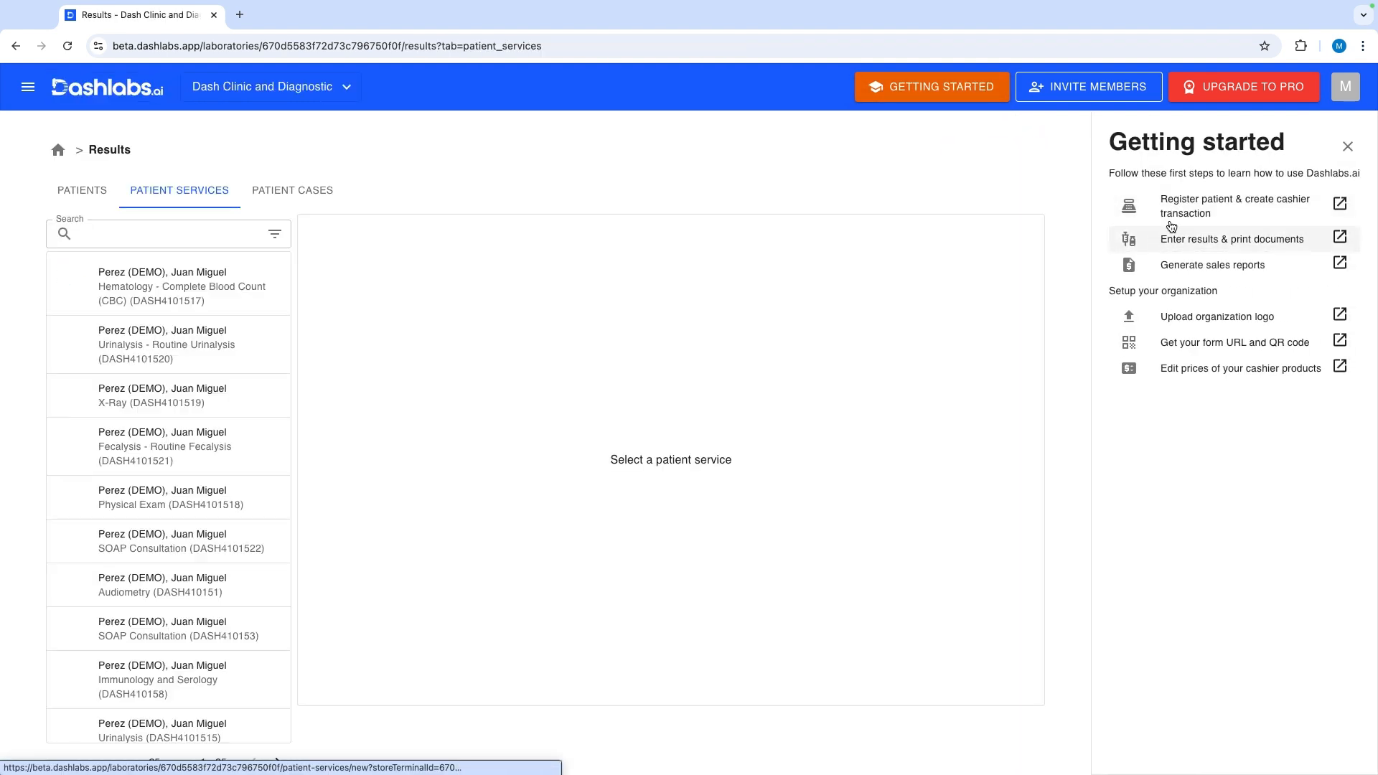
left_click(1346, 146)
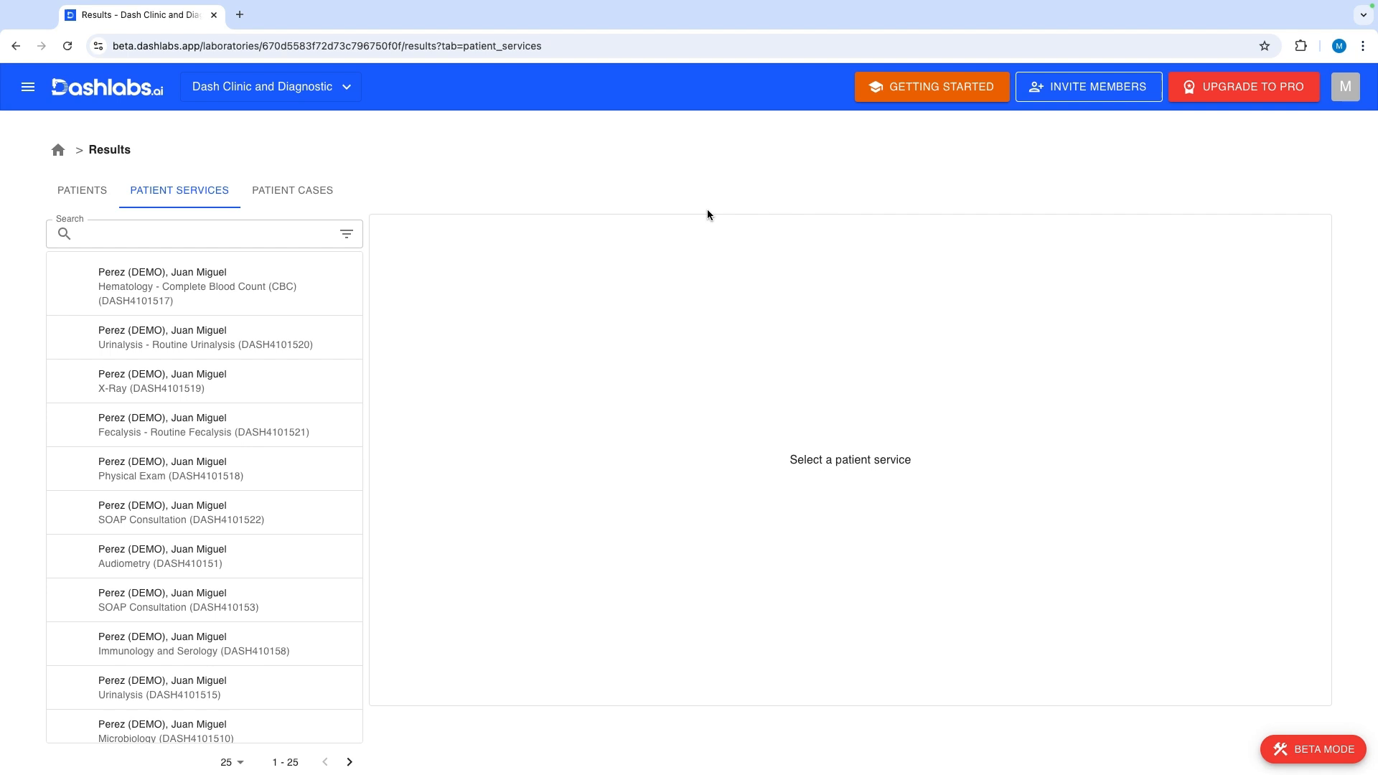
mouse_move(693, 219)
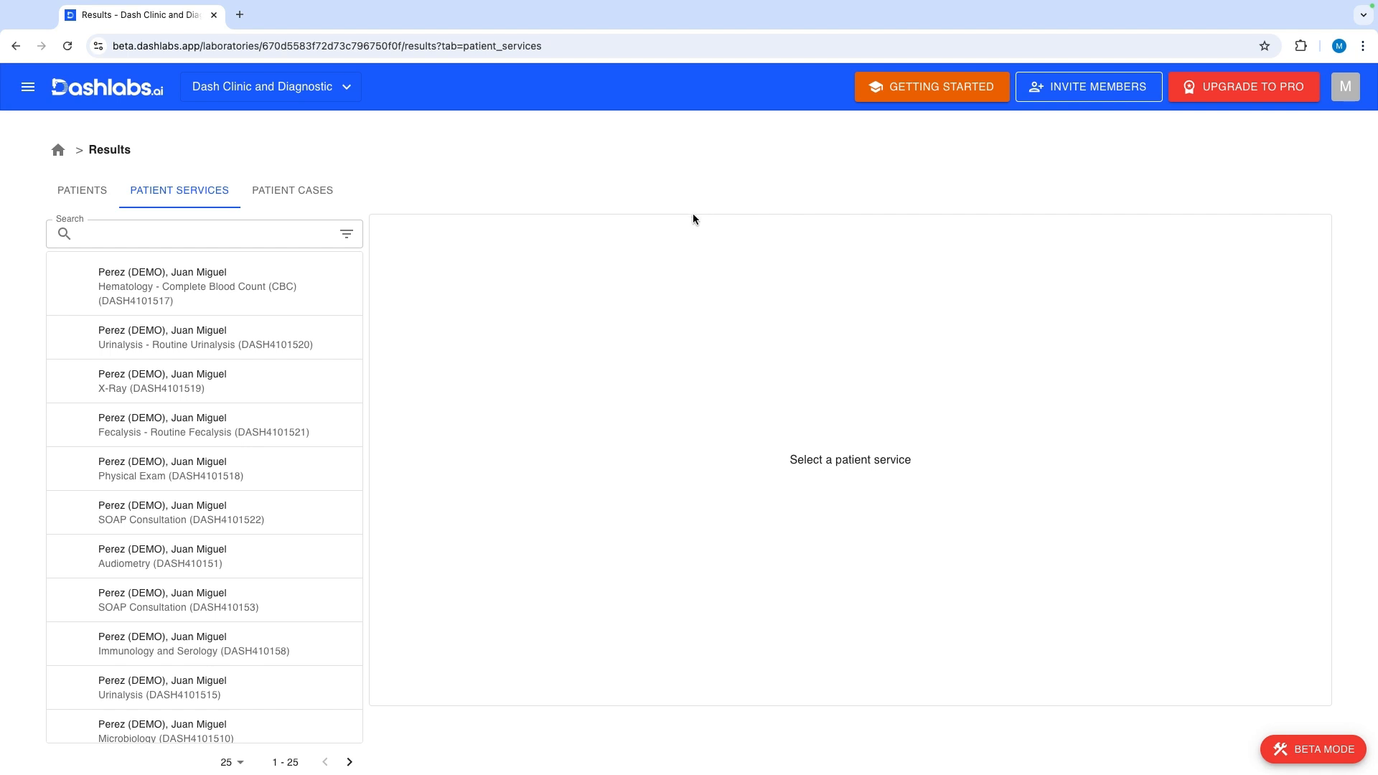
mouse_move(198, 424)
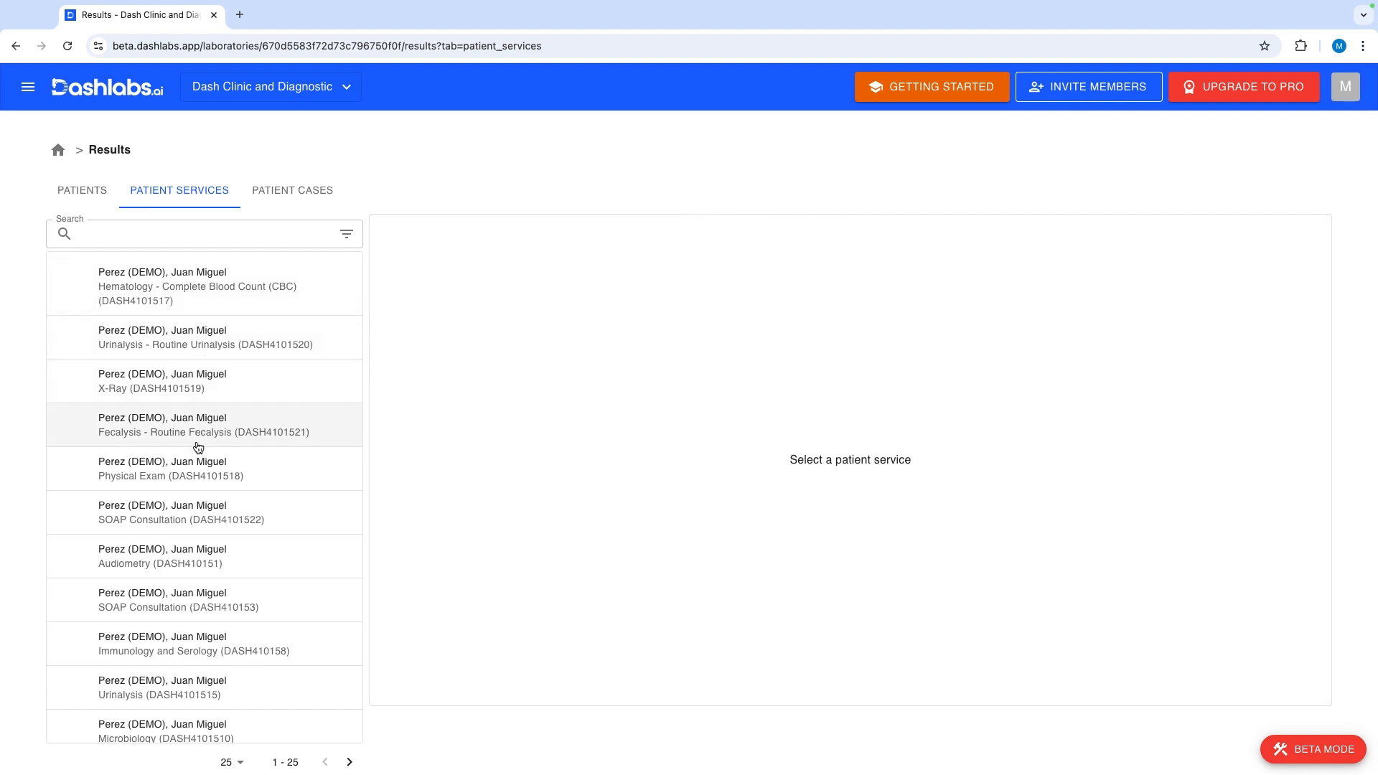
mouse_move(193, 271)
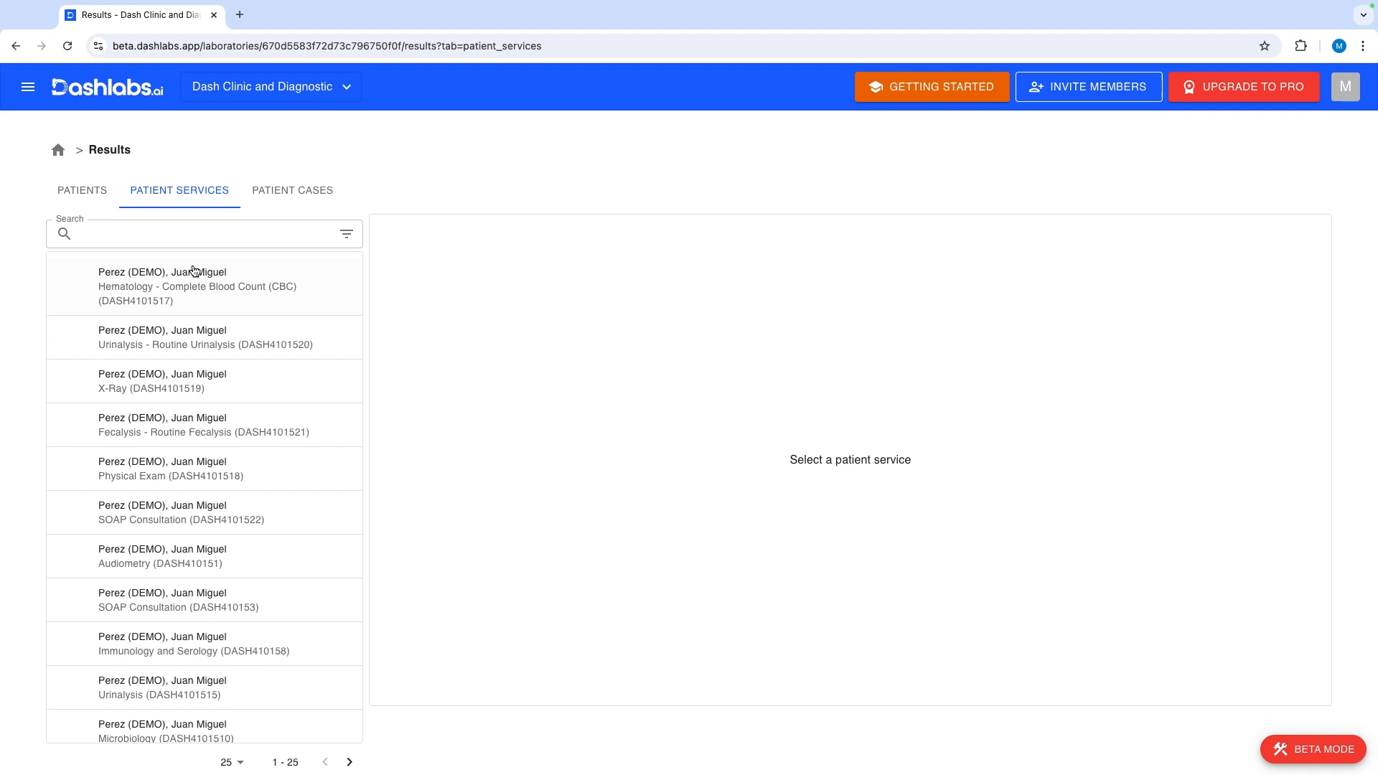
left_click(82, 189)
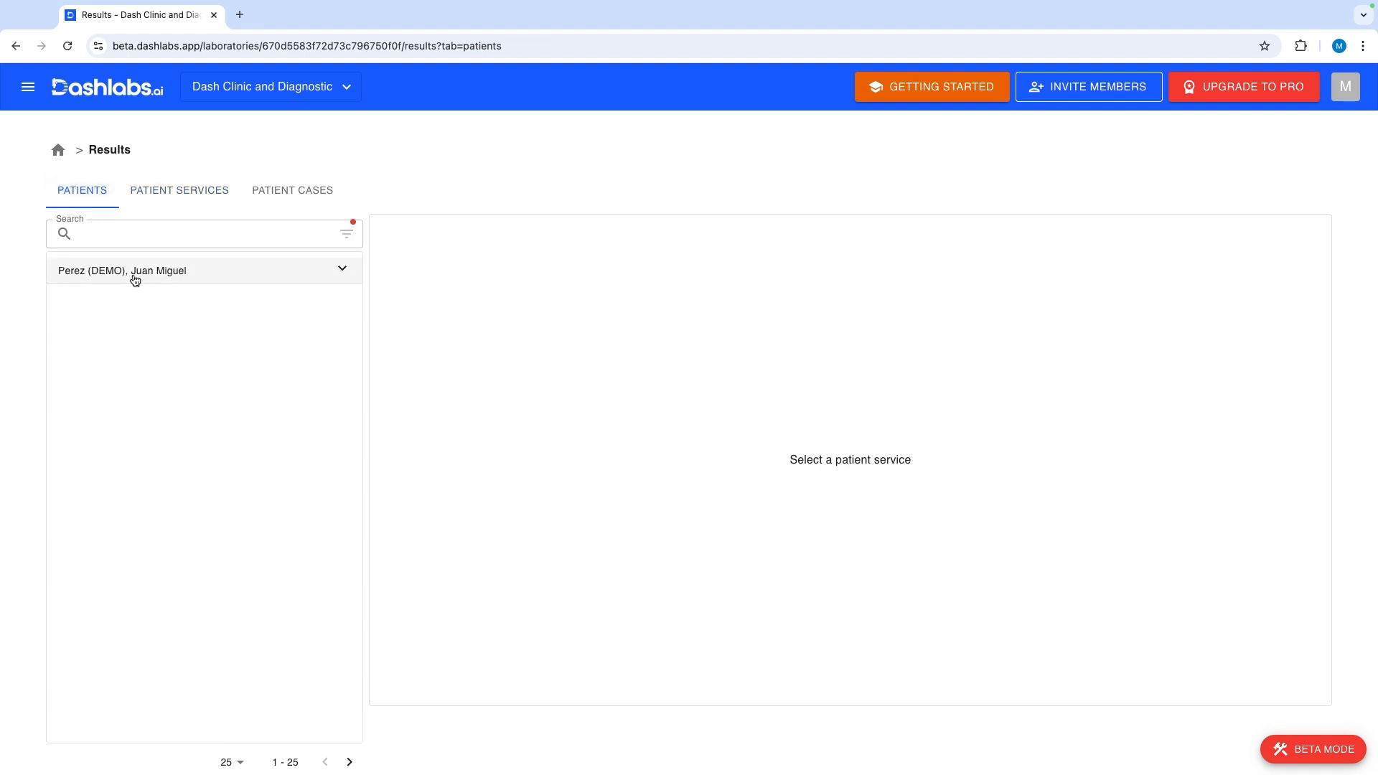
type("Perez")
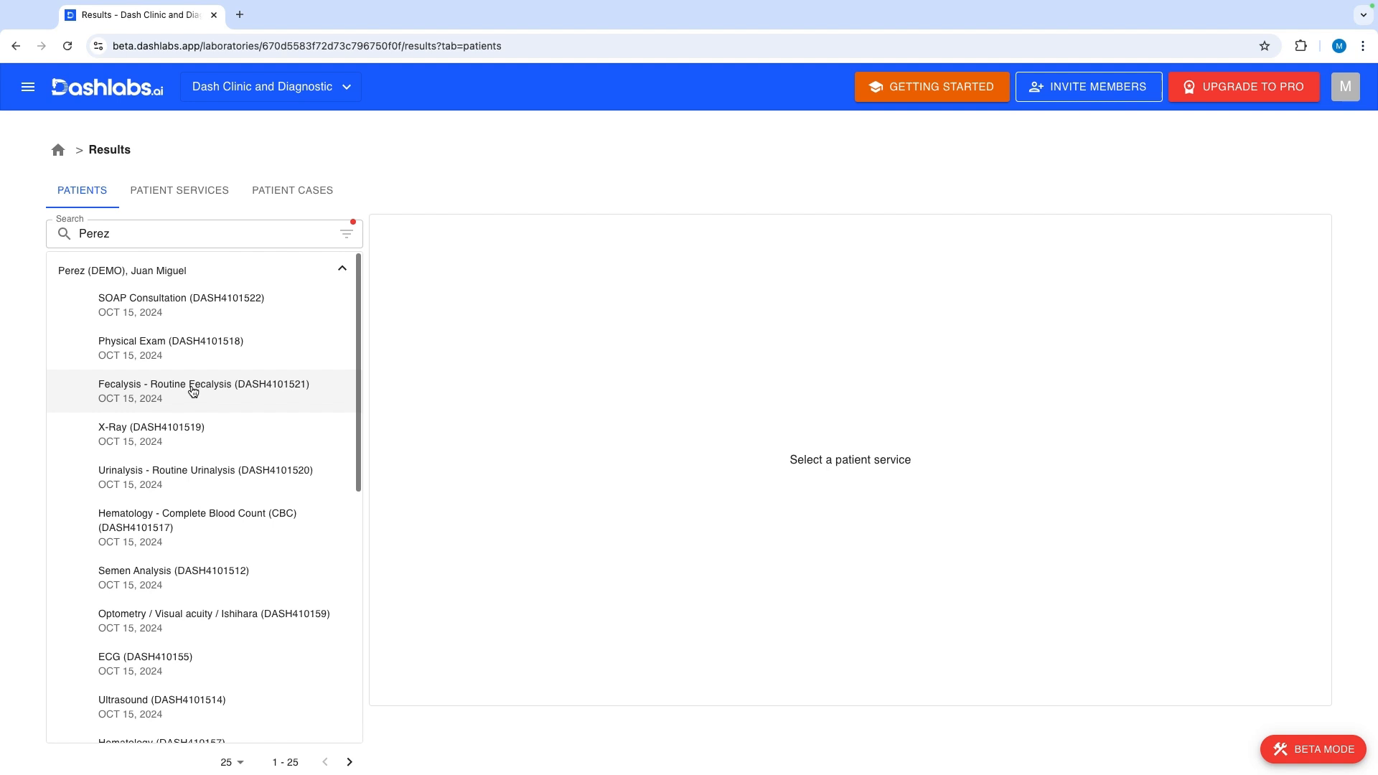
mouse_move(194, 526)
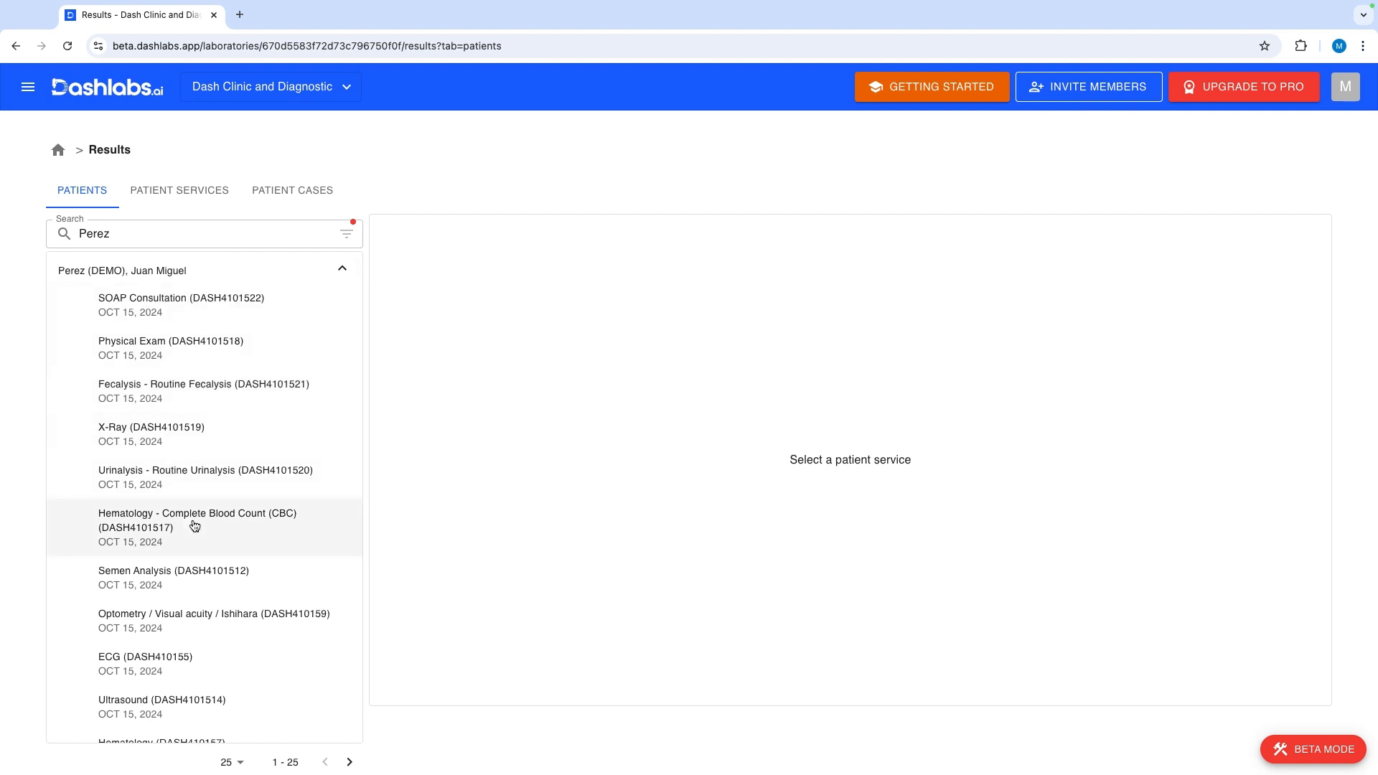
left_click(197, 526)
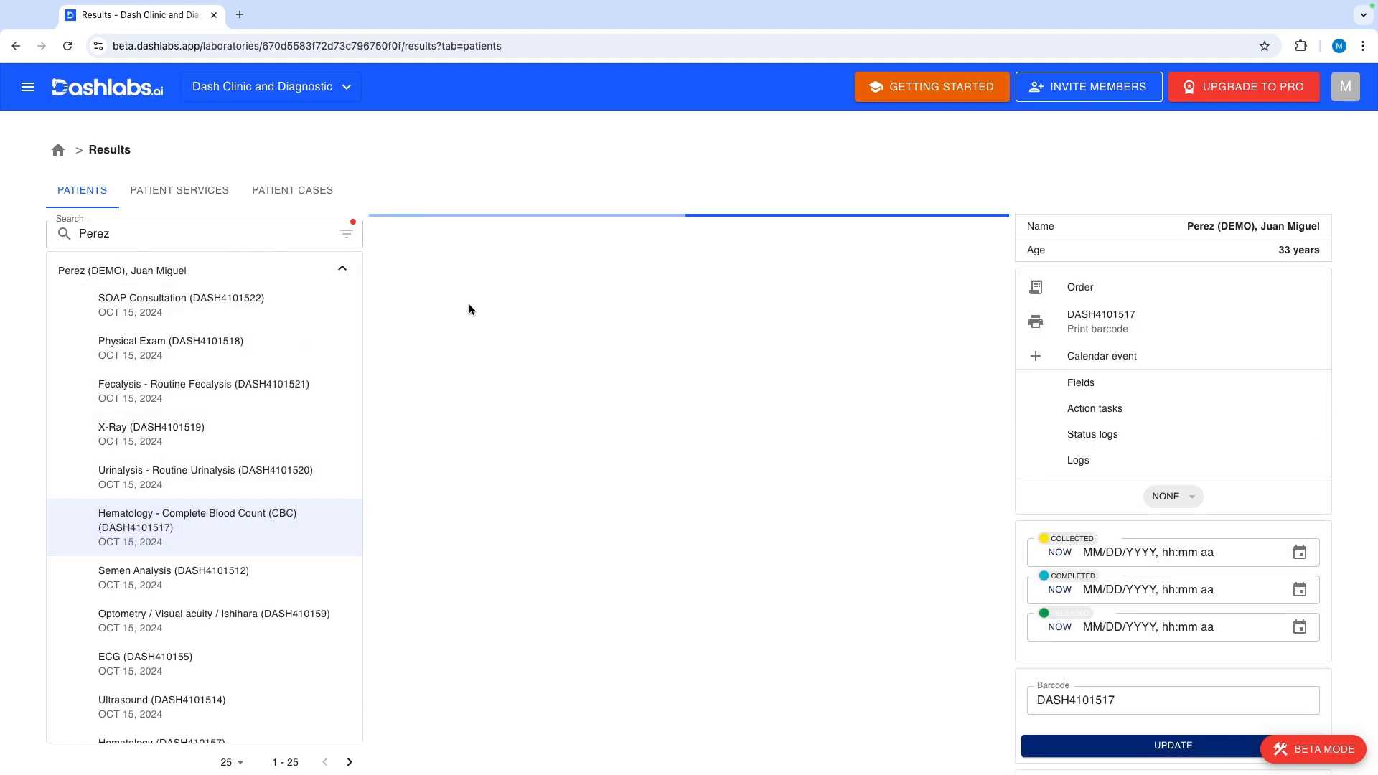
- Enter the CBC values, starting with Hematocrit 59, and scroll to Signatories
left_click(196, 528)
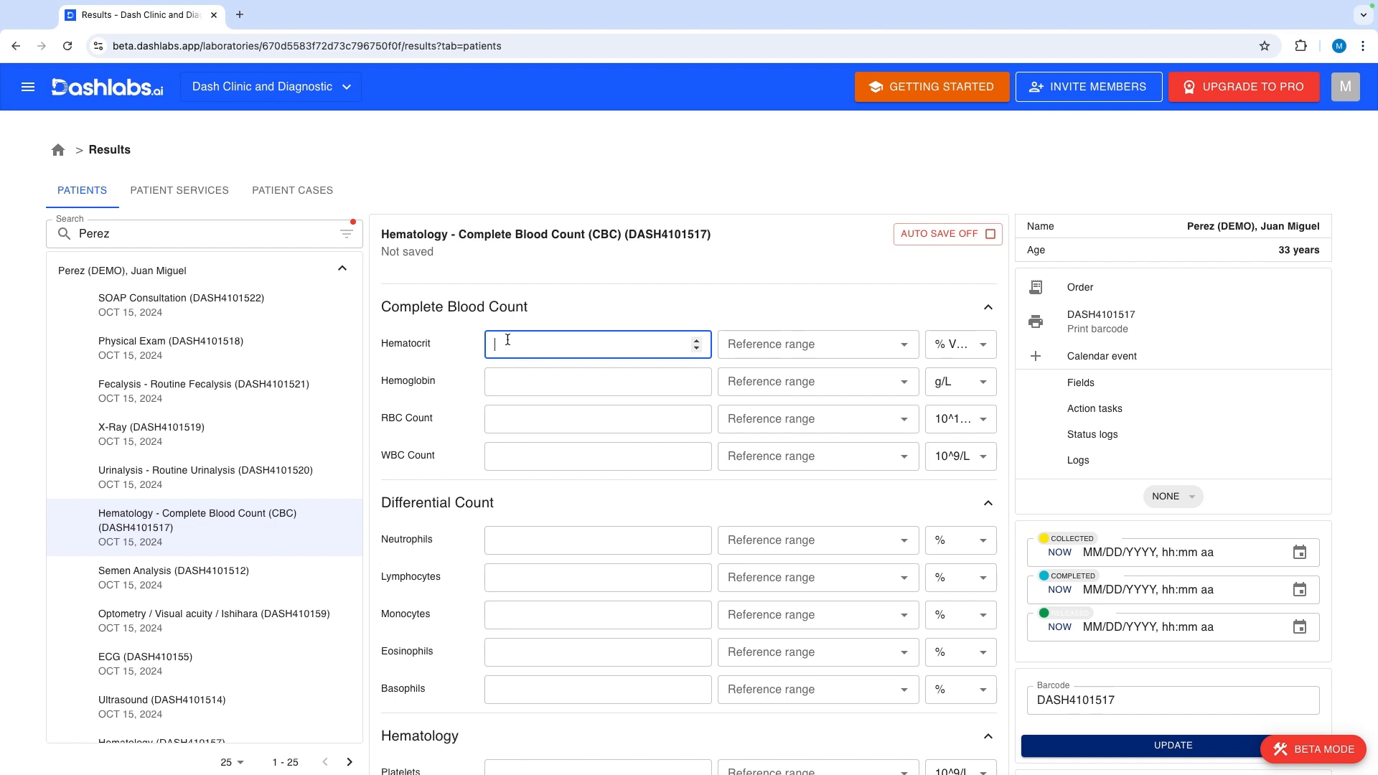
type("5")
left_click(598, 689)
type("1")
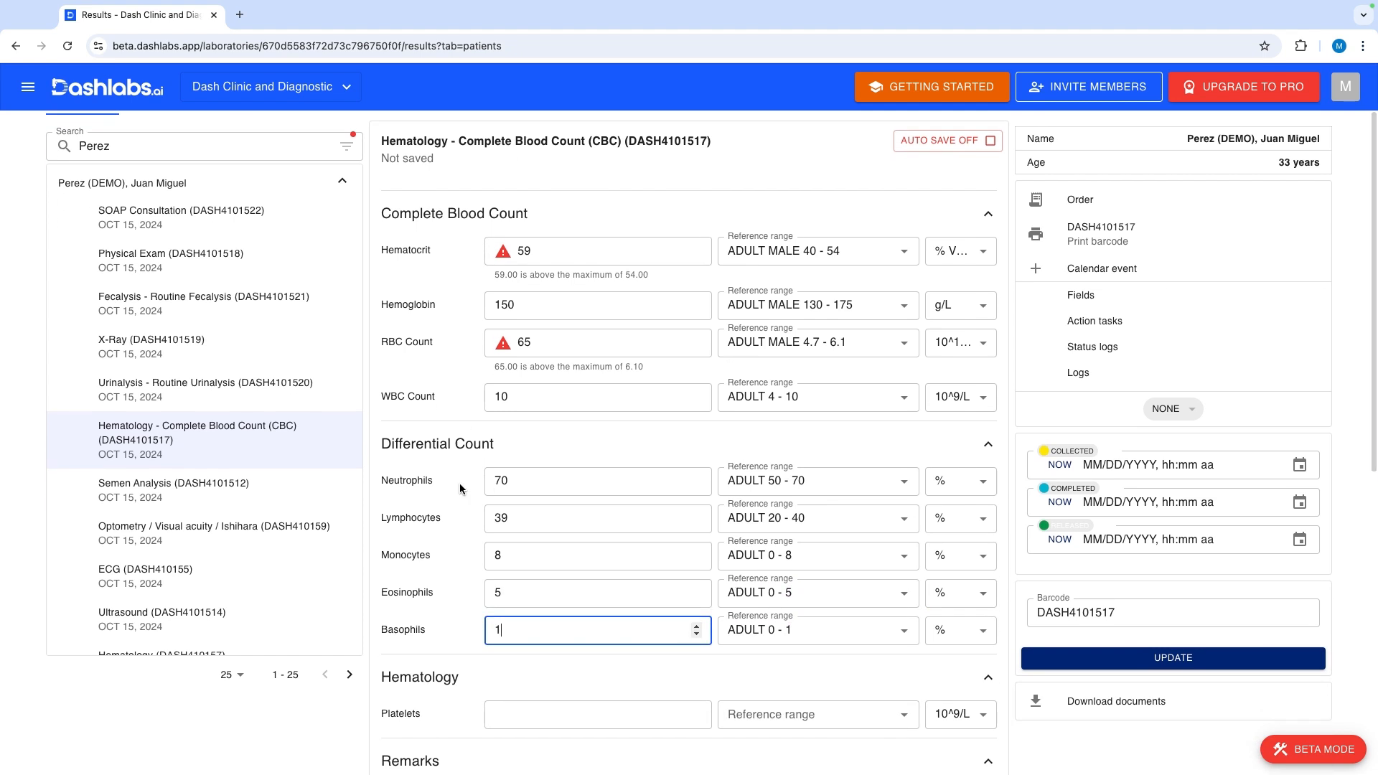
scroll("down", 3)
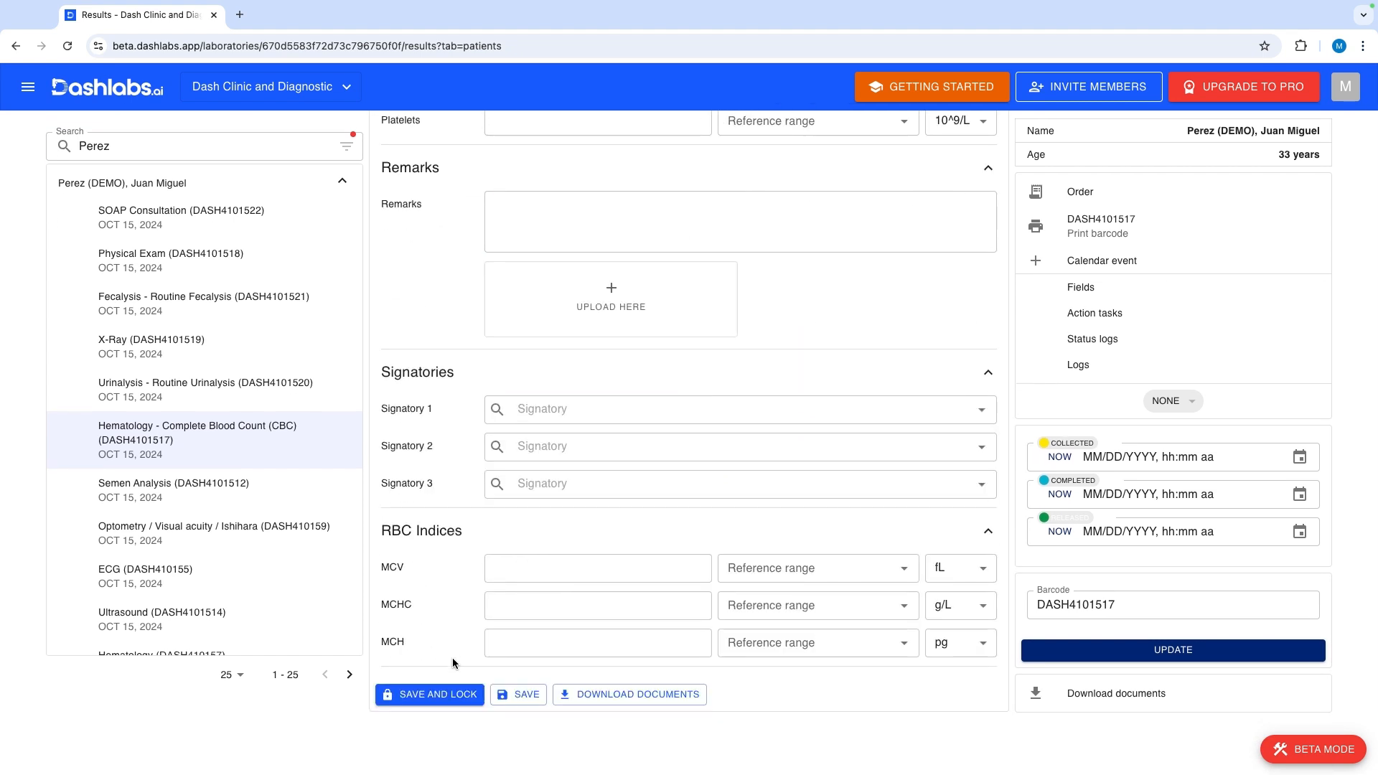
- Assign Signatory 1, then save and lock the CBC results
left_click(729, 408)
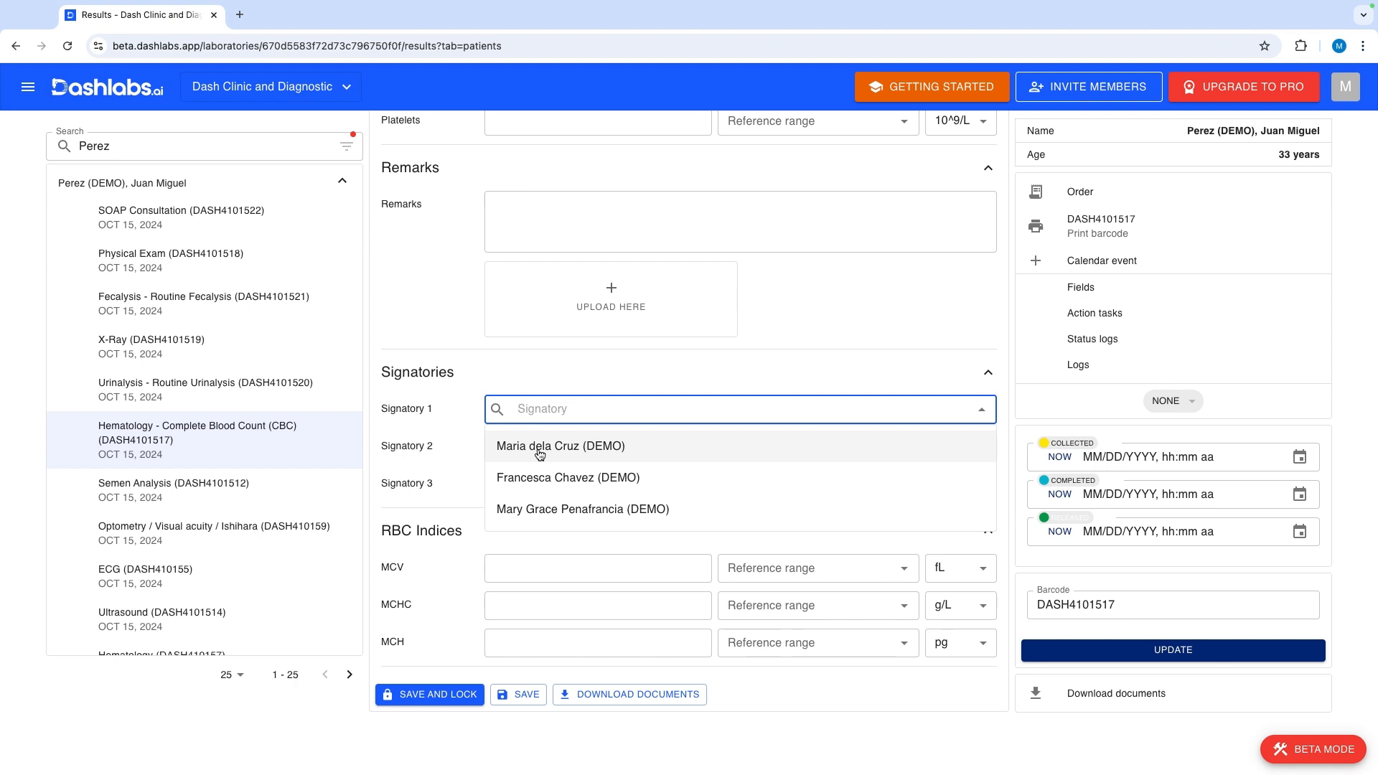
left_click(582, 508)
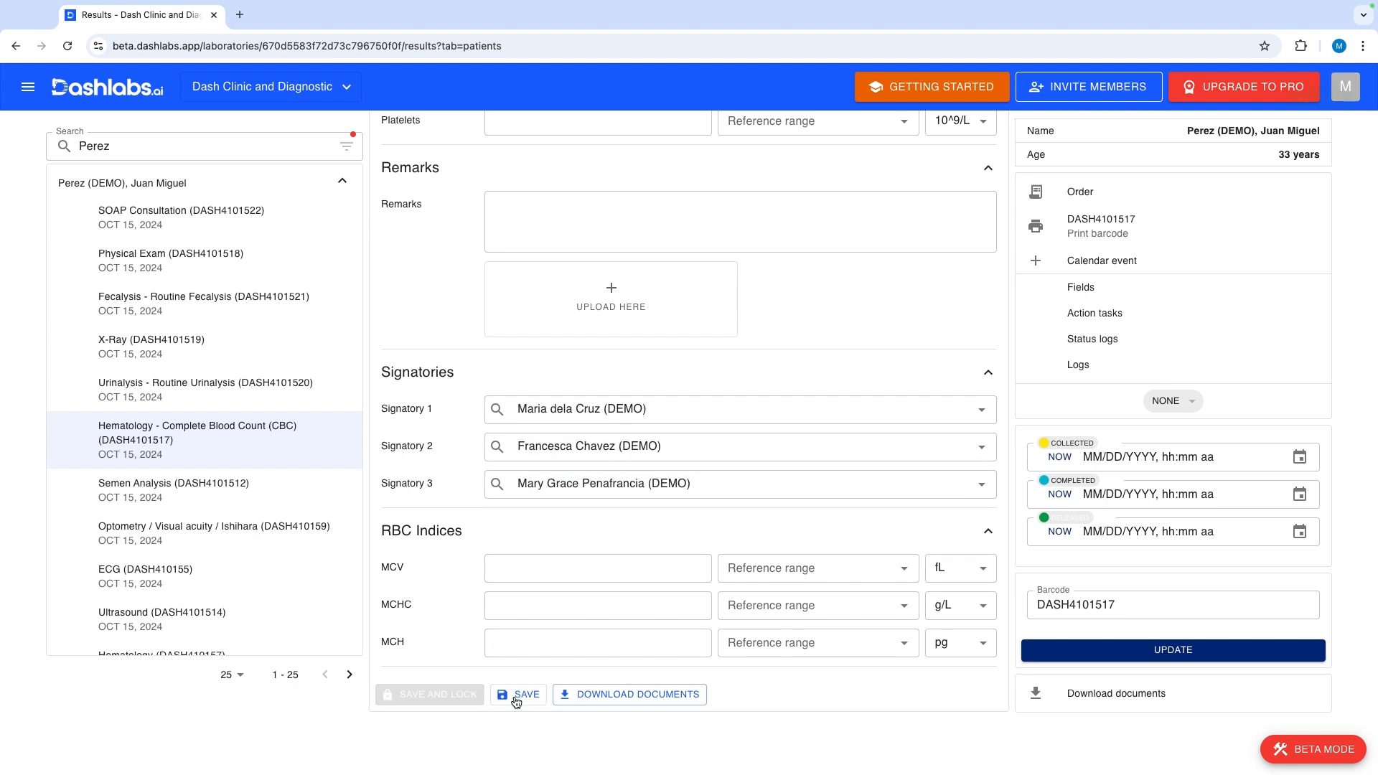
left_click(526, 694)
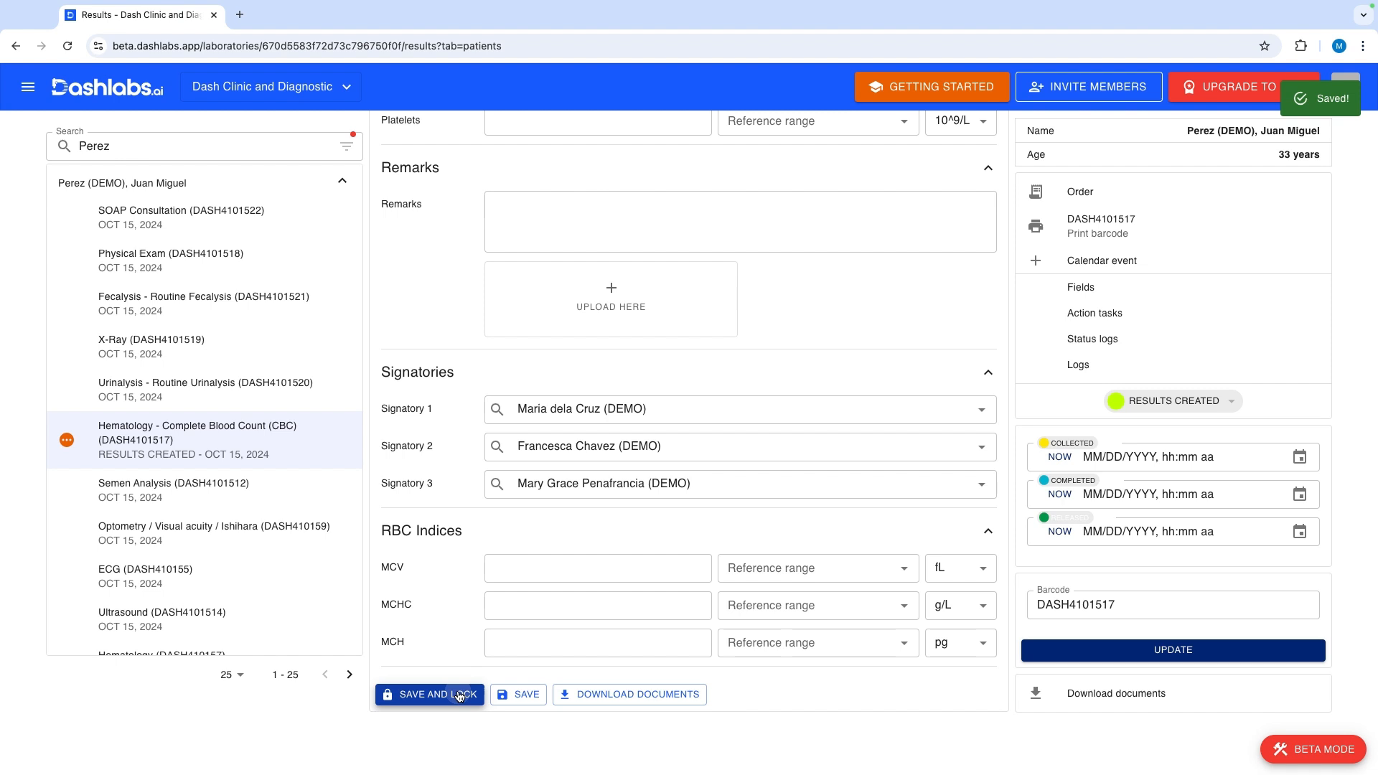
left_click(429, 694)
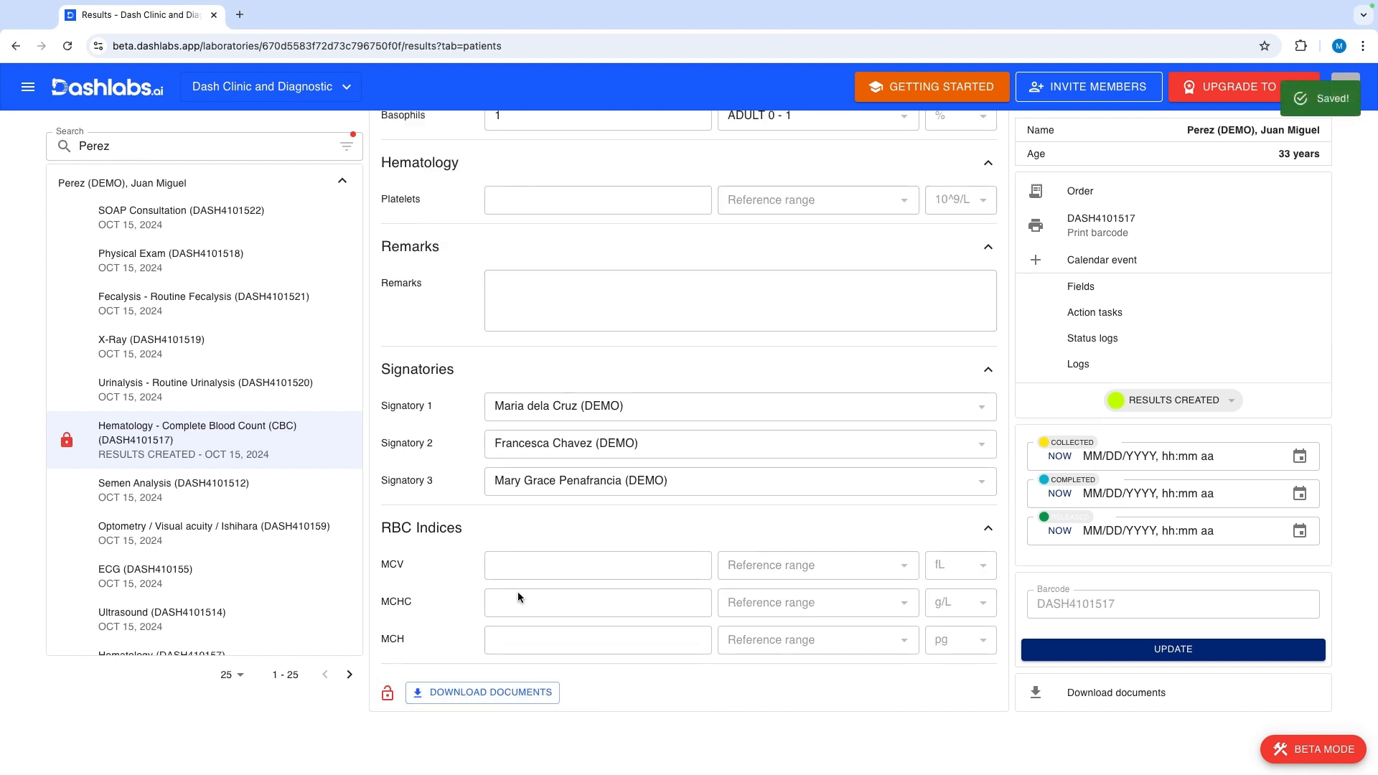
- Check the completed status and open Download Documents
scroll("up", 3)
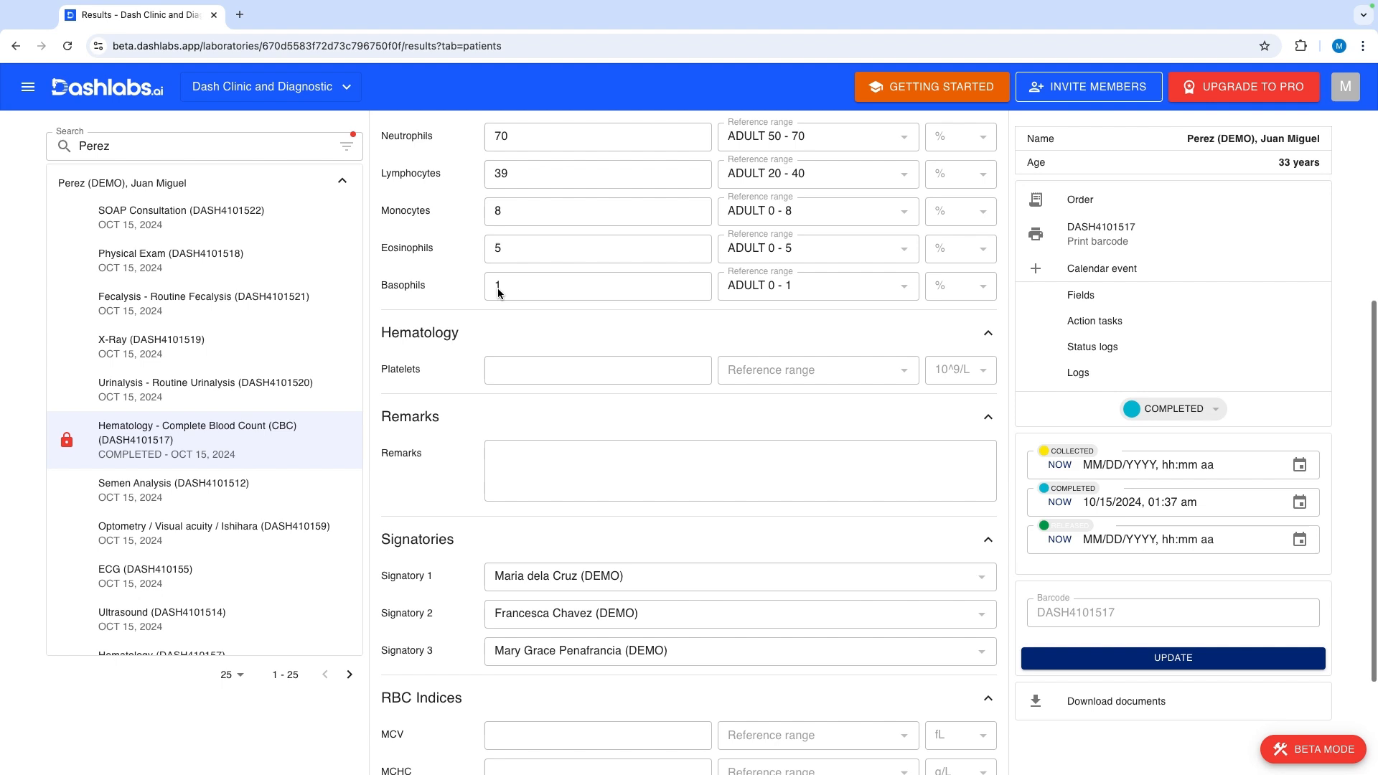
scroll("down", 3)
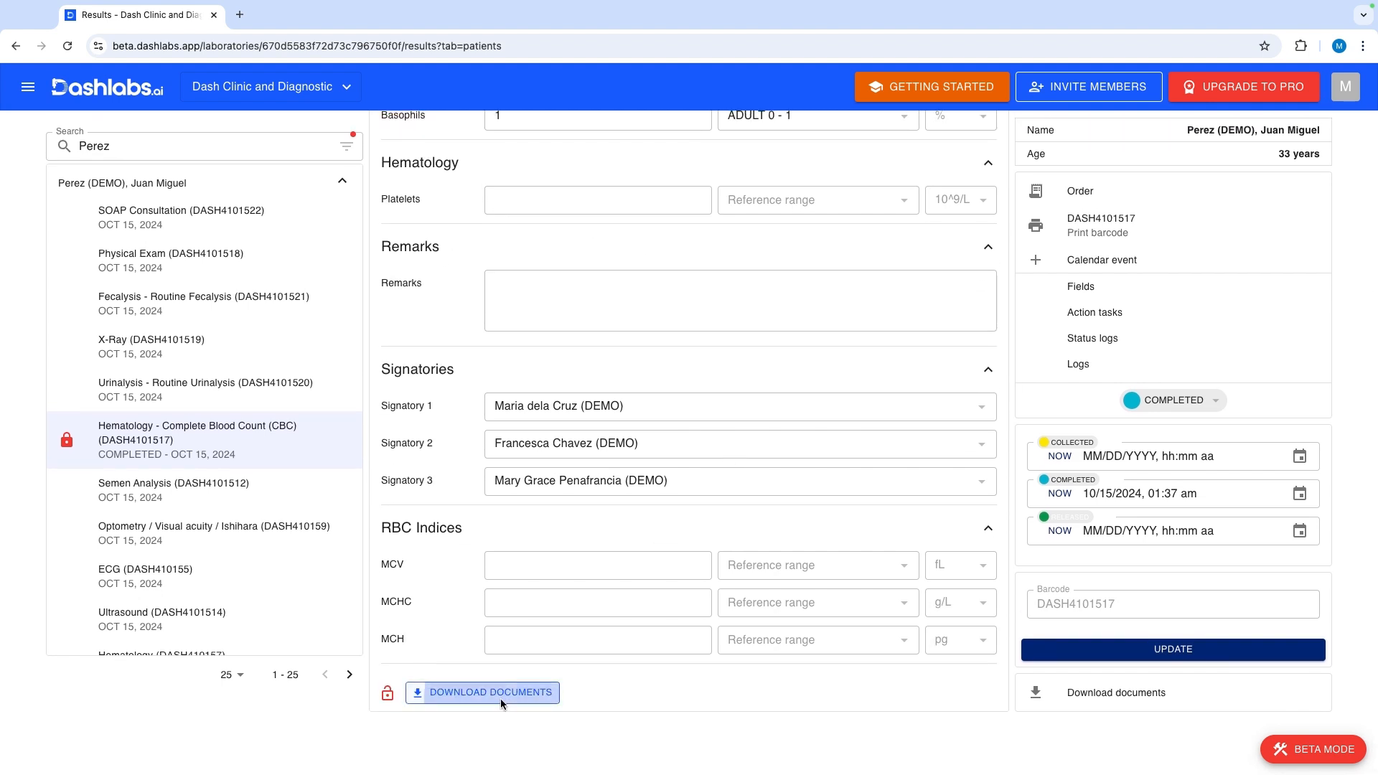
left_click(490, 692)
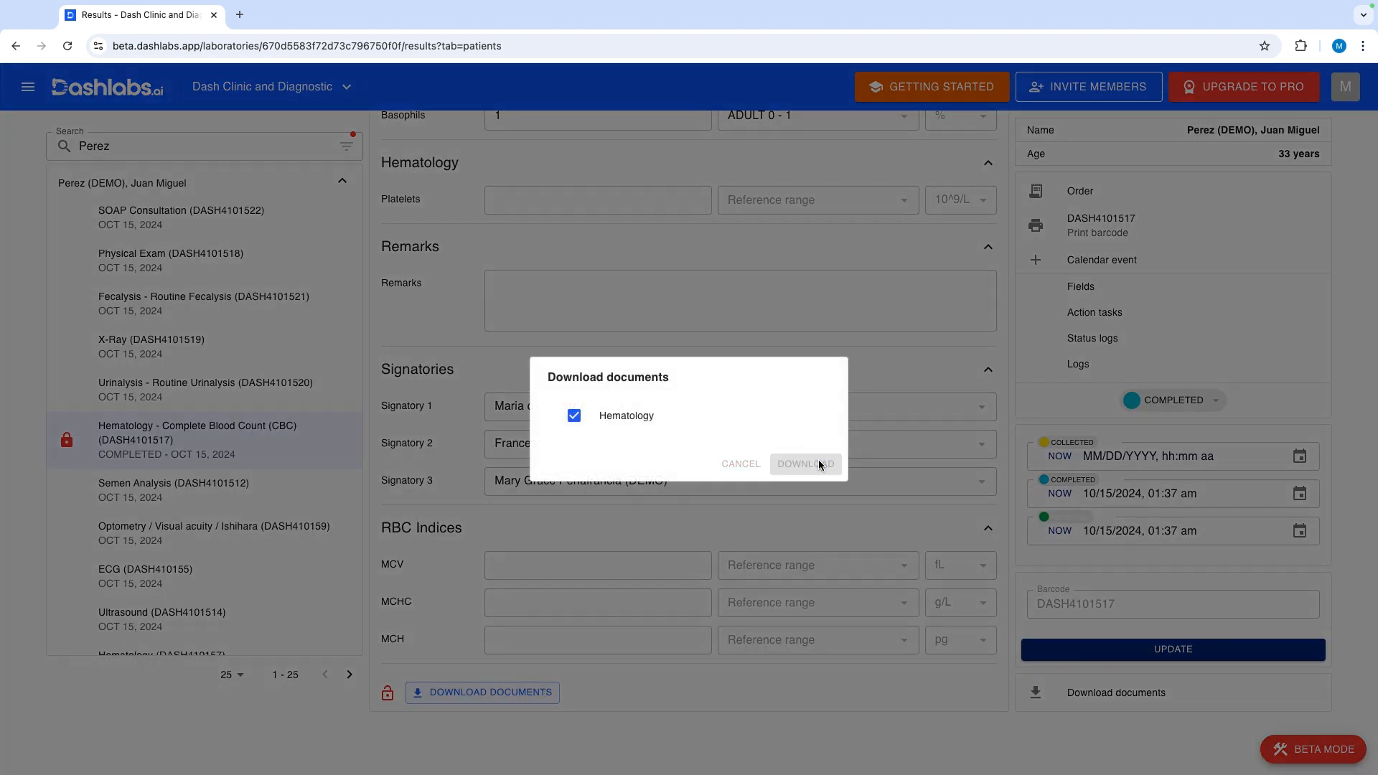
- Download the Hematology report and scroll through its CBC results and three signatories in Acrobat
left_click(804, 463)
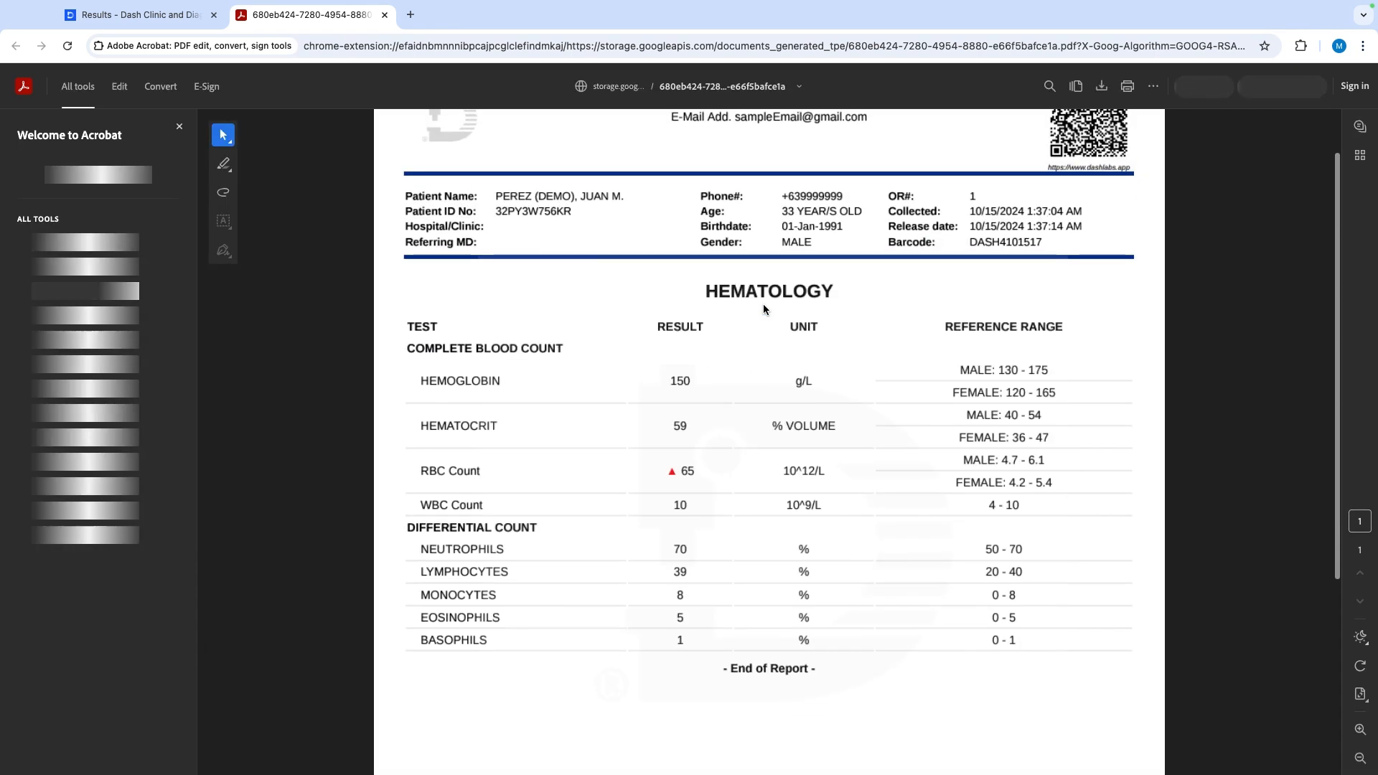
scroll("down", 3)
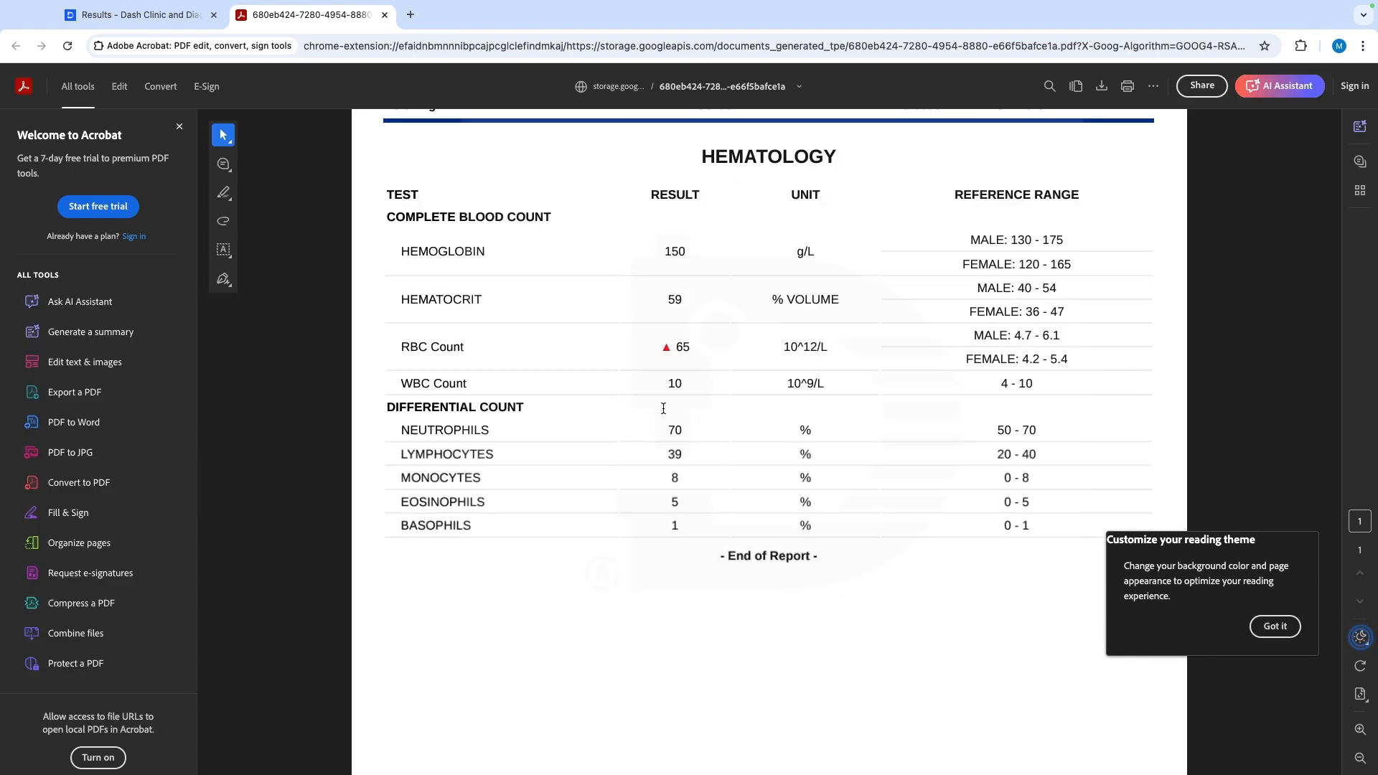
scroll("up", 3)
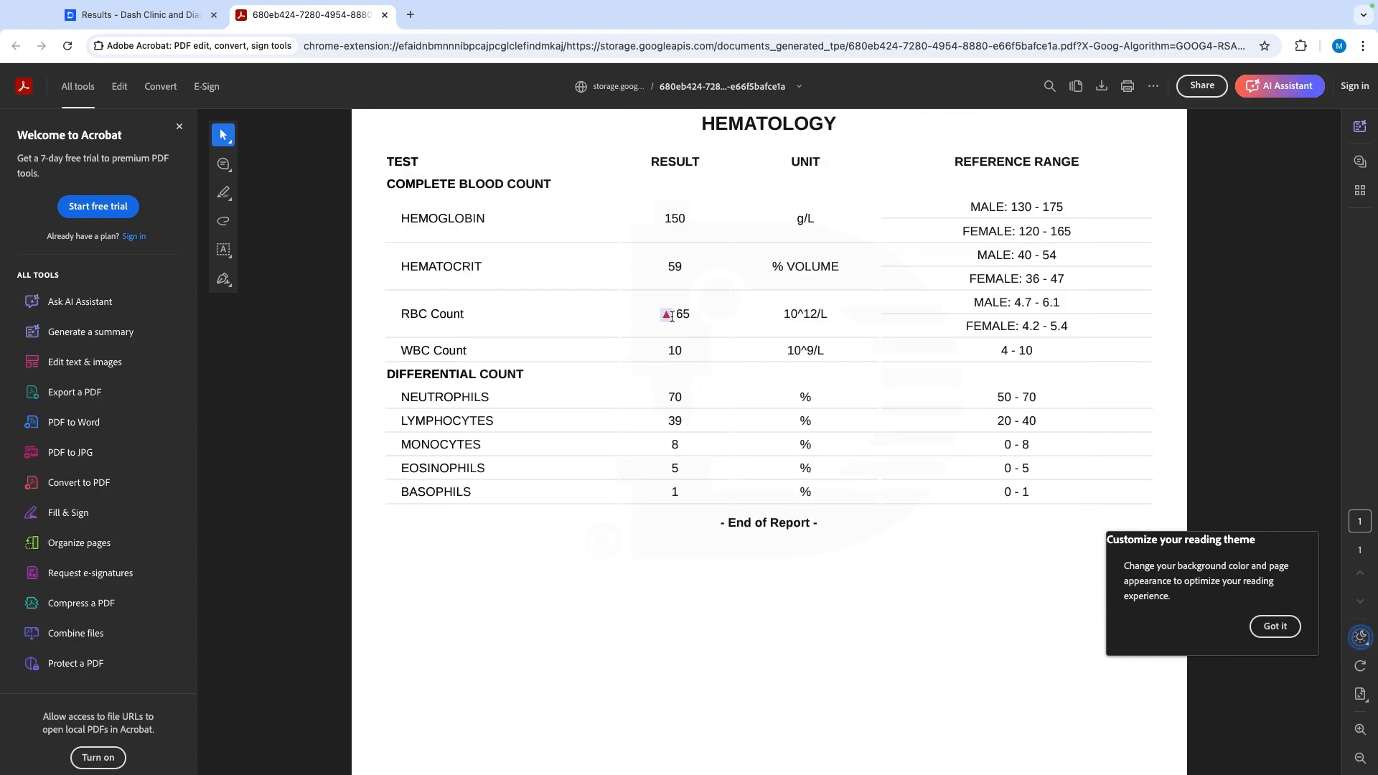
scroll("down", 3)
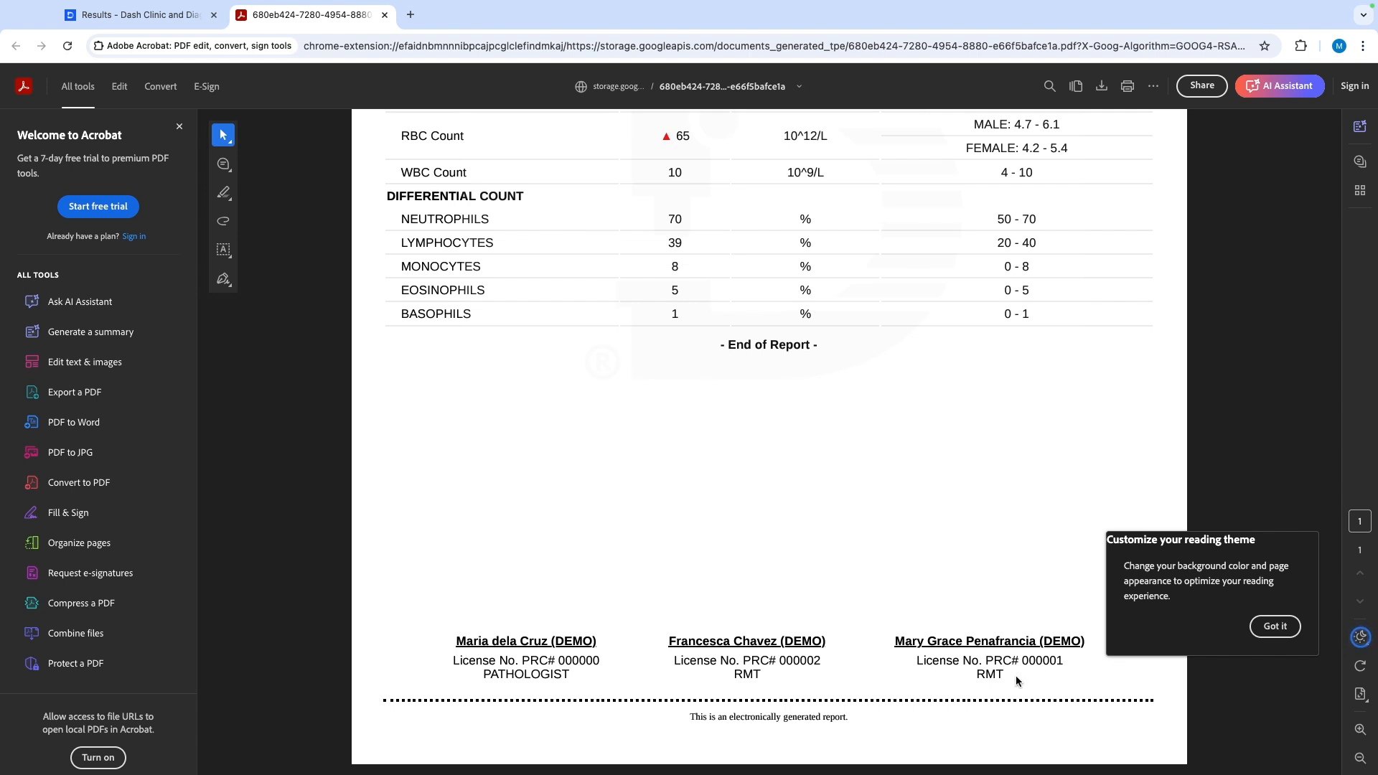
scroll("up", 3)
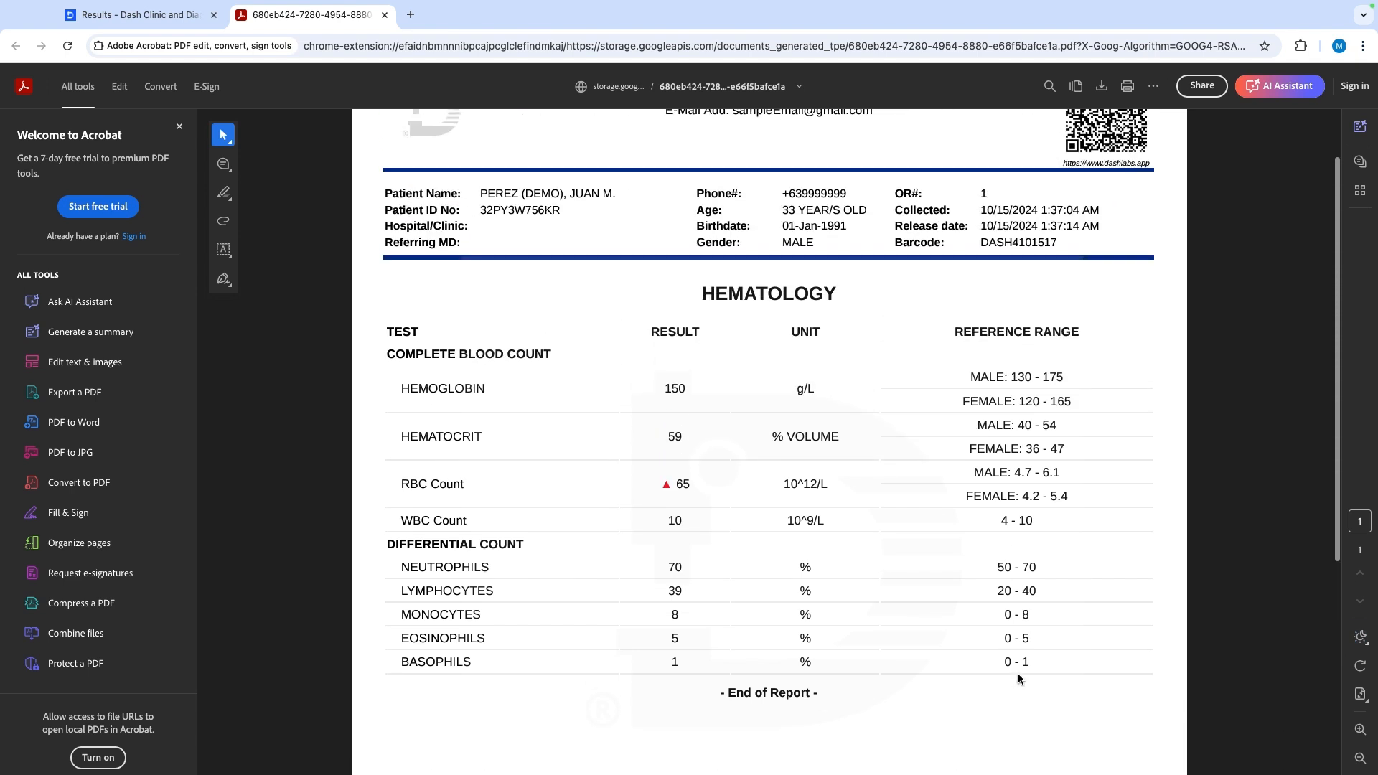
scroll("down", 3)
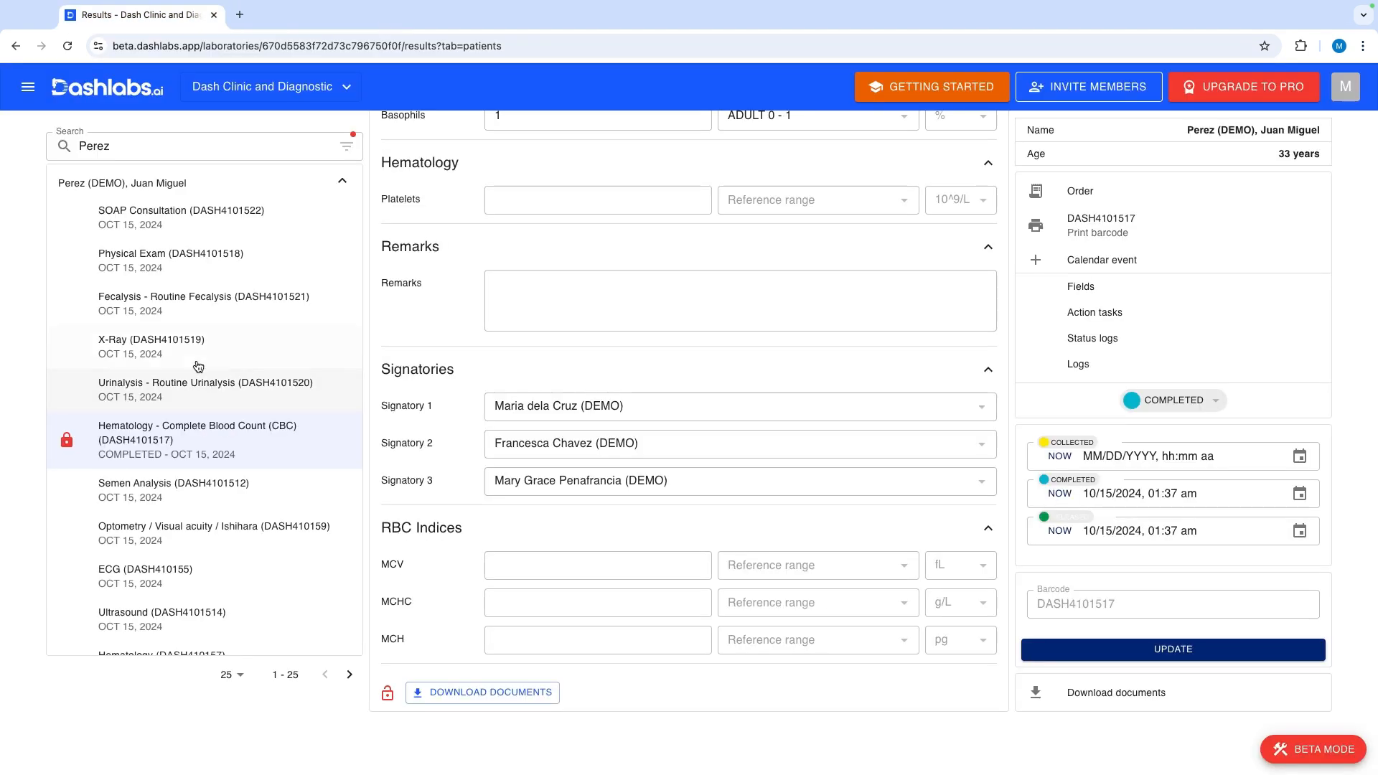
- View X-Ray and Physical Exam records, download exam documents, then open SOAP Consultation and Getting Started
left_click(152, 346)
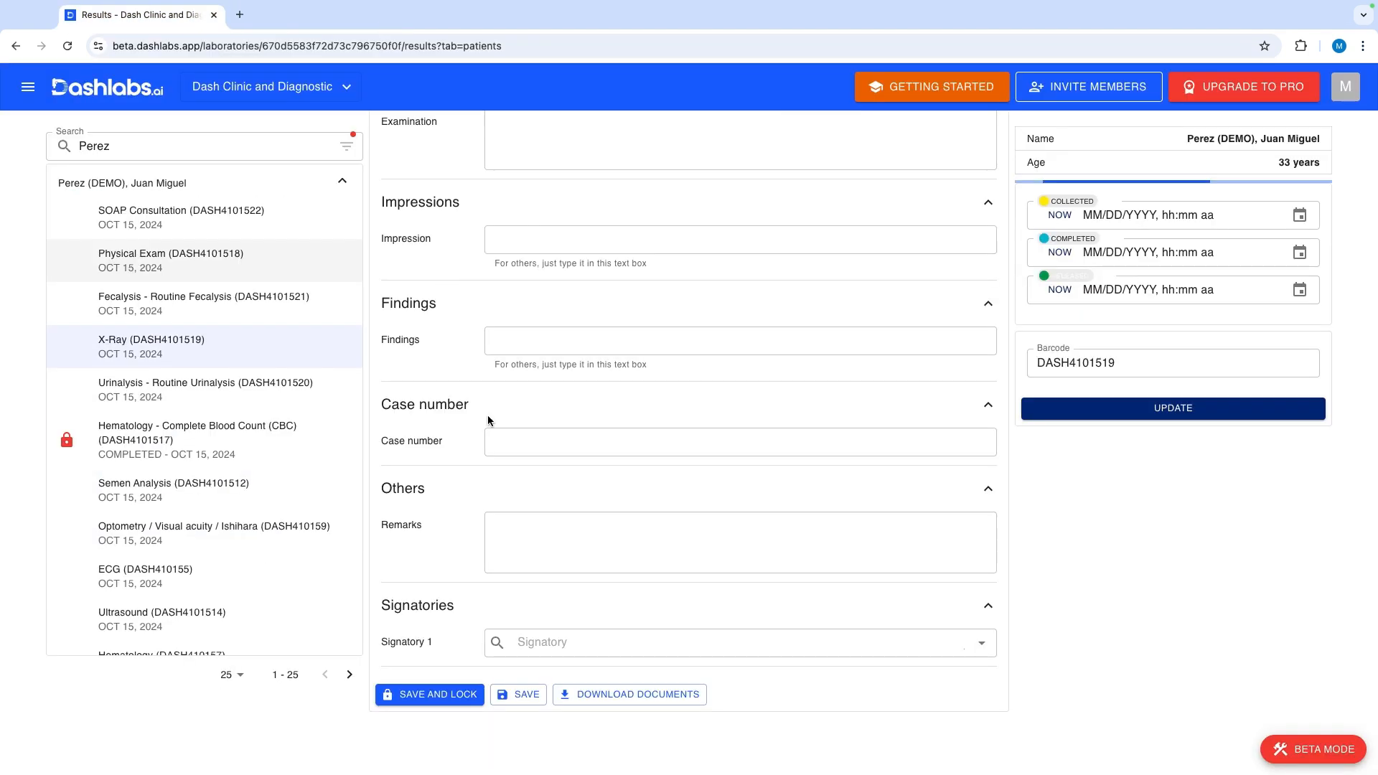
scroll("up", 3)
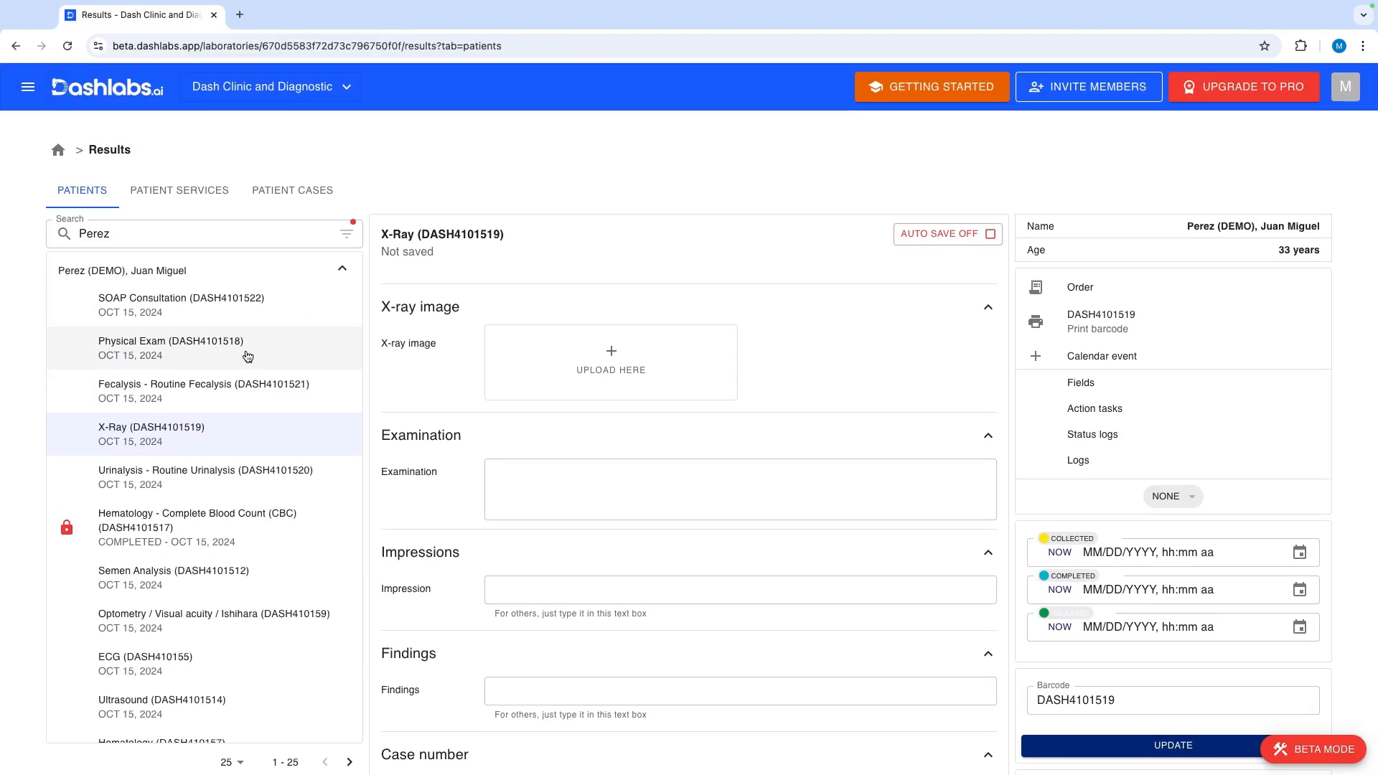
left_click(170, 348)
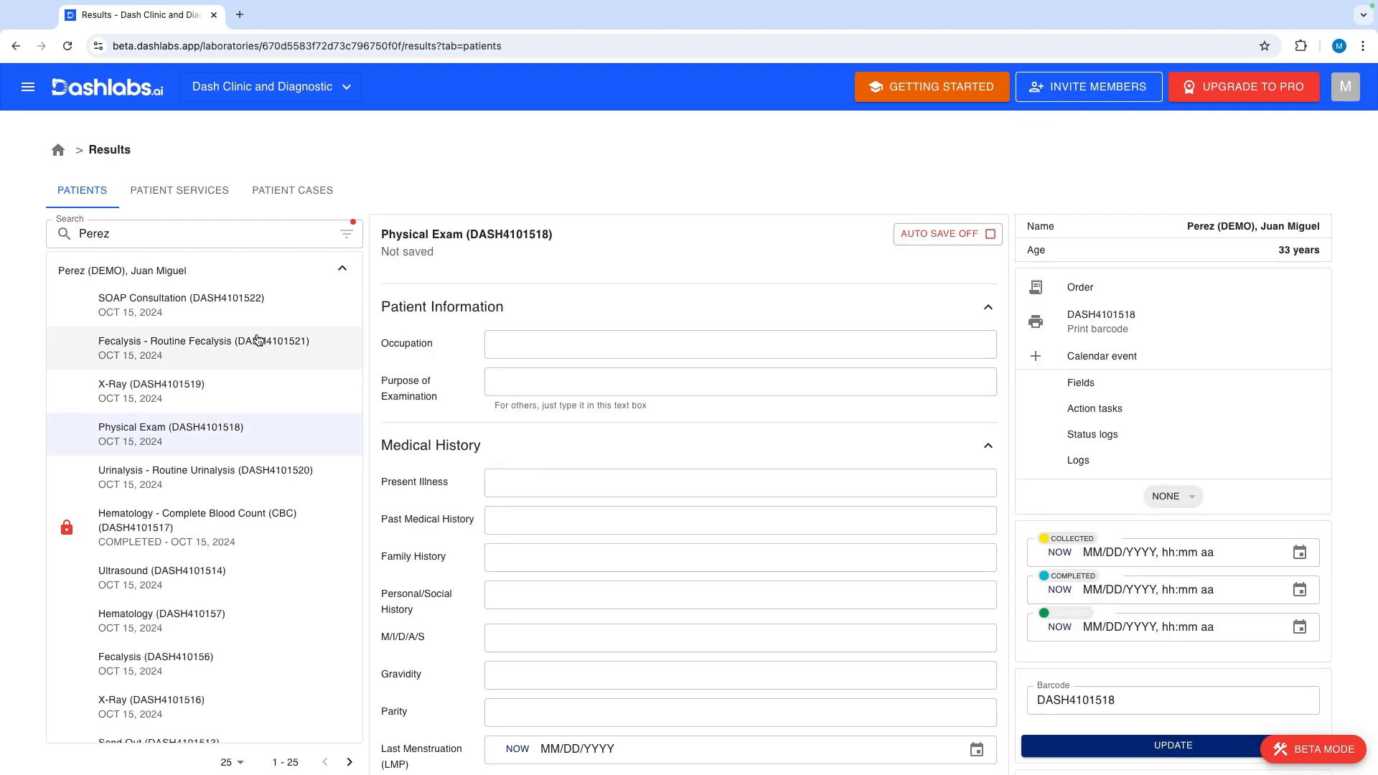
scroll("down", 3)
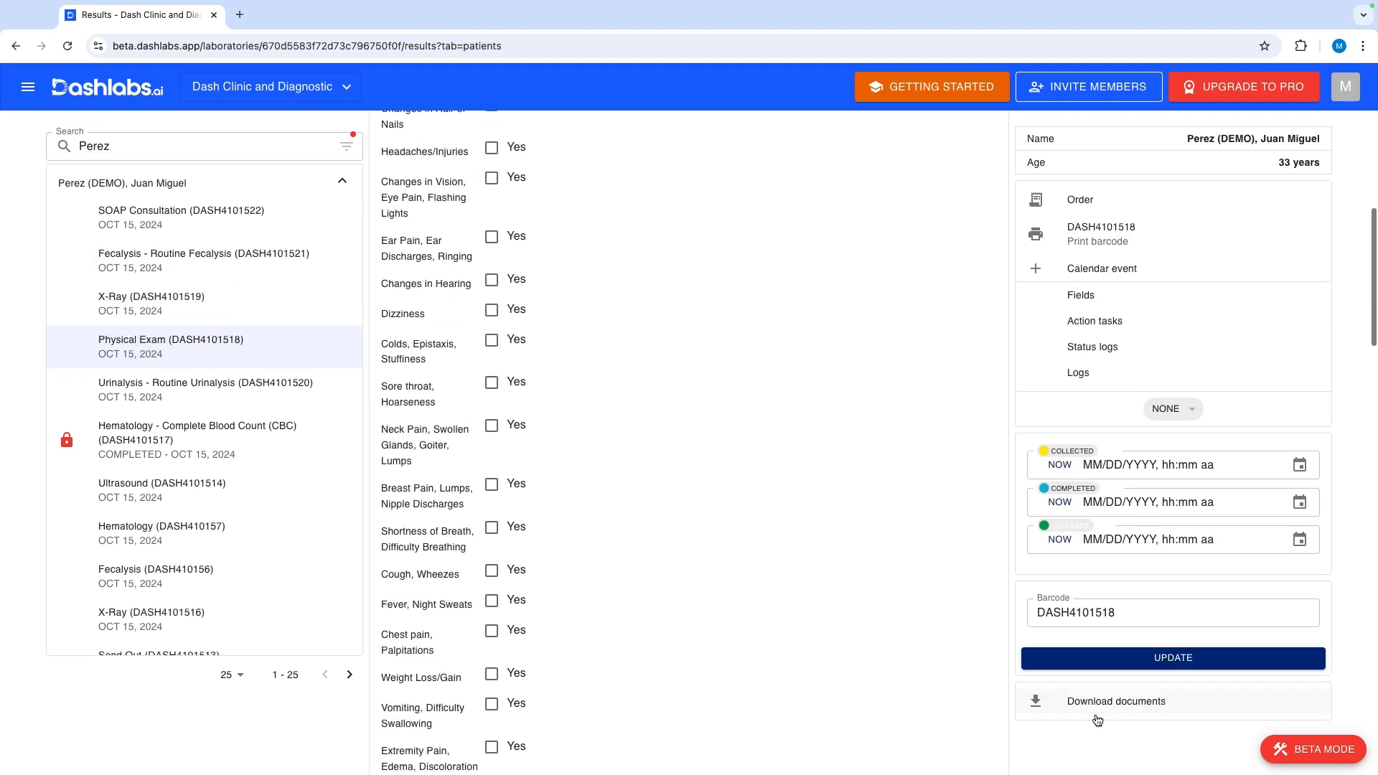
left_click(1115, 700)
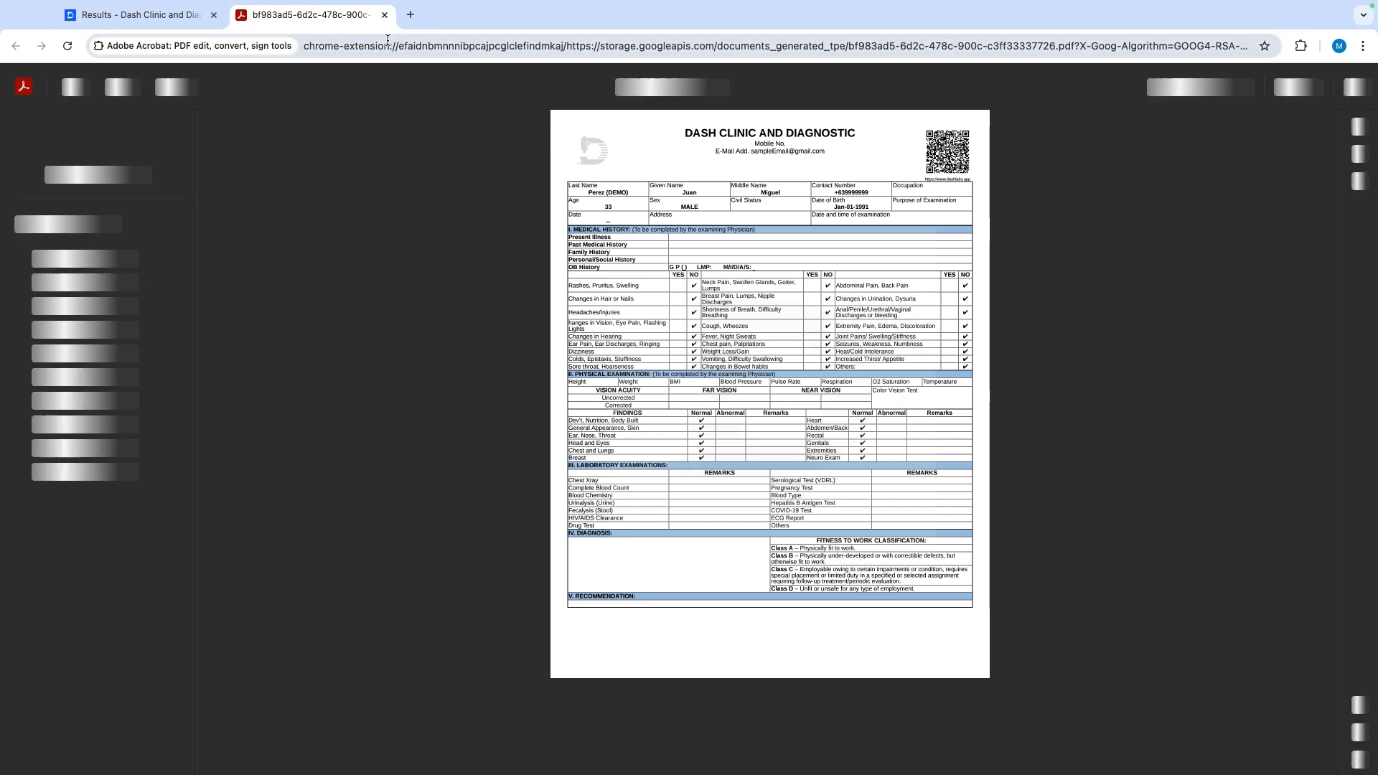
left_click(384, 15)
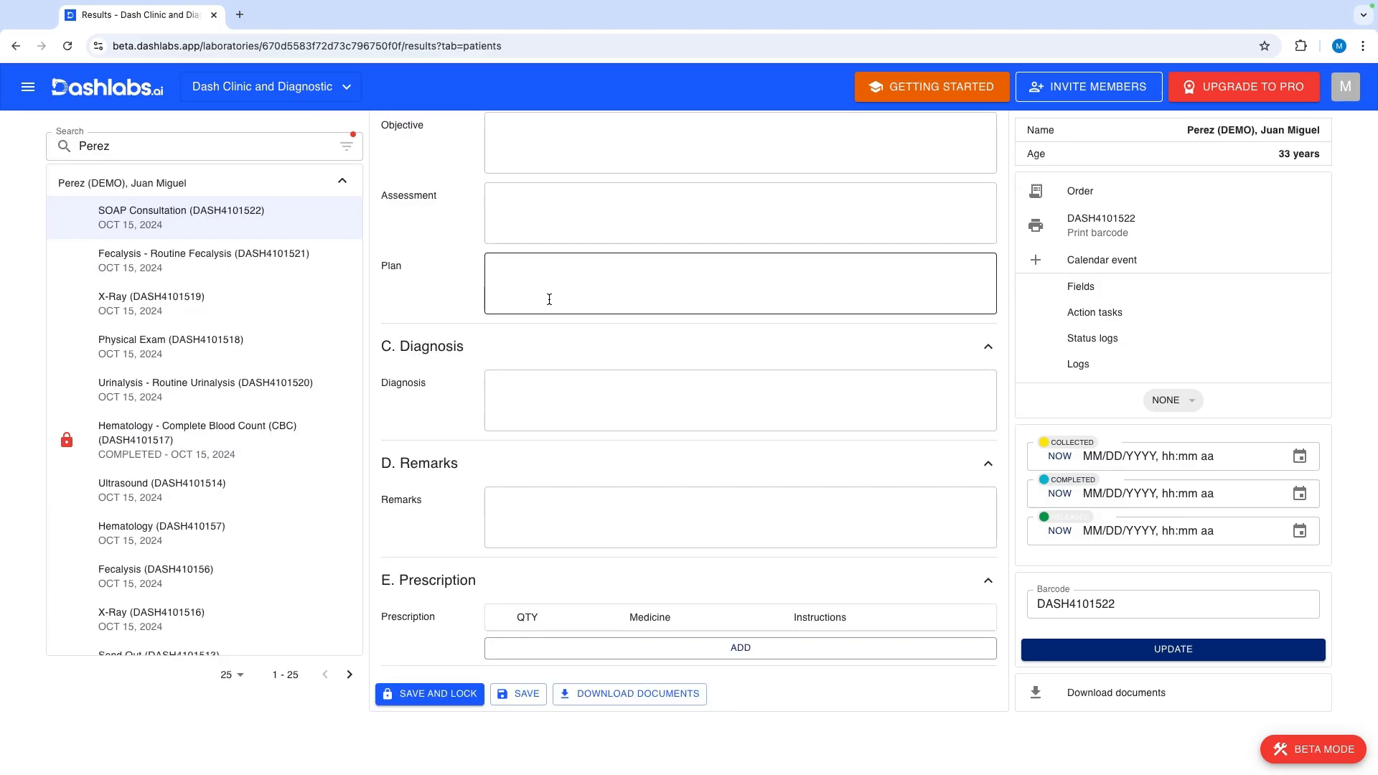
mouse_move(640, 274)
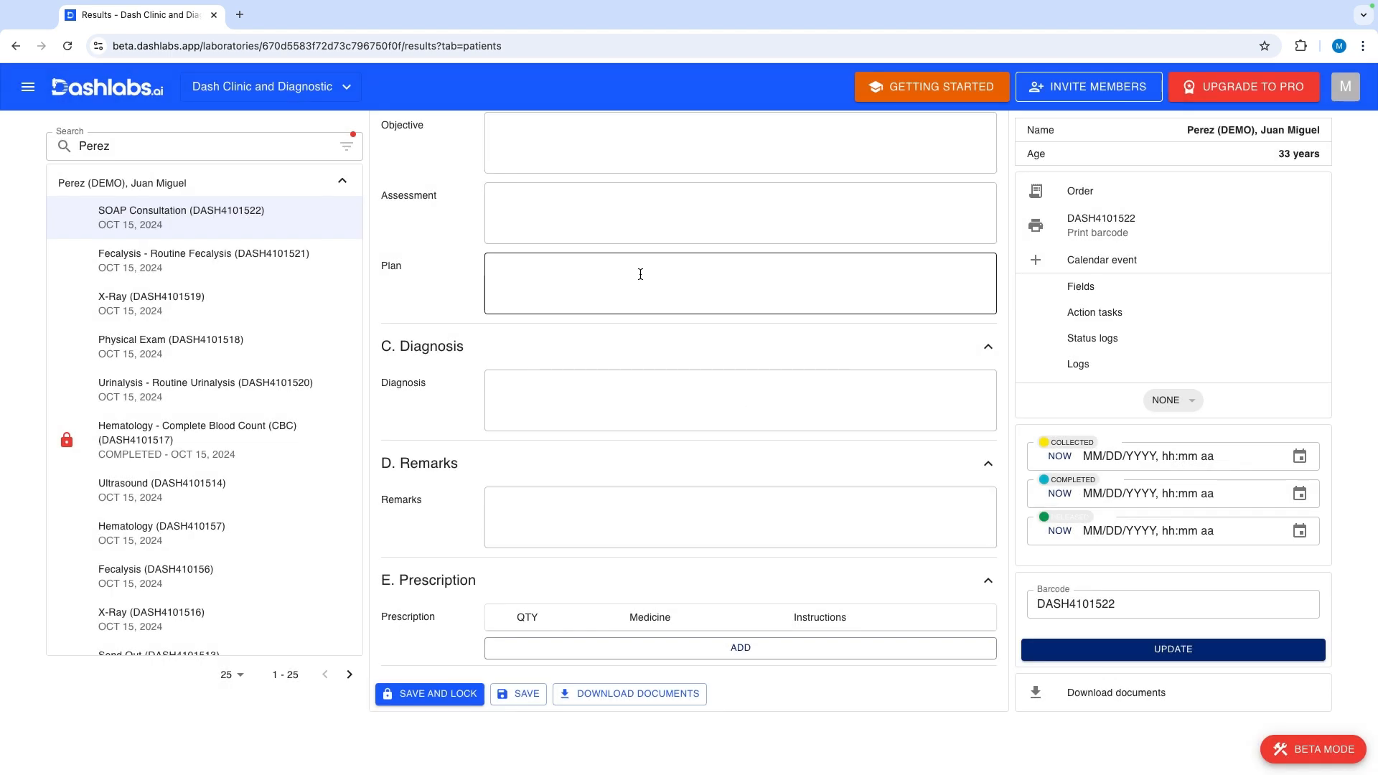
left_click(930, 86)
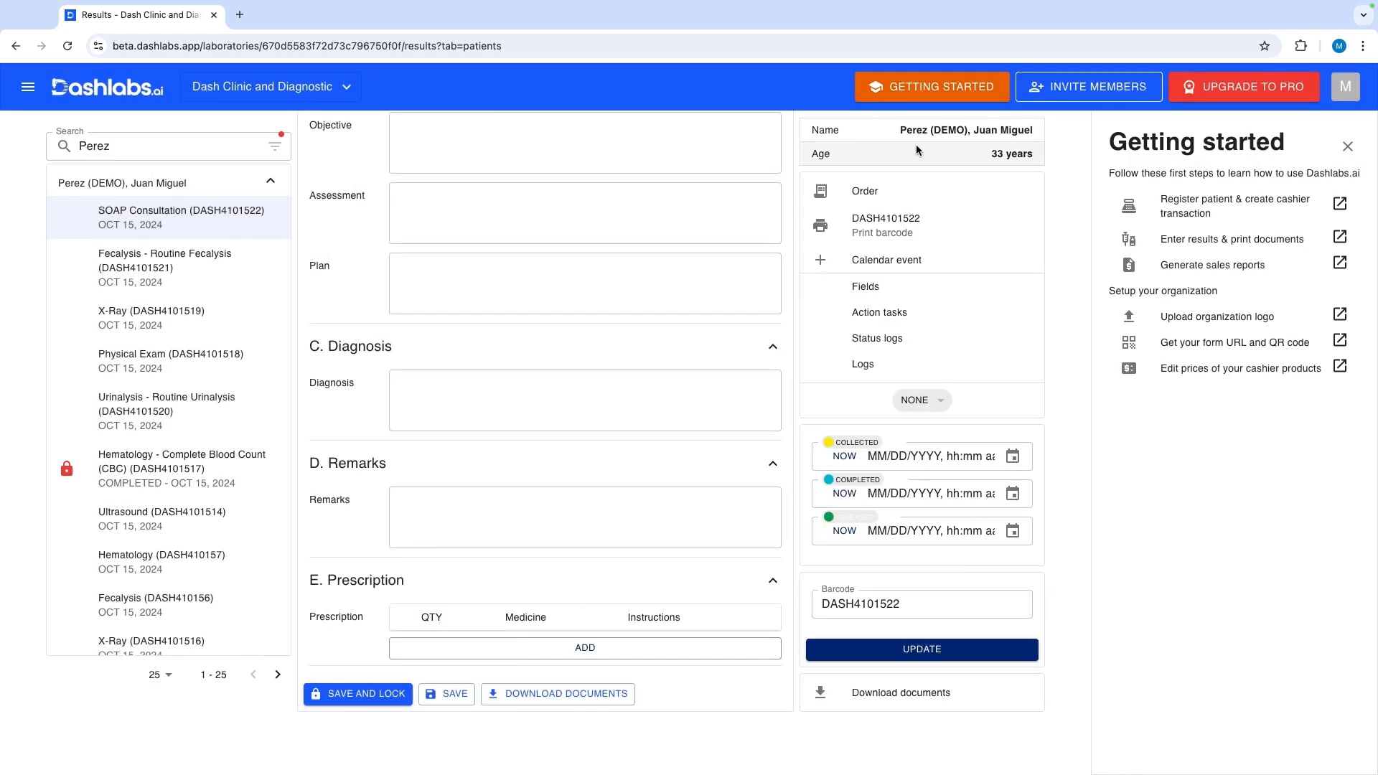
- Generate a Sales Report (PDF) for today's COMPLETED store orders with the default filters
left_click(1210, 264)
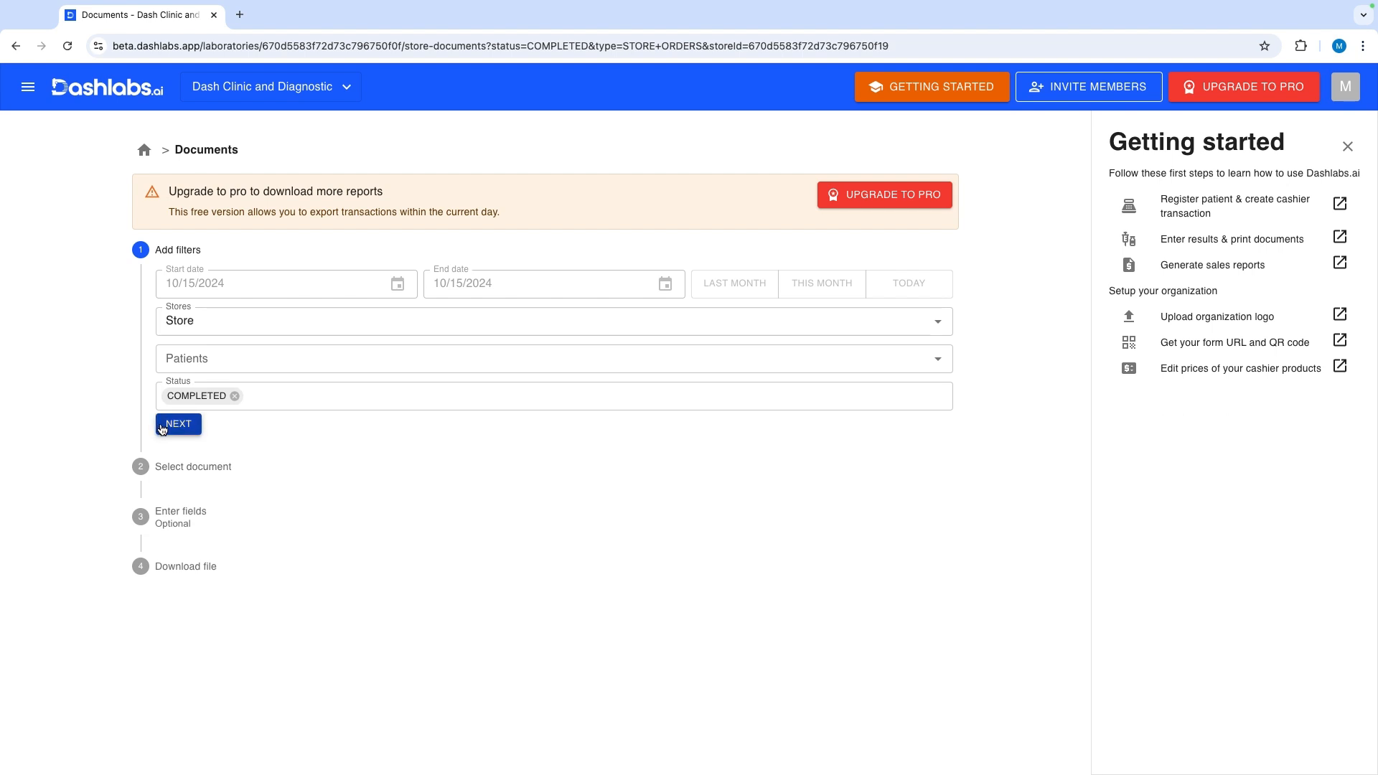
left_click(179, 423)
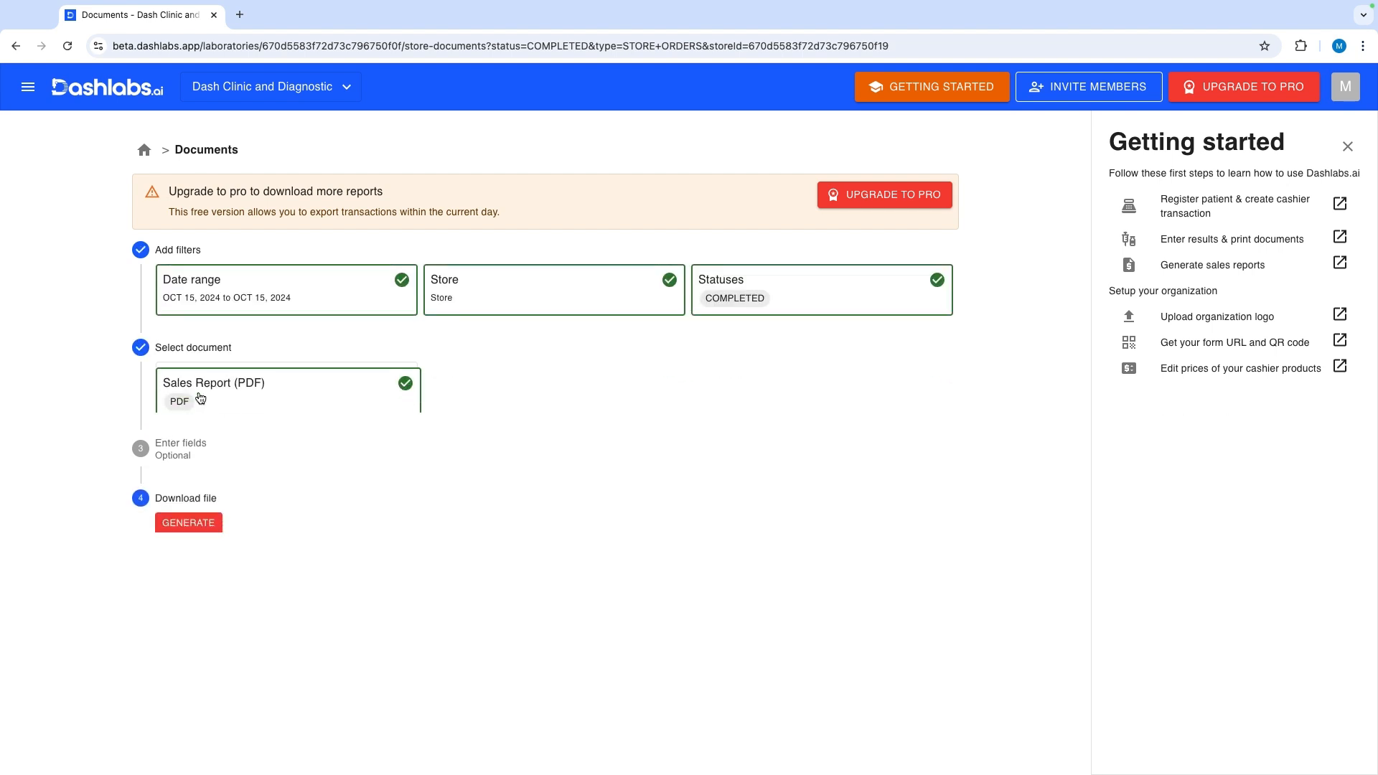
left_click(188, 522)
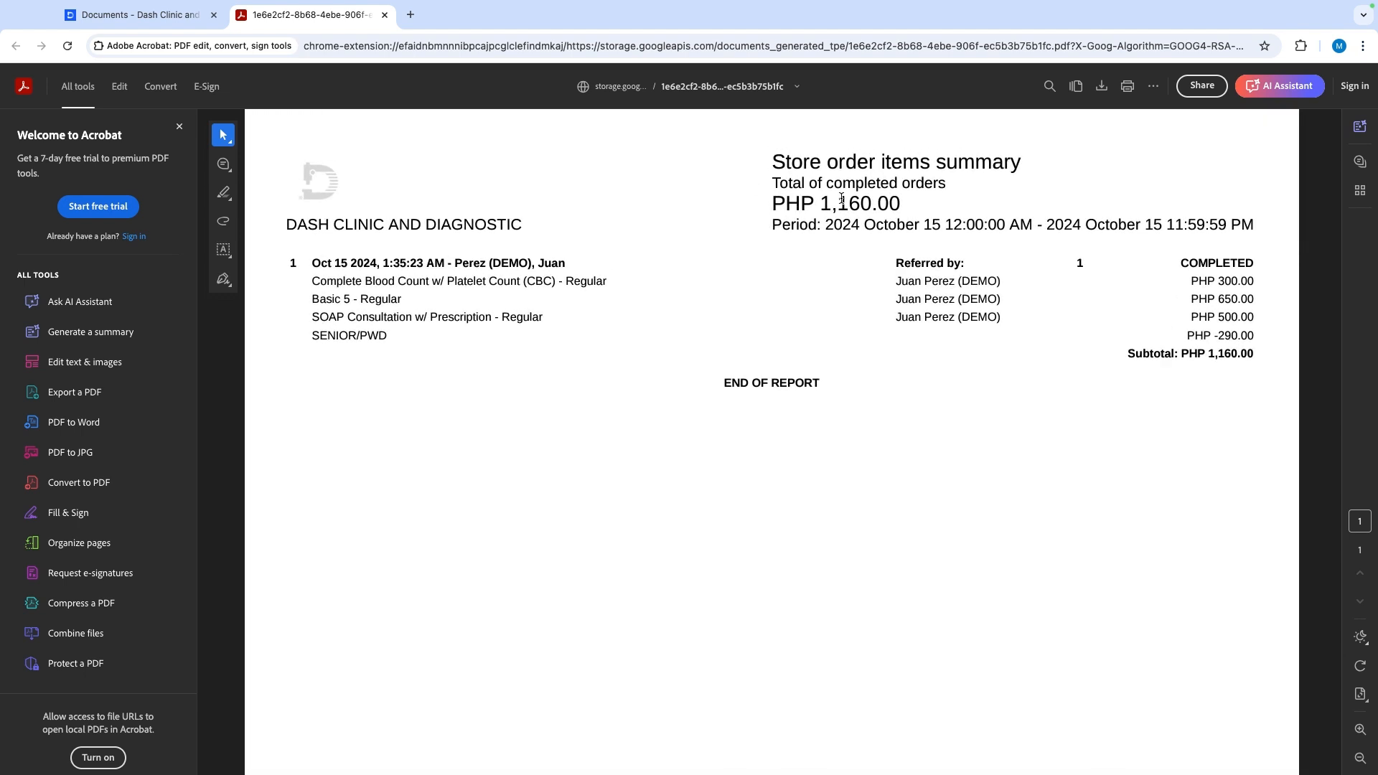
- Check the PHP 1,160.00 total in the sales report PDF, then return to Documents
double_click(861, 203)
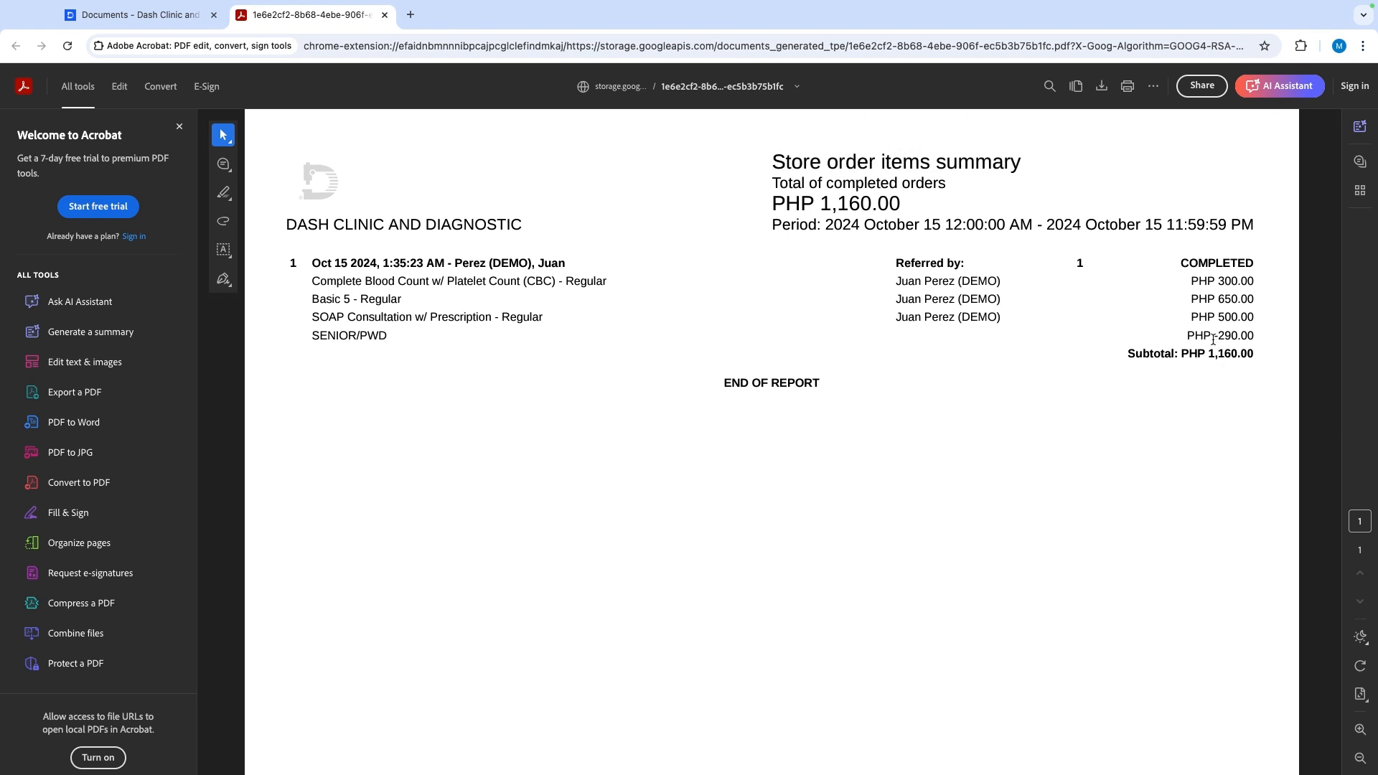
mouse_move(672, 318)
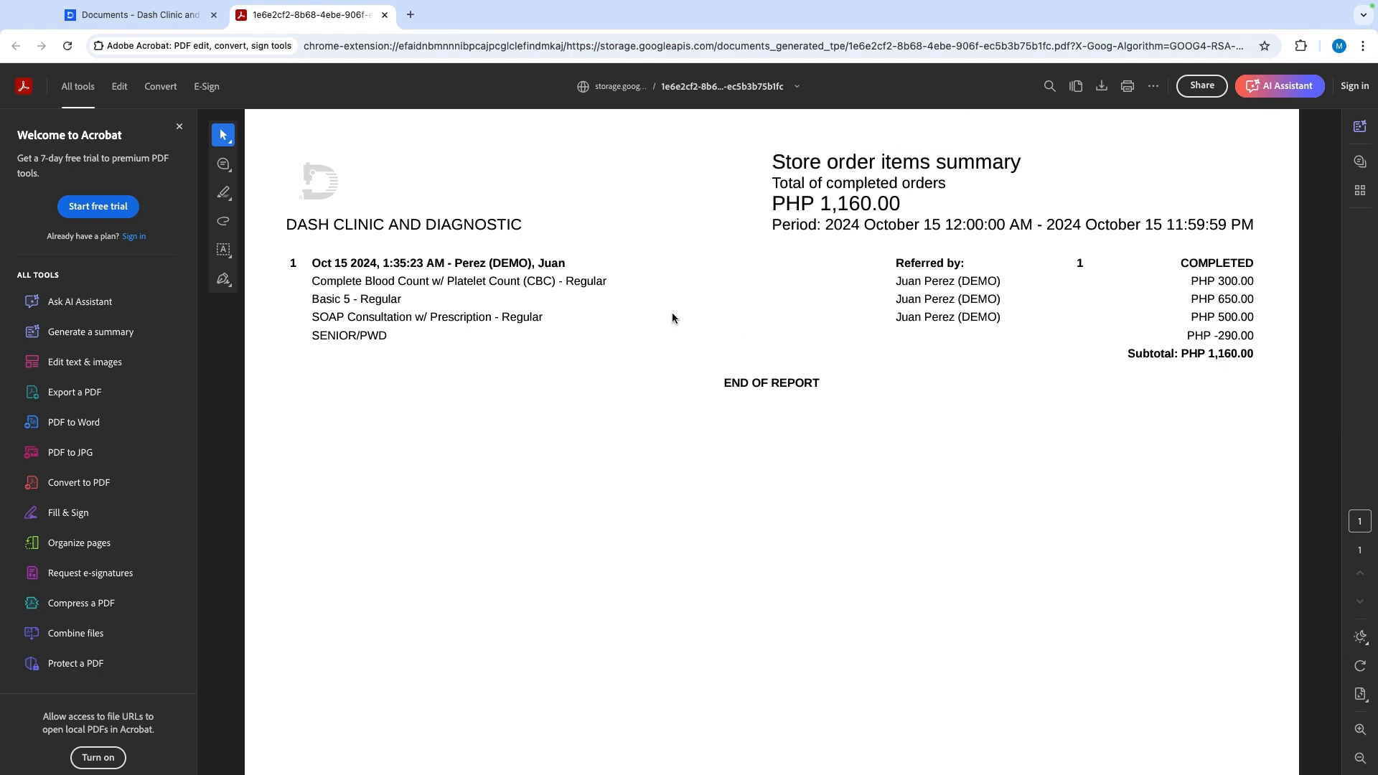
left_click(136, 15)
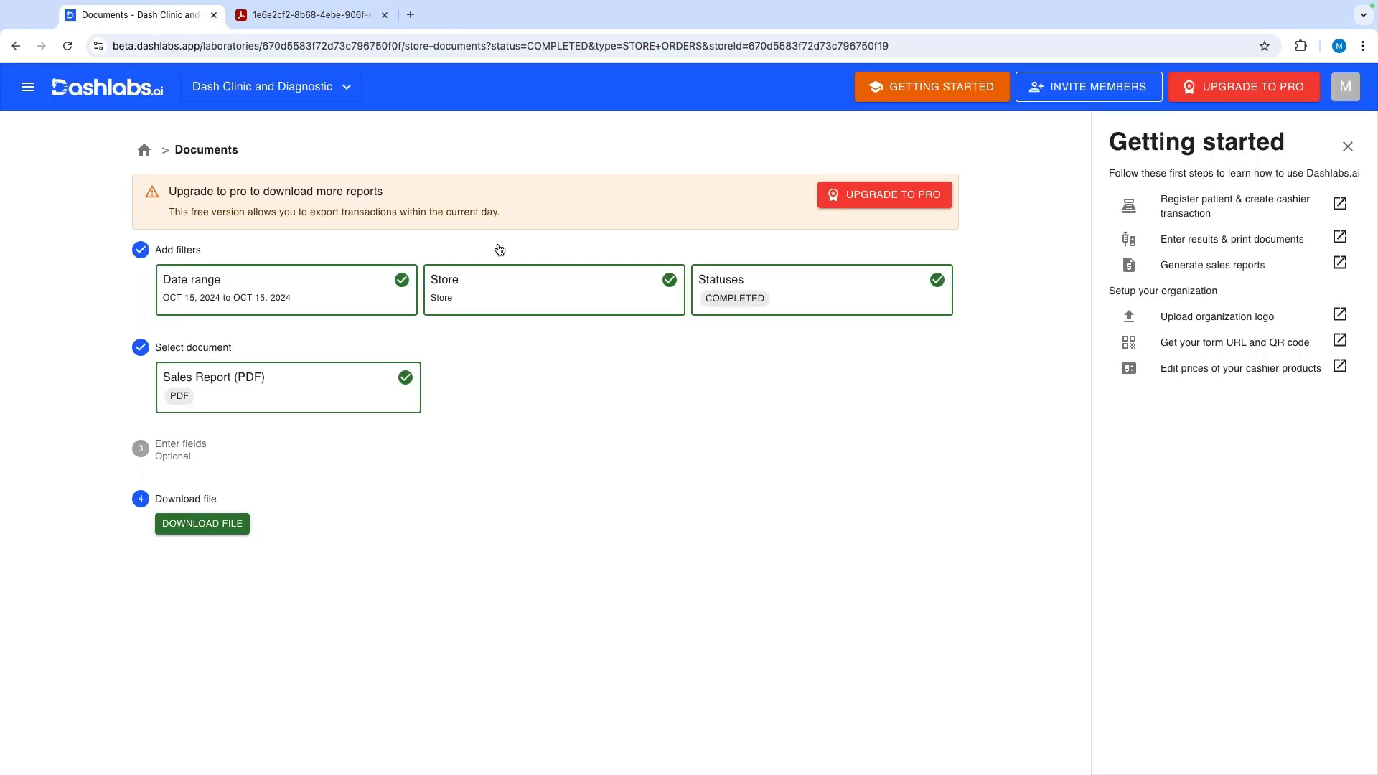
- Go to the organization list and open the Dash Clinic and Diagnostic dashboard
left_click(103, 86)
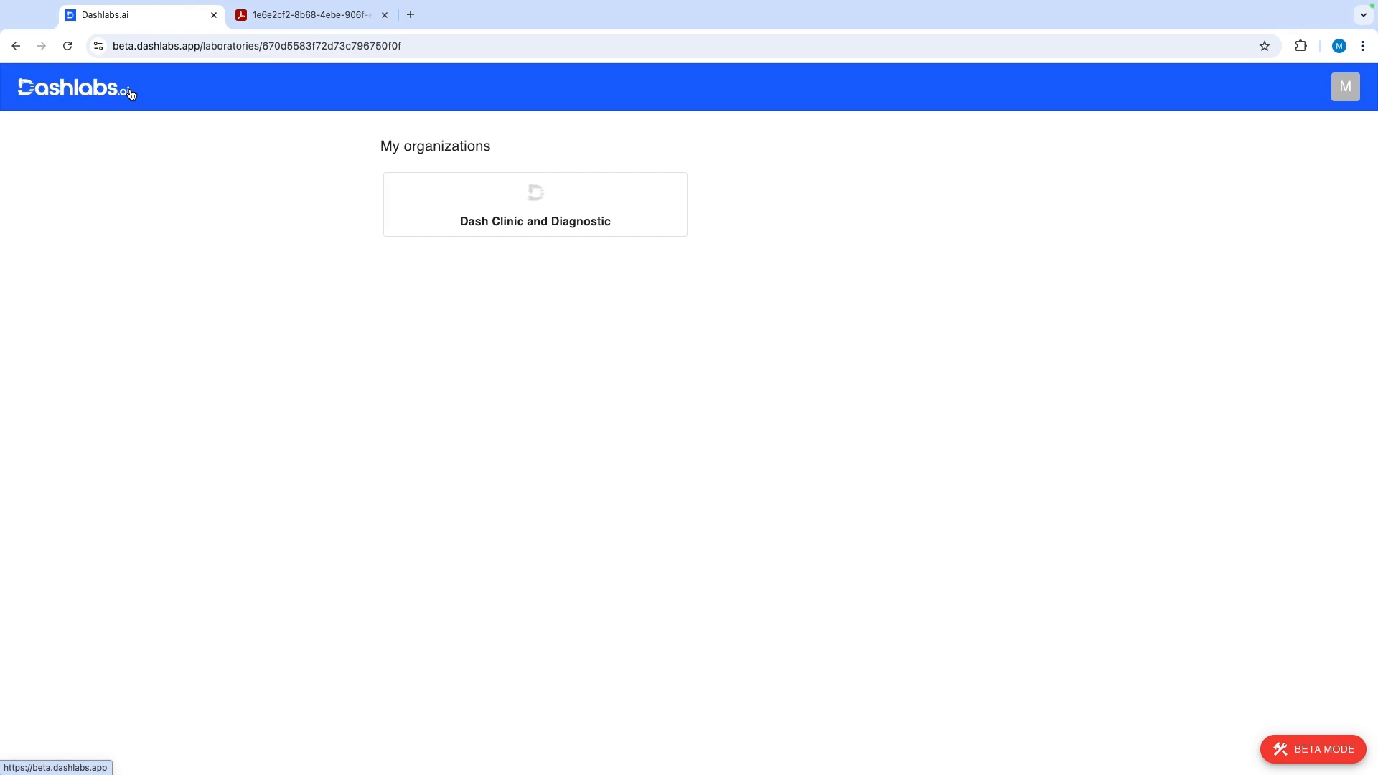
left_click(534, 204)
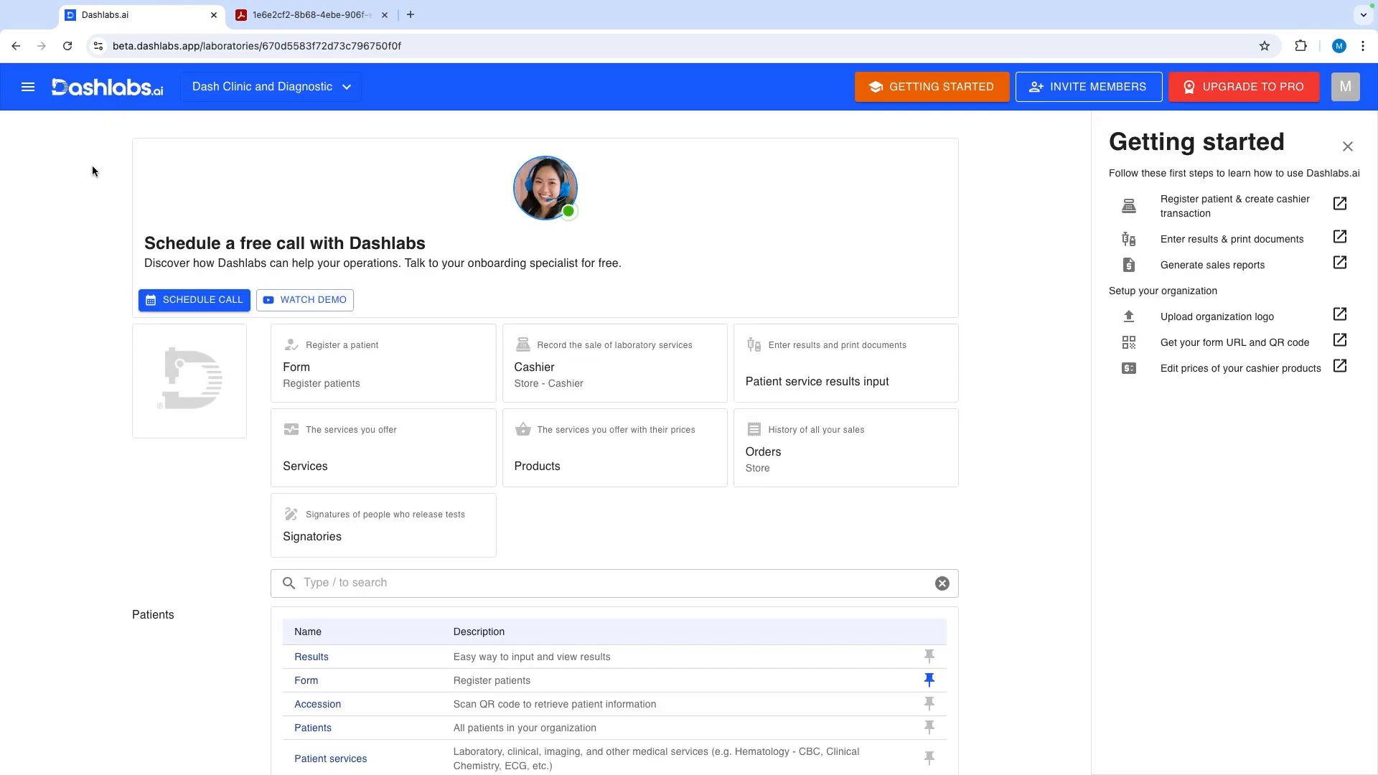